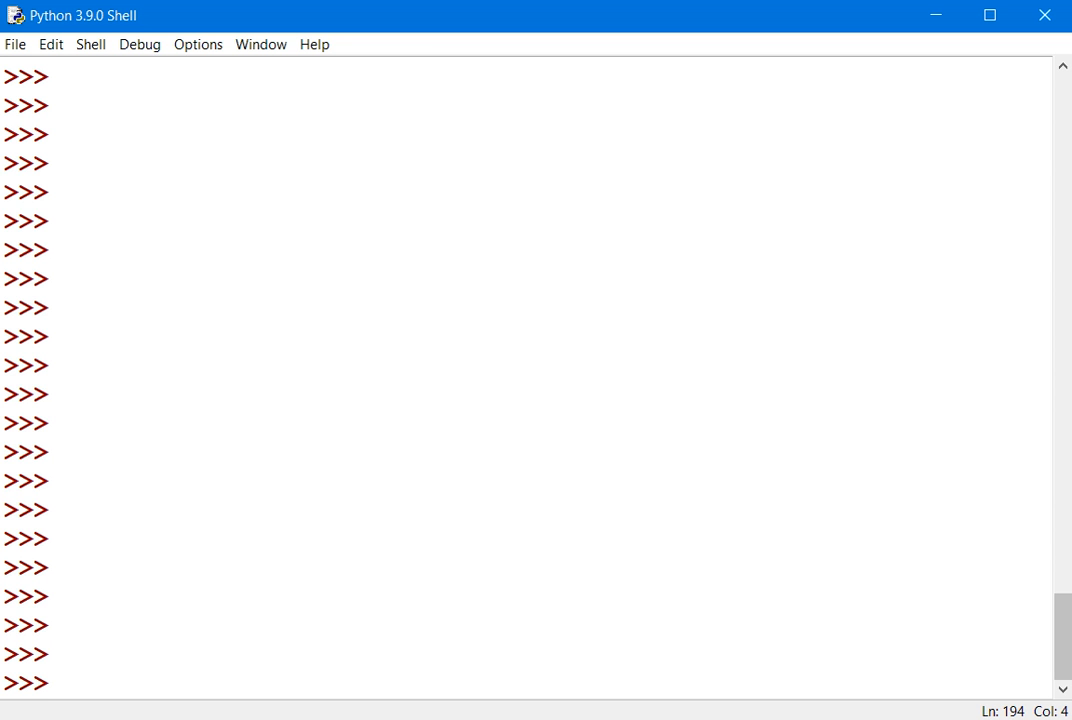
- Run enterNum() and enter the test numbers 23, 43, 21, 0 and 55
click(62, 683)
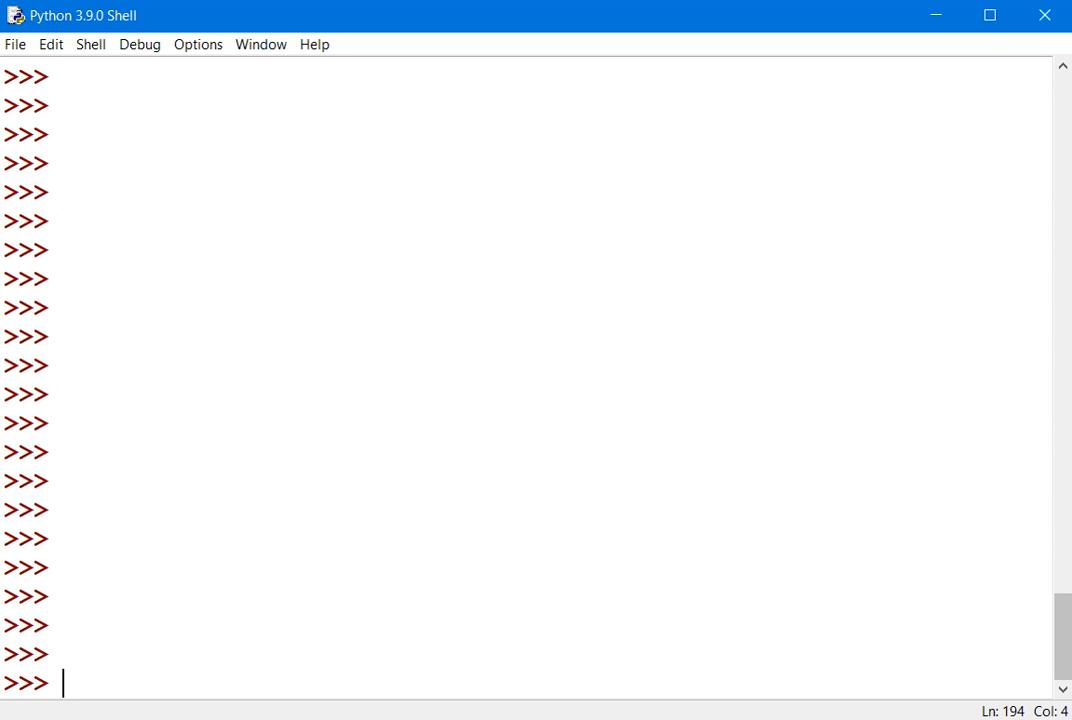
text(enterN)
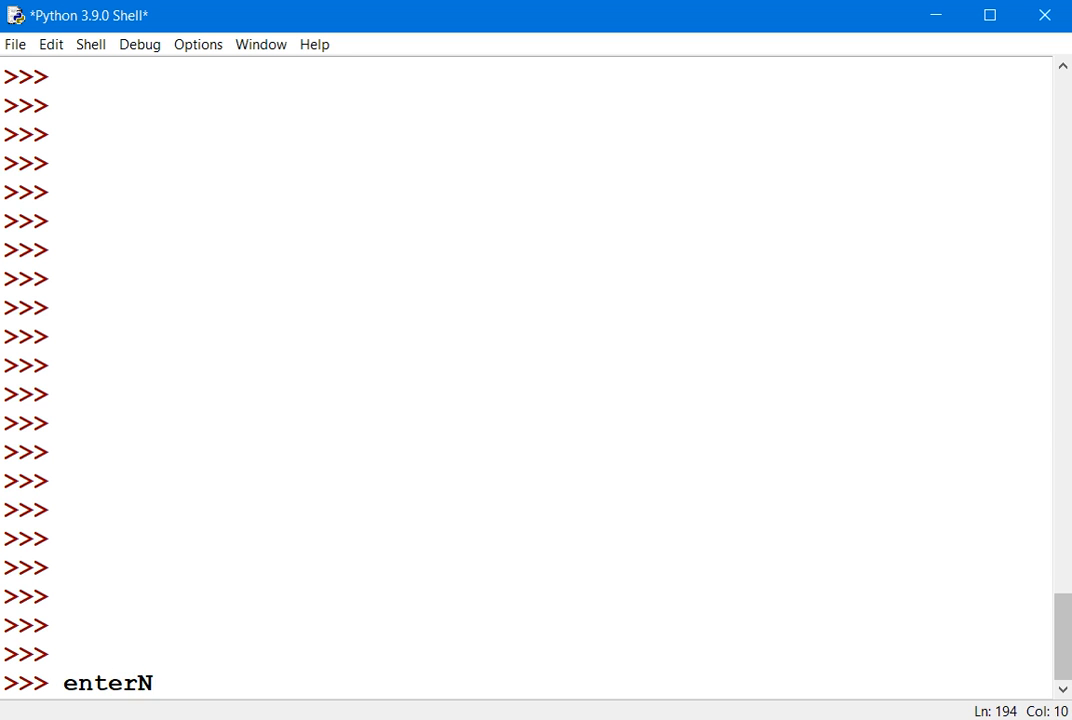
text(um())
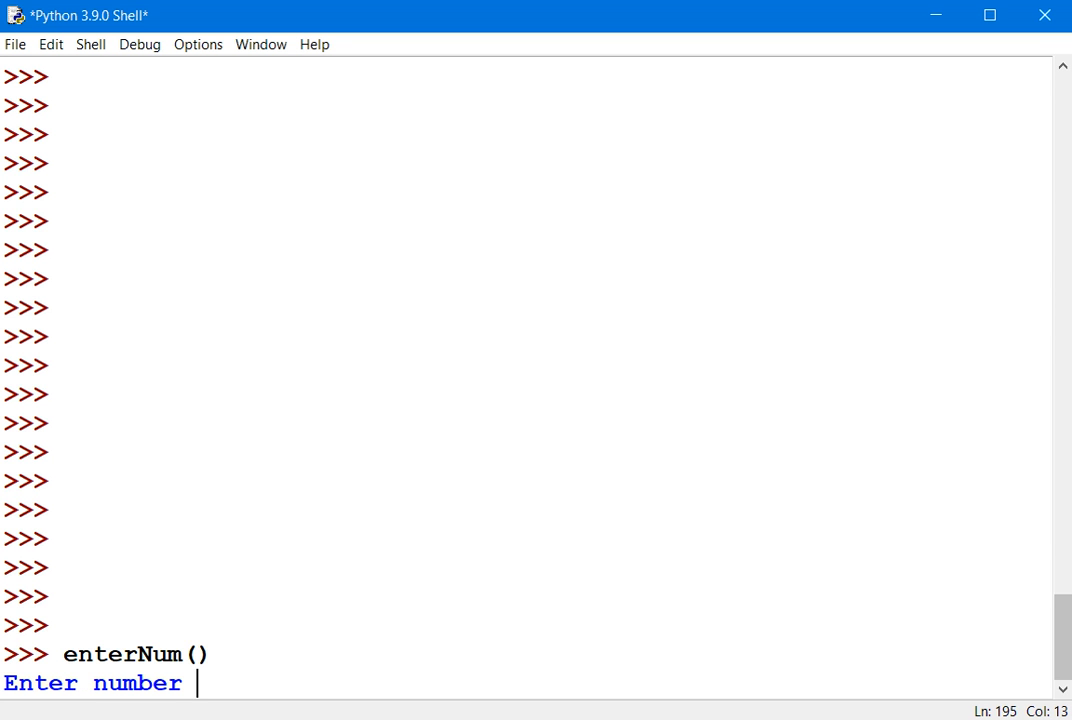
text(23)
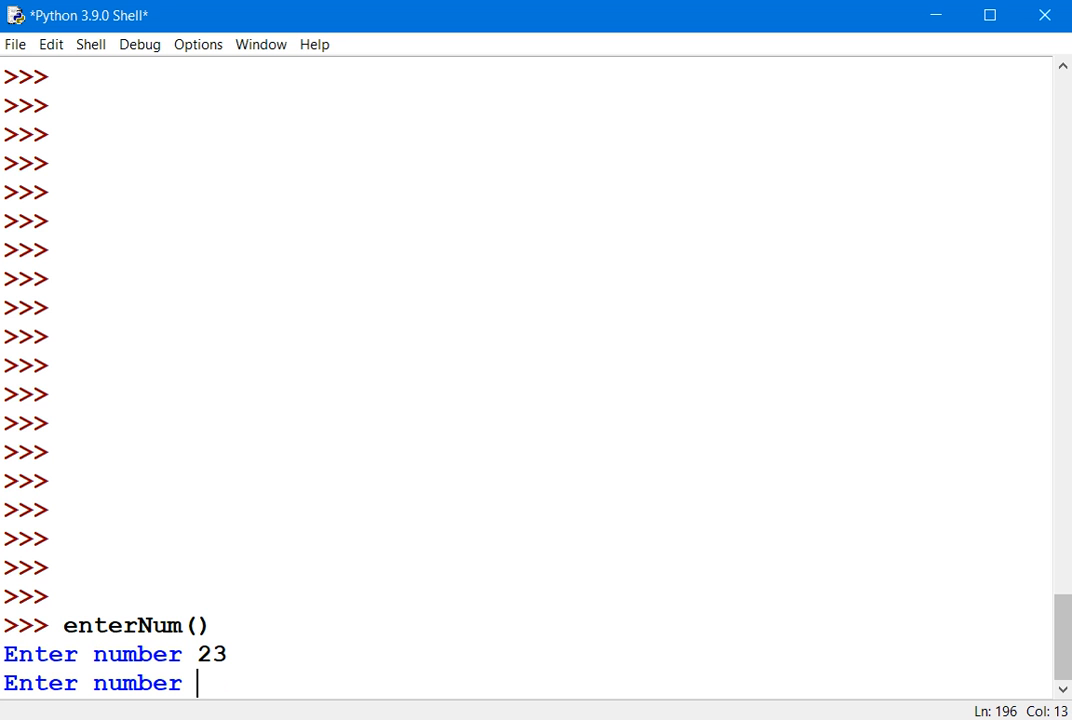
text(43)
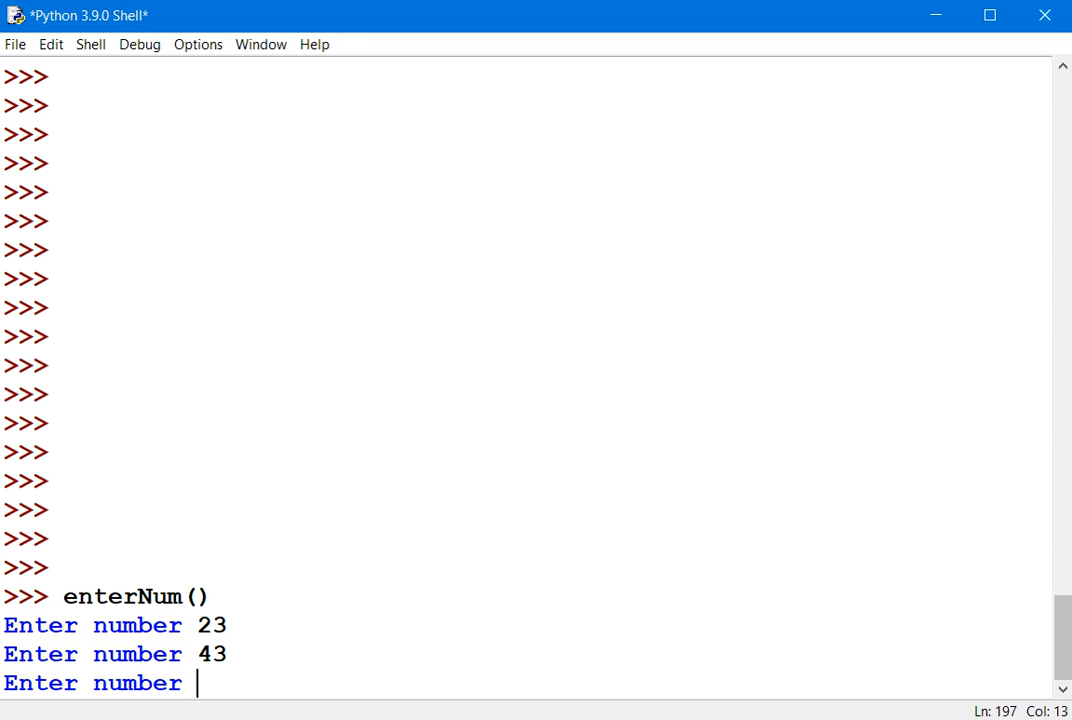
text(21)
text(0)
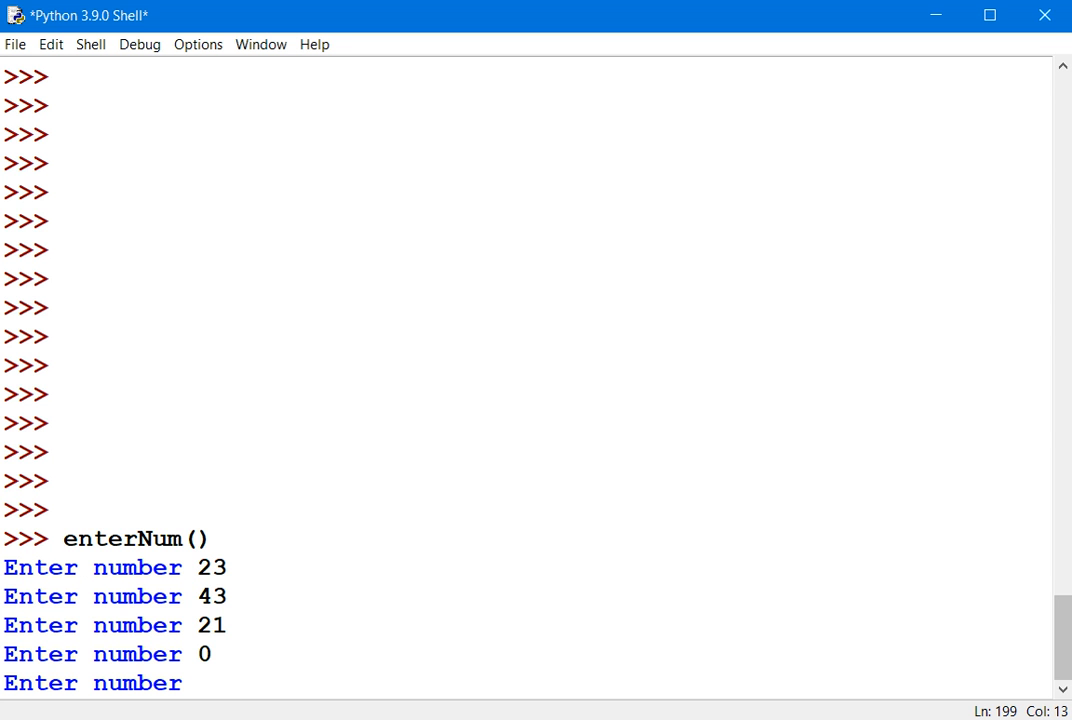
text(55)
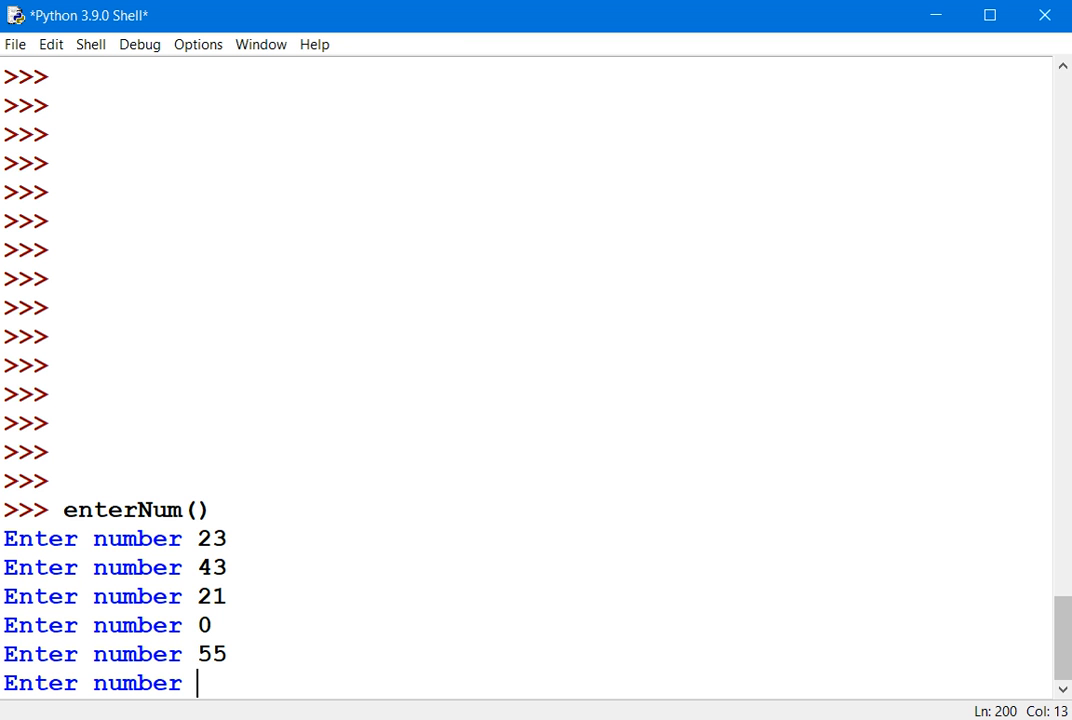
text(z)
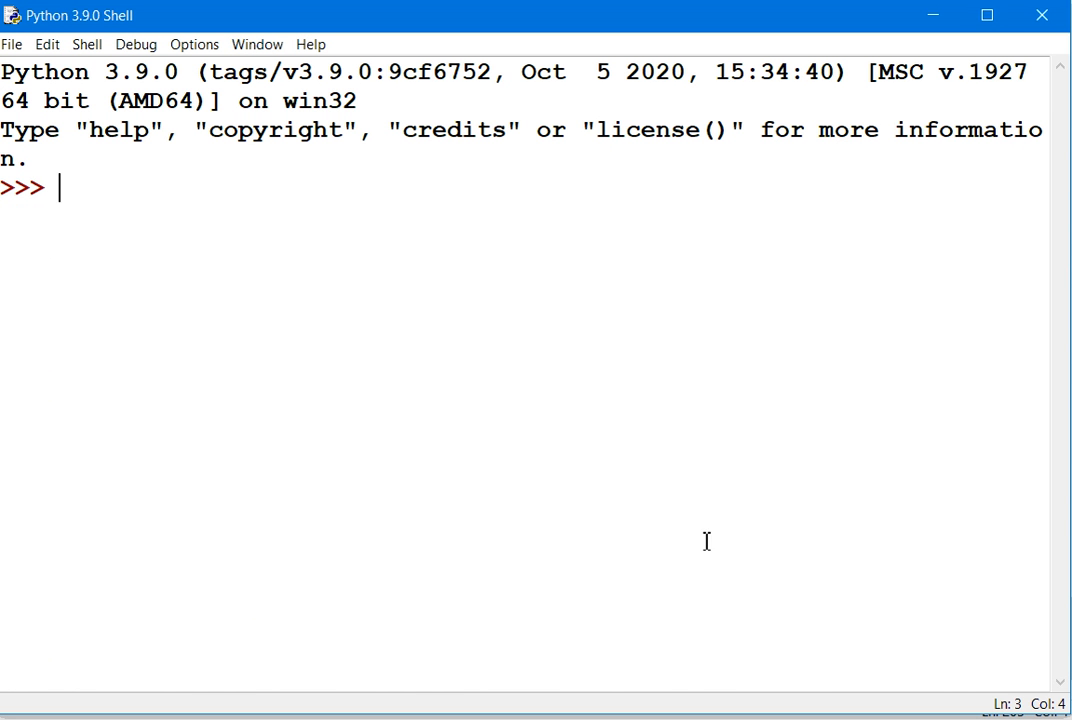
mouse_move(288, 309)
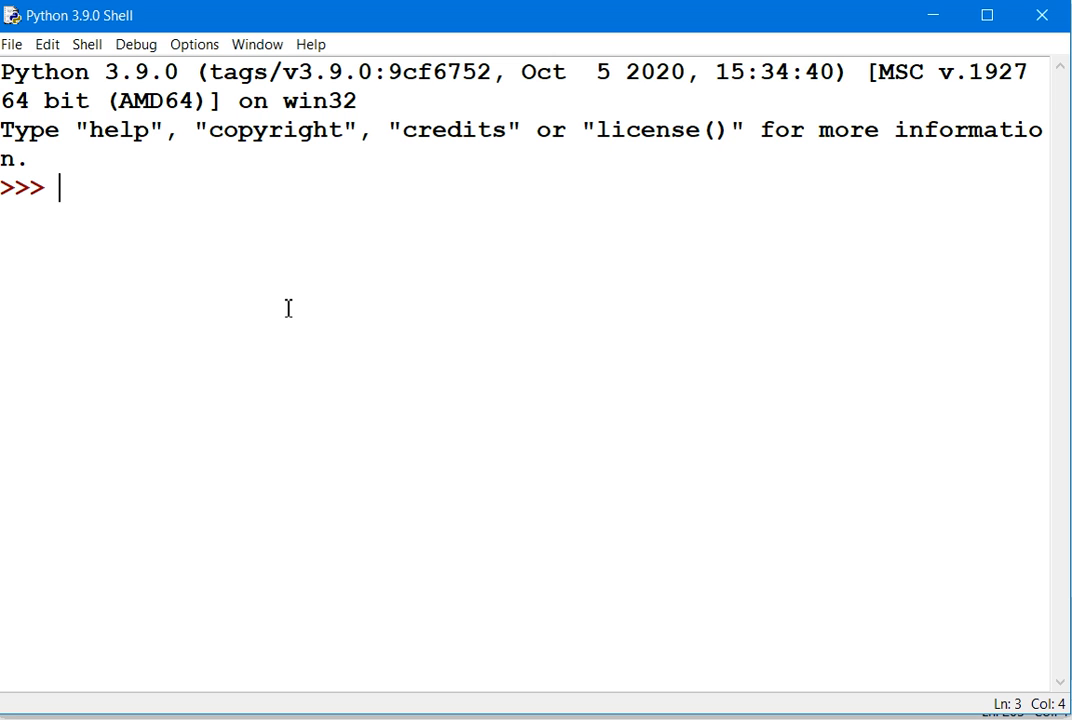
- Create store = [] and check that len(store) returns 0
text(sto)
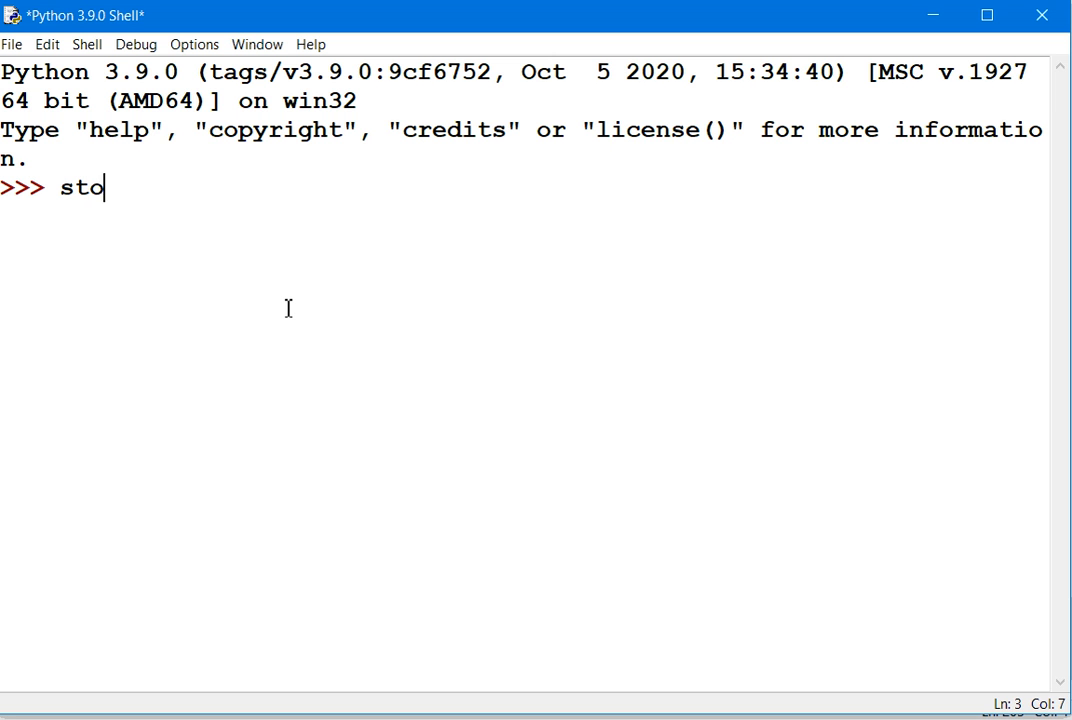
text(re)
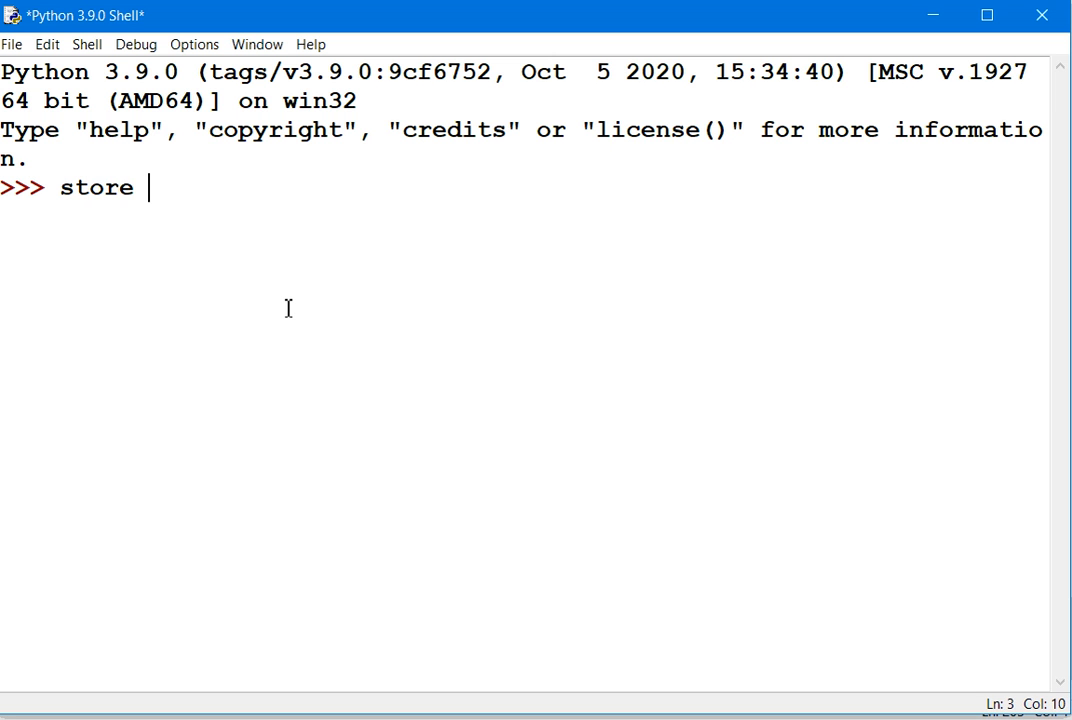
text(= [])
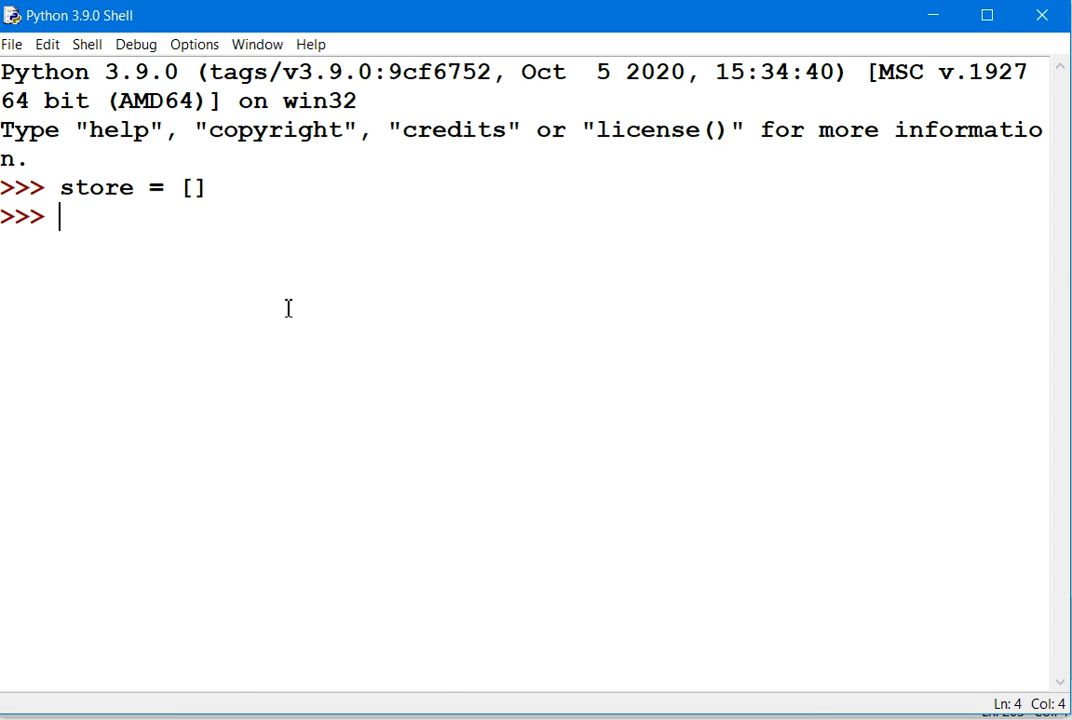
text(len()
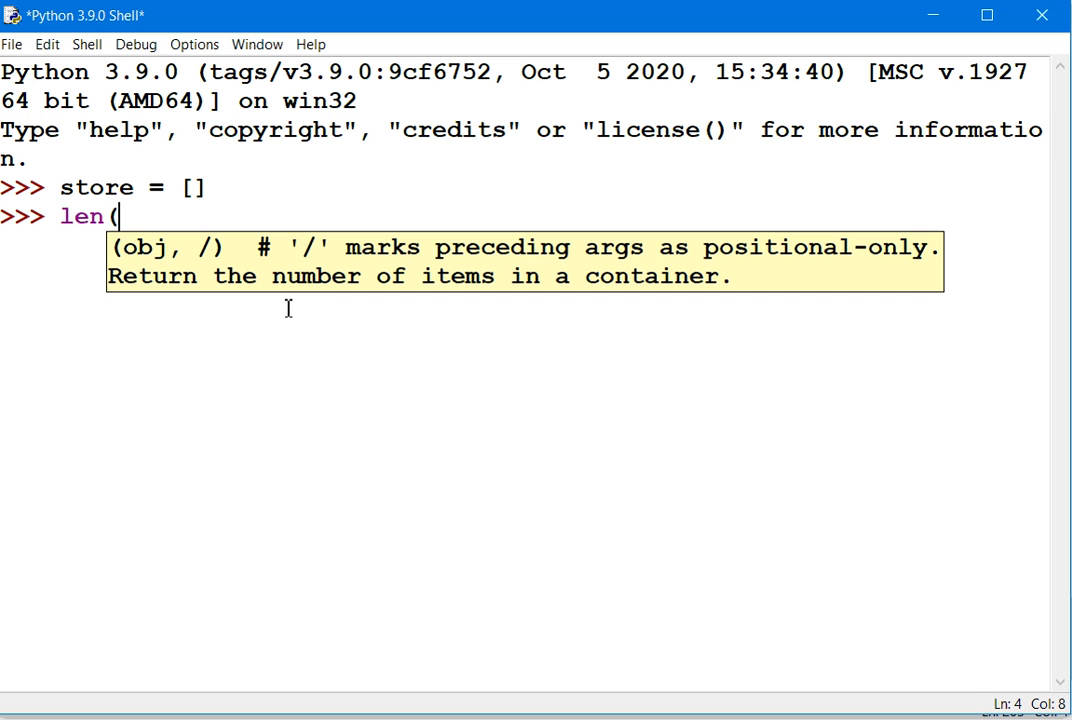
text(store)
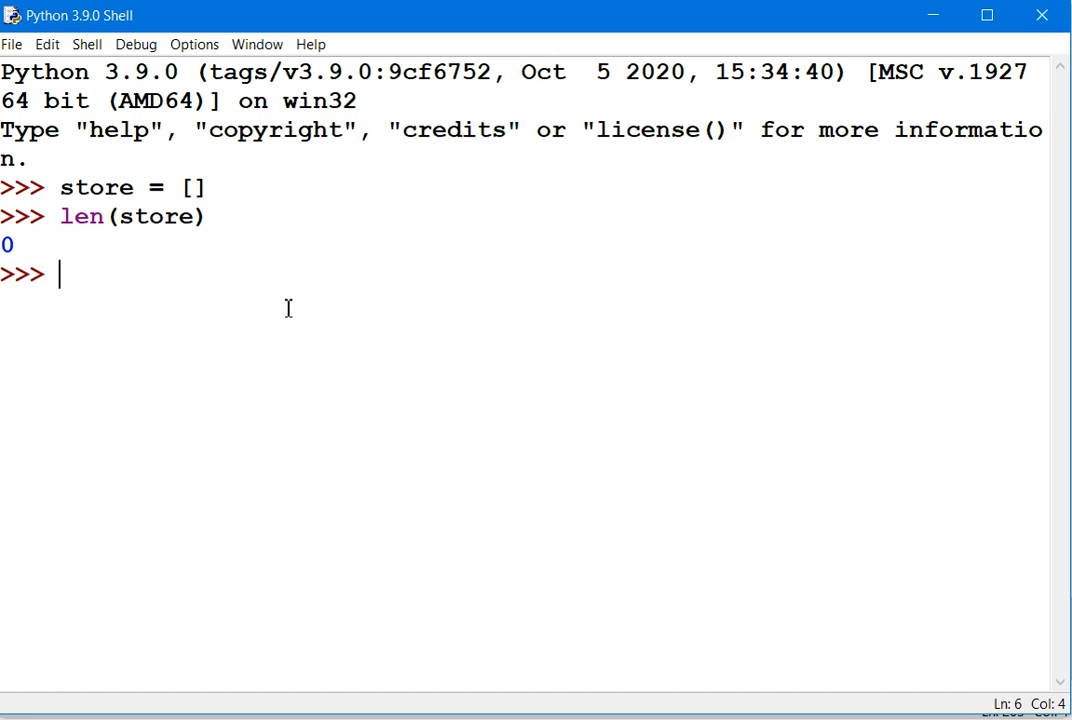
- Append 33 to store and print the list
text(store.a)
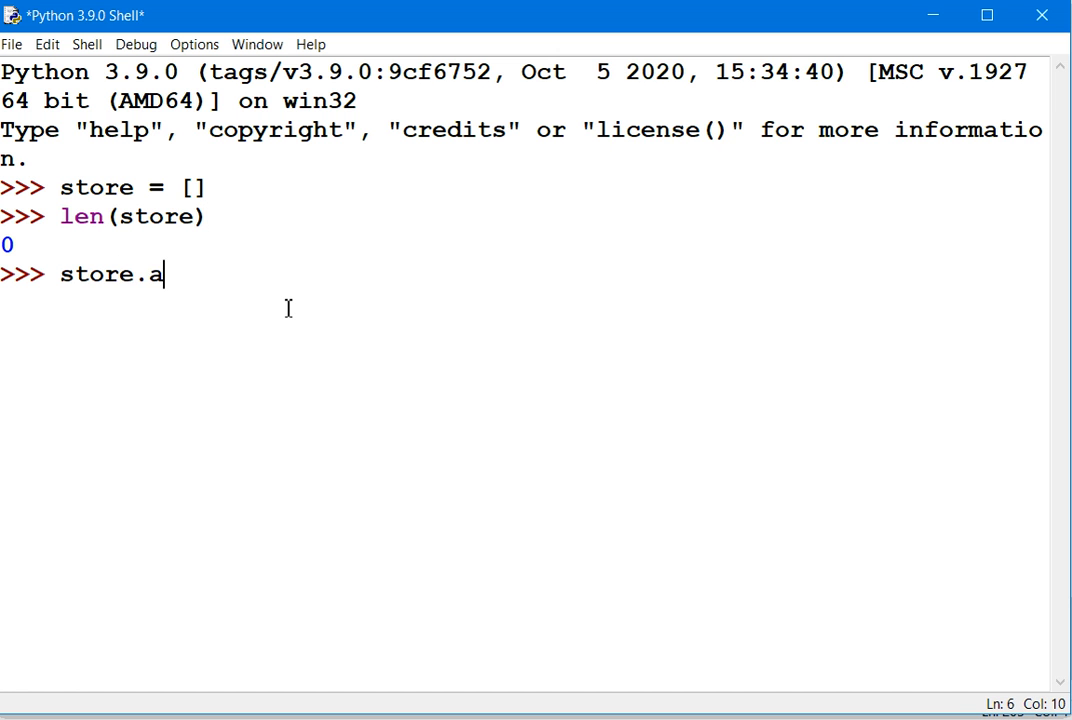
text(ppend)
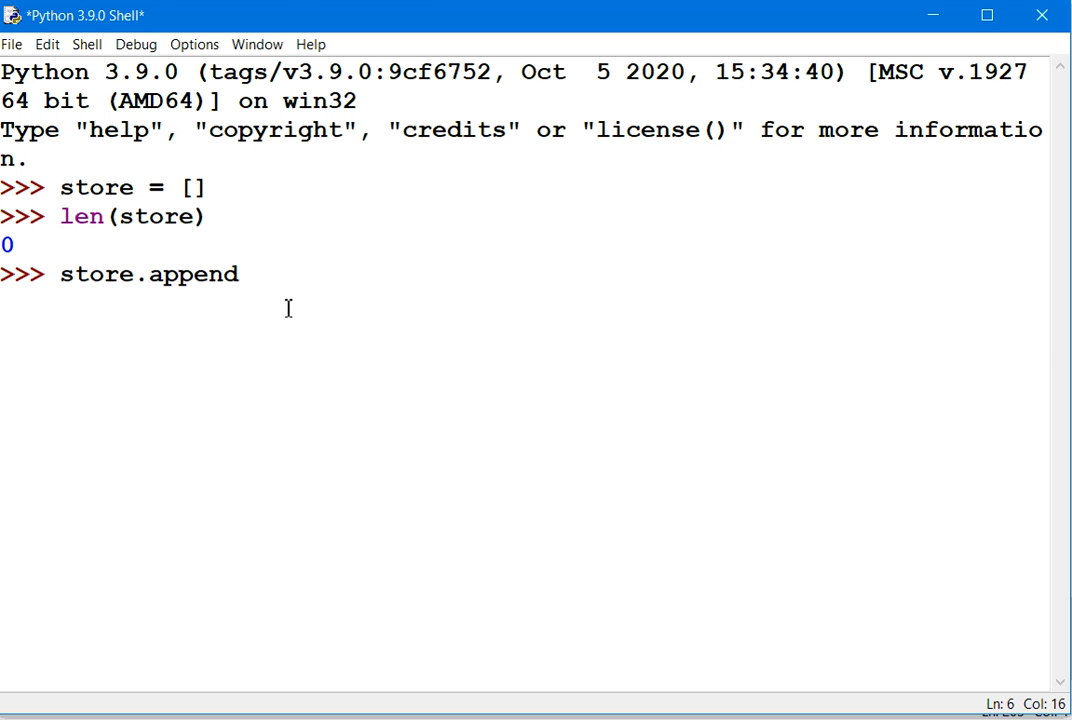
text(()
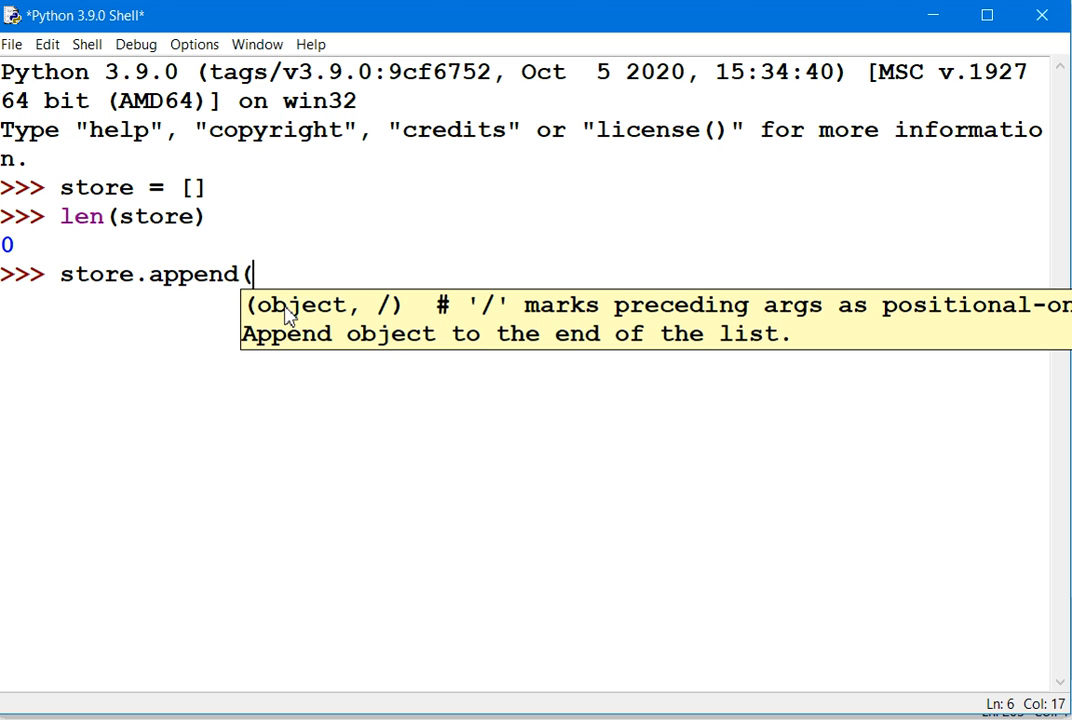
text(33)
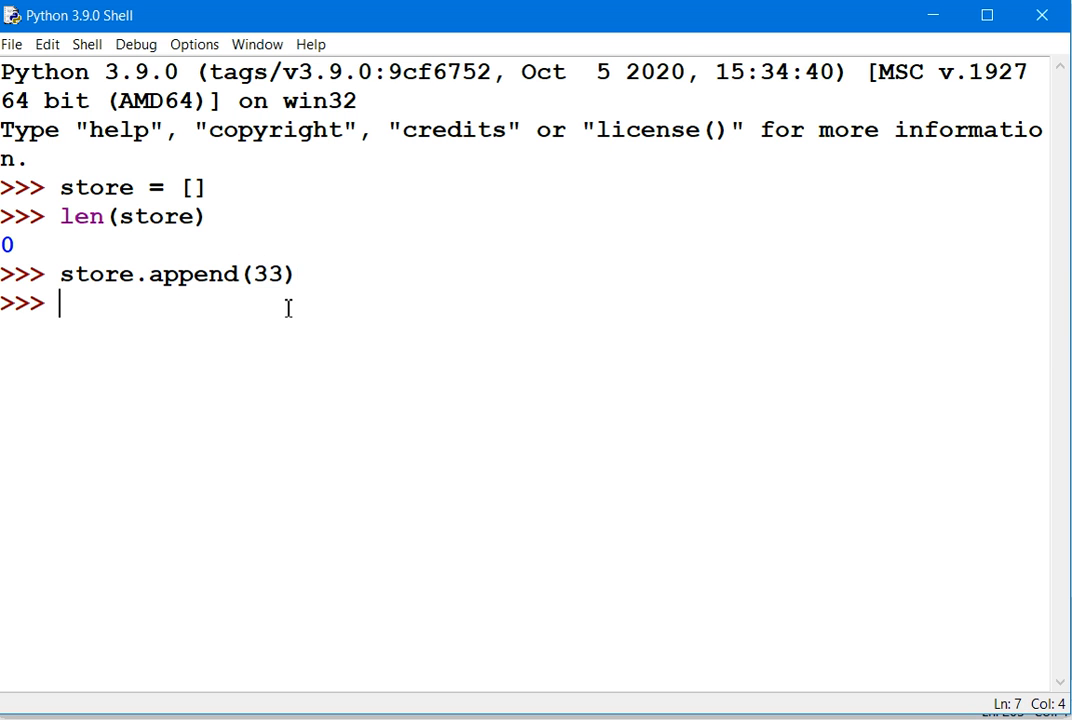
text(print)
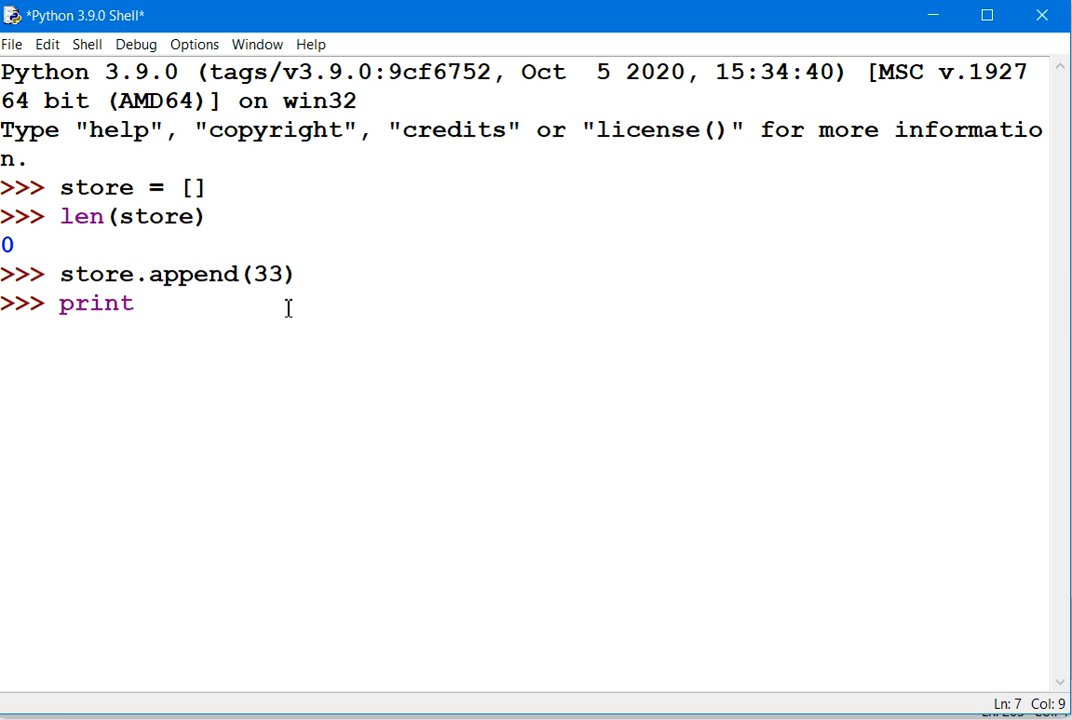
text((stor)
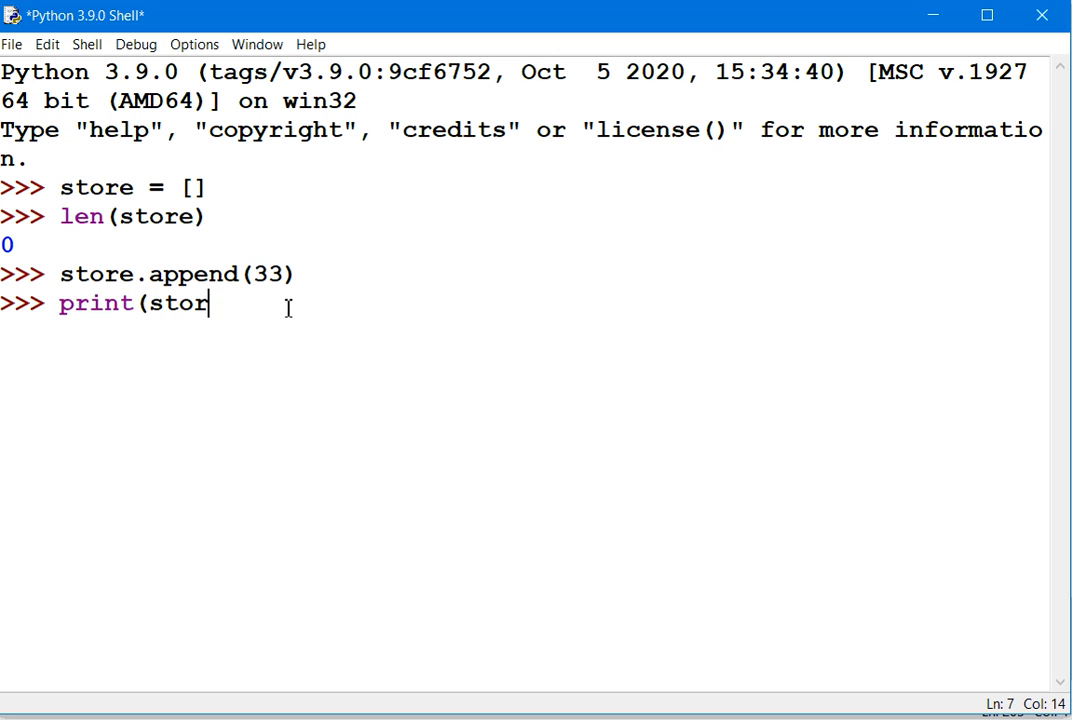
text(e))
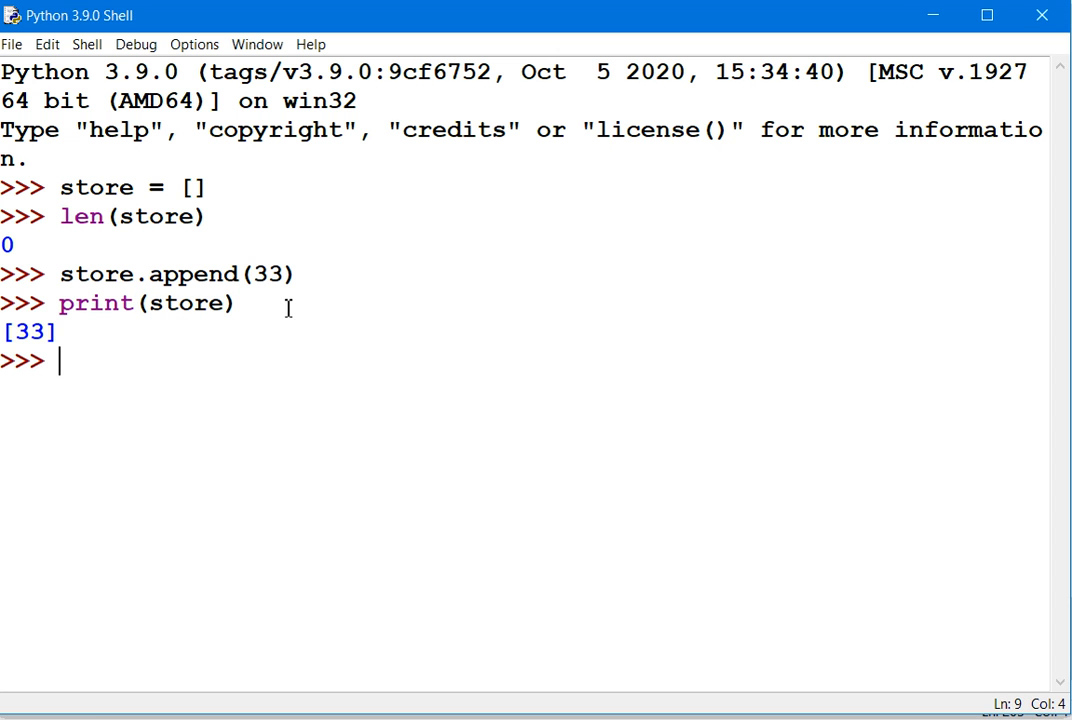
- Append 54 to store, check len(store) is 2, and print [33, 54]
text(store)
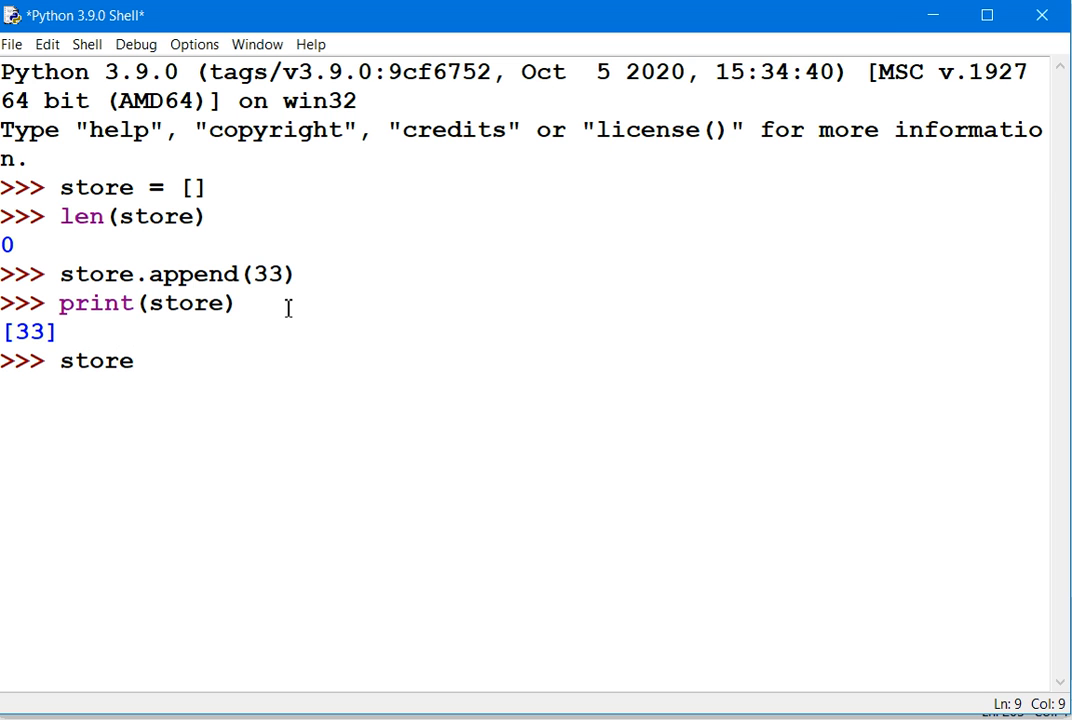
text(.append()
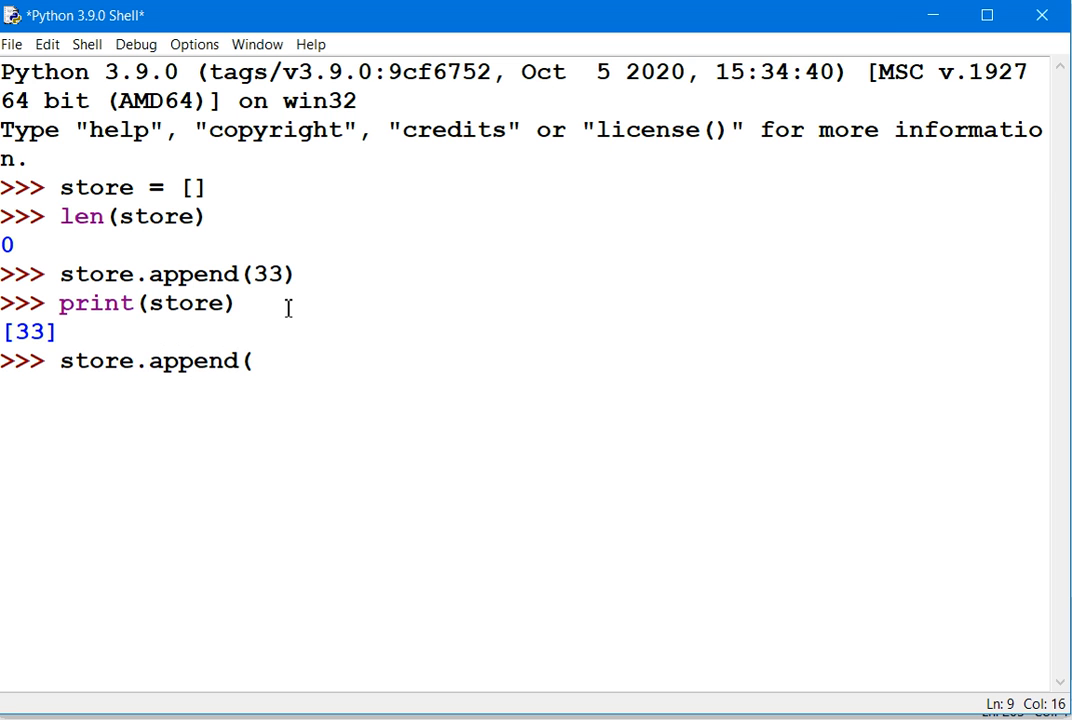
text(()
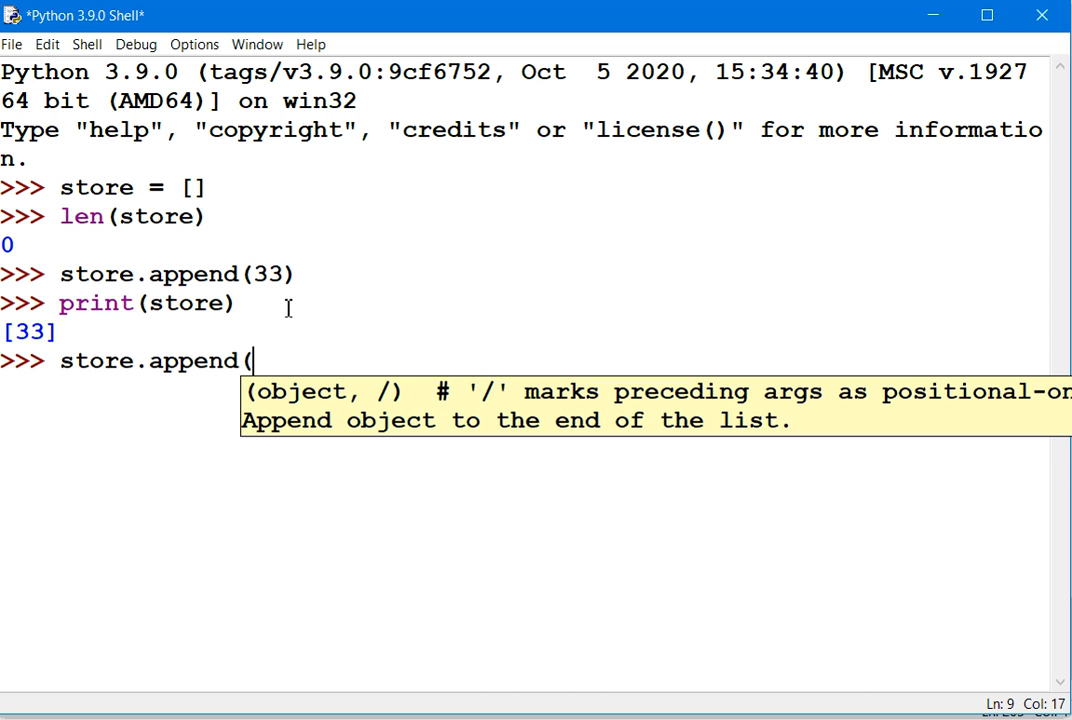
text(54)
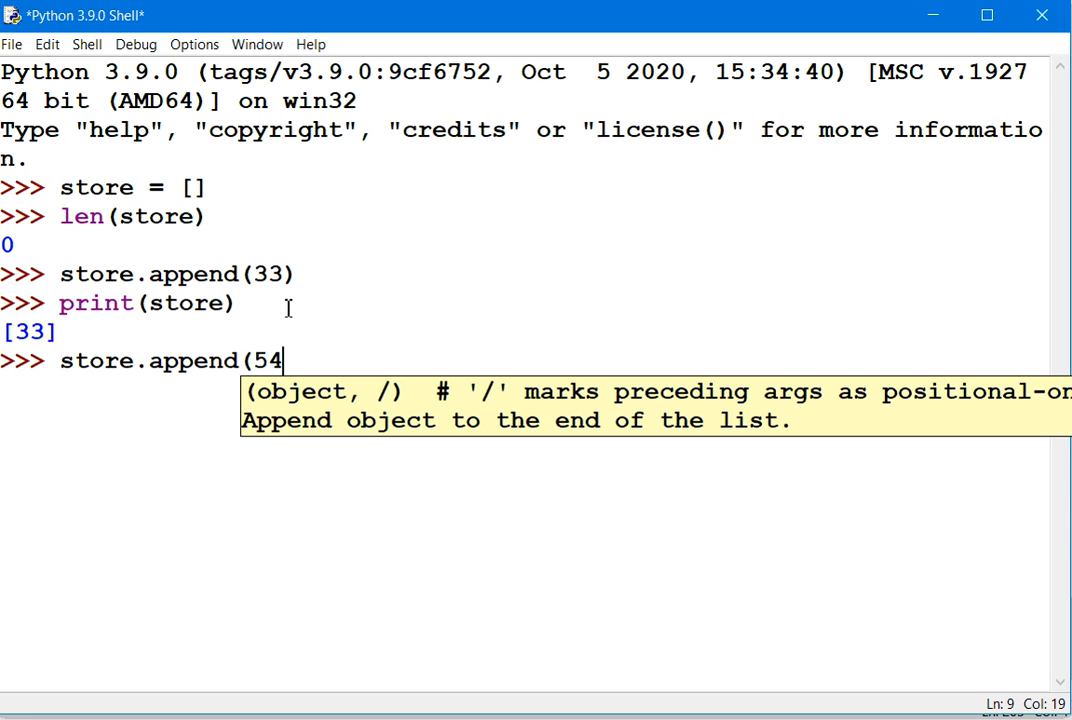
text())
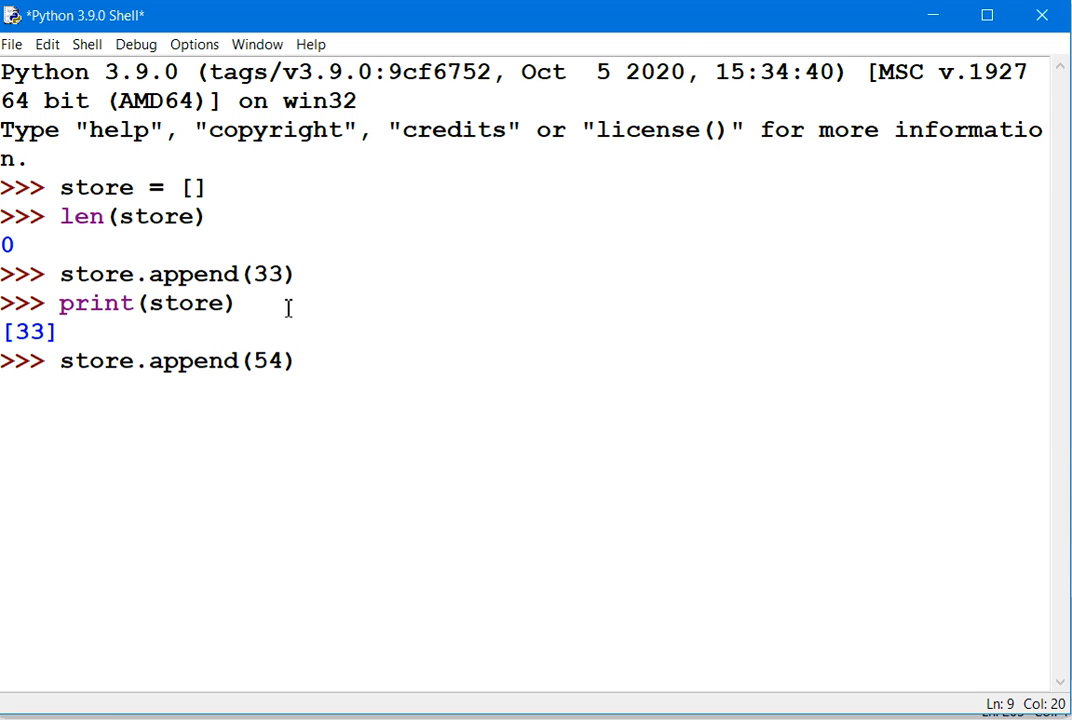
text(l)
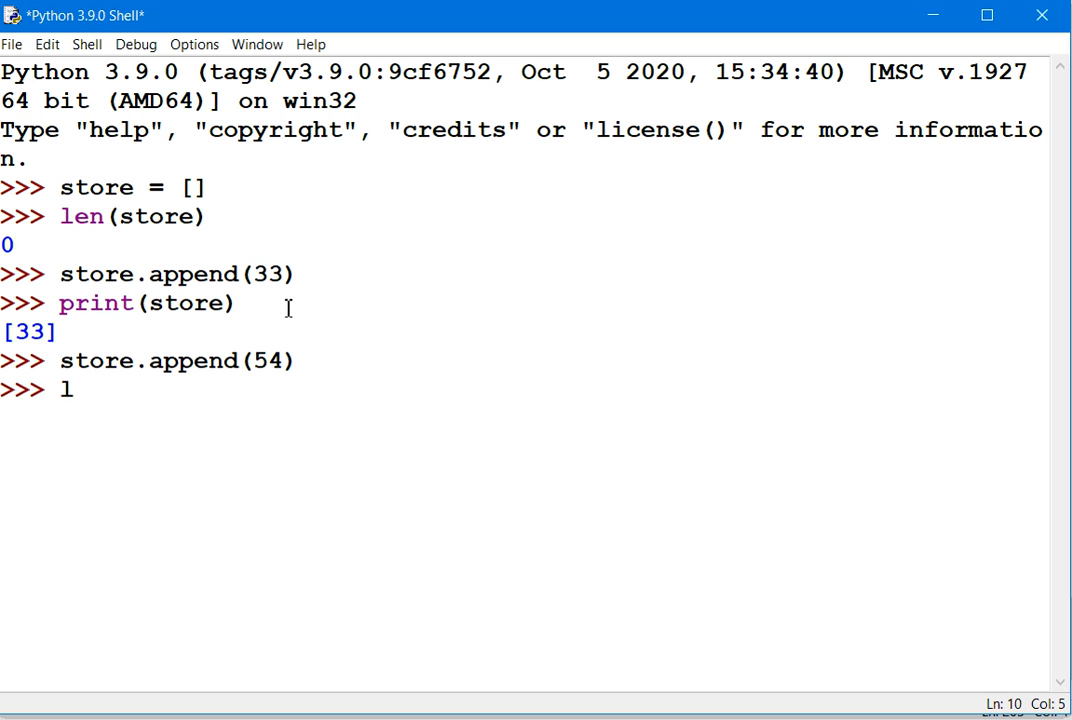
text(en()
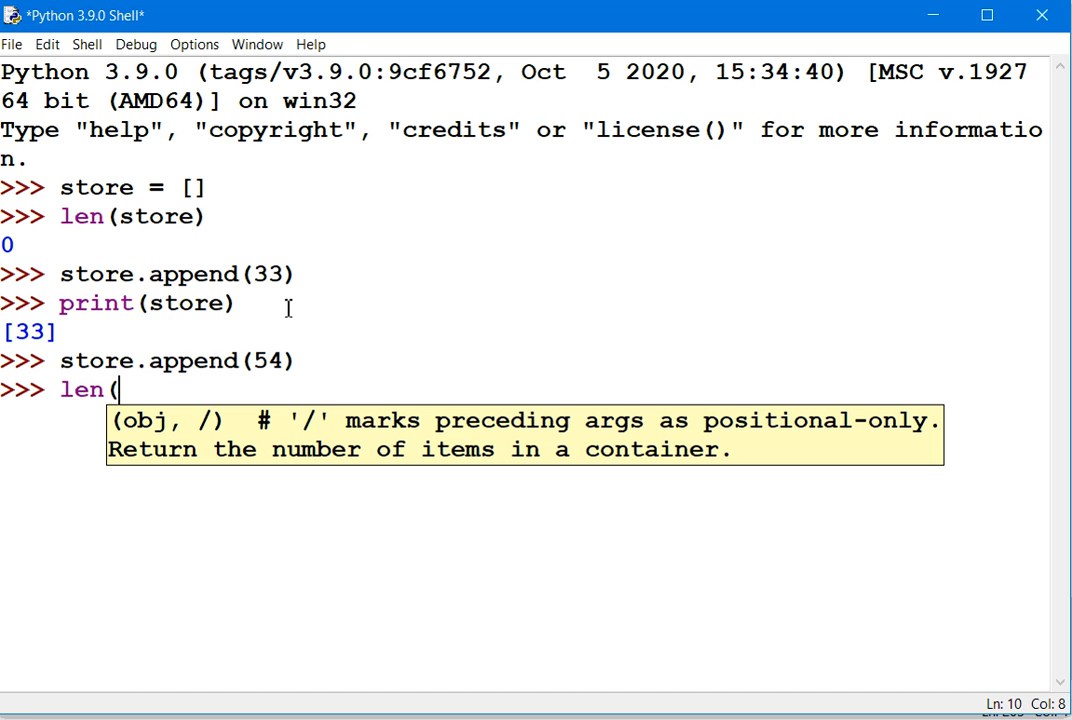
text(store))
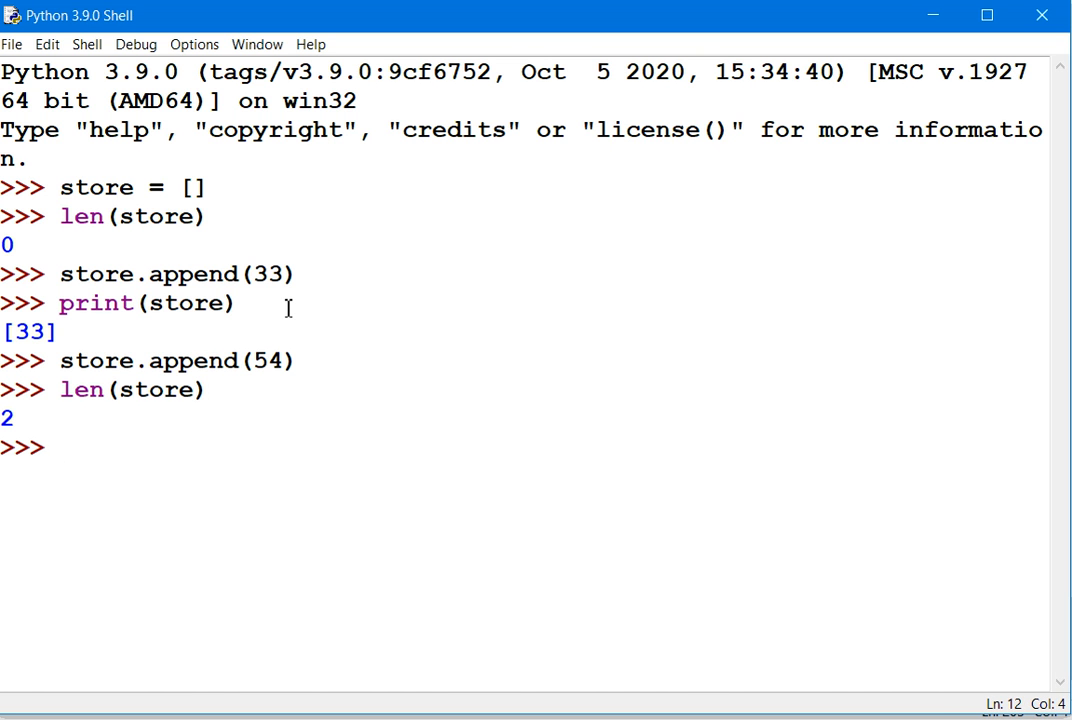
text(print()
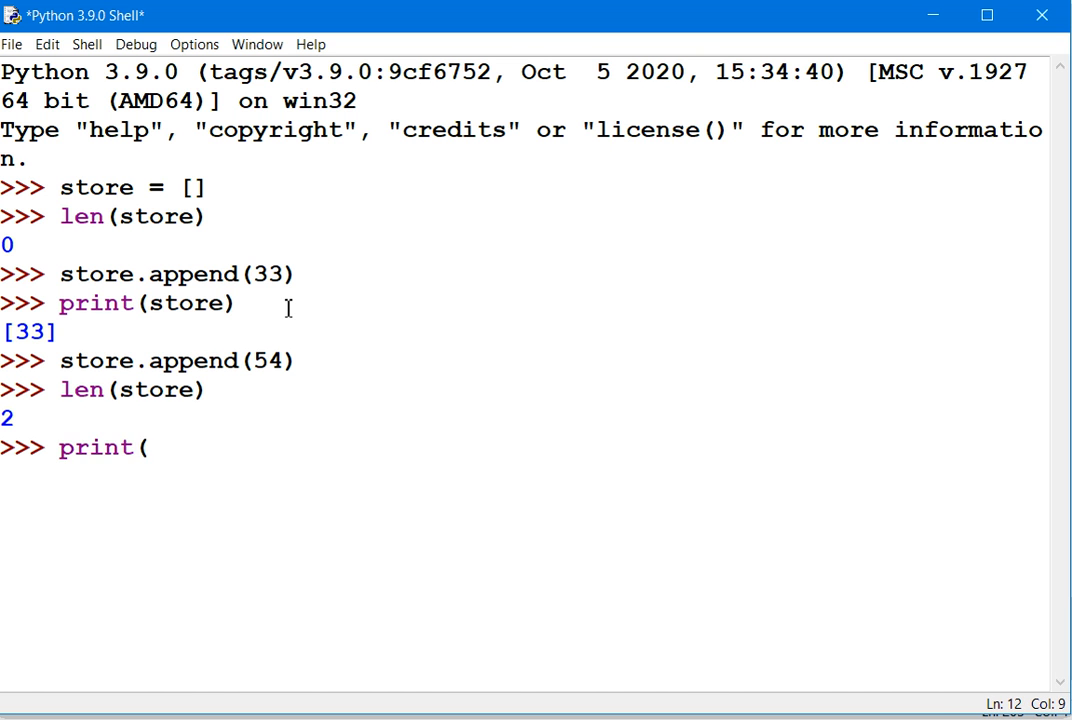
text(store))
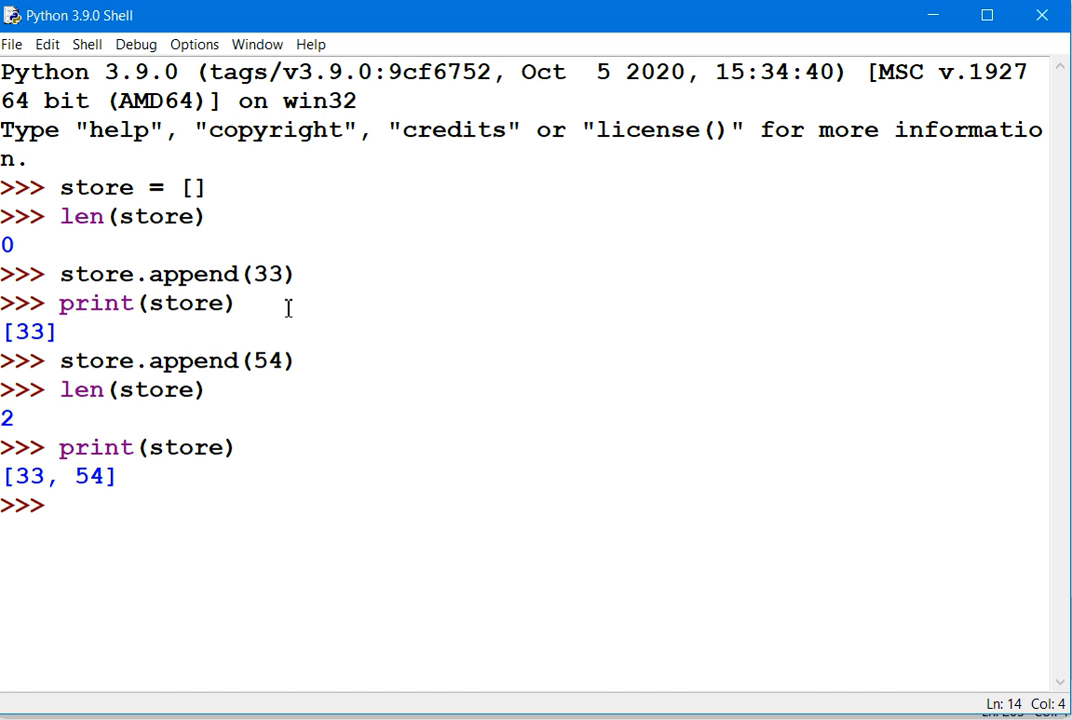
- Append 99 to store and print it to show [33, 54, 99]
text(store)
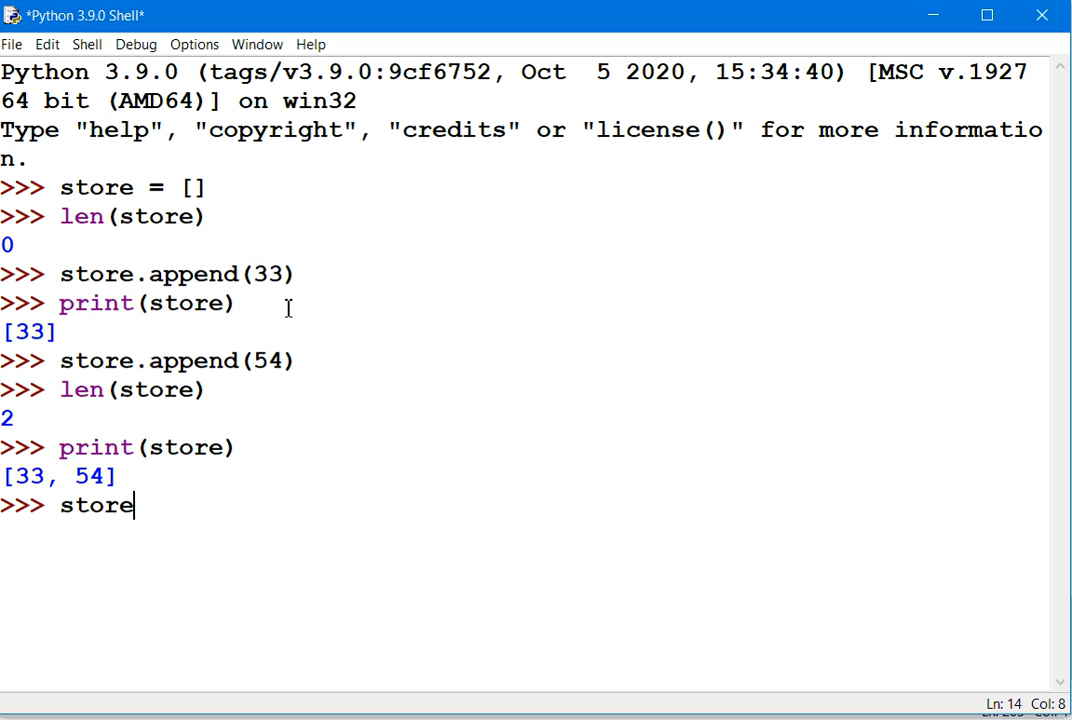
text(()
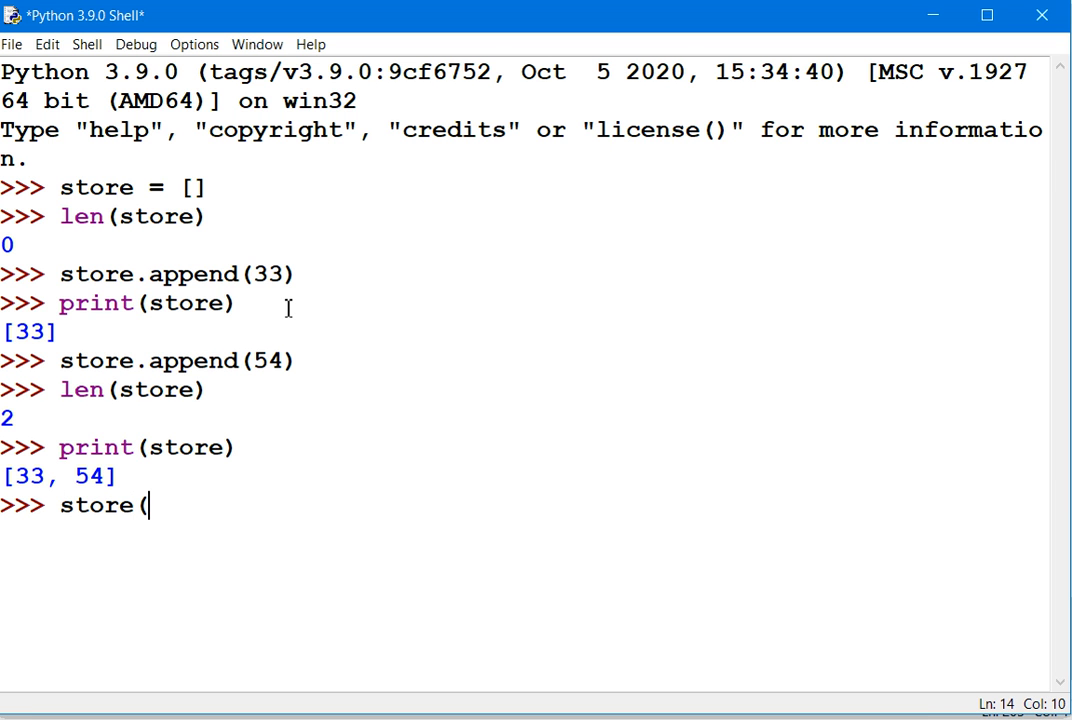
key(Backspace)
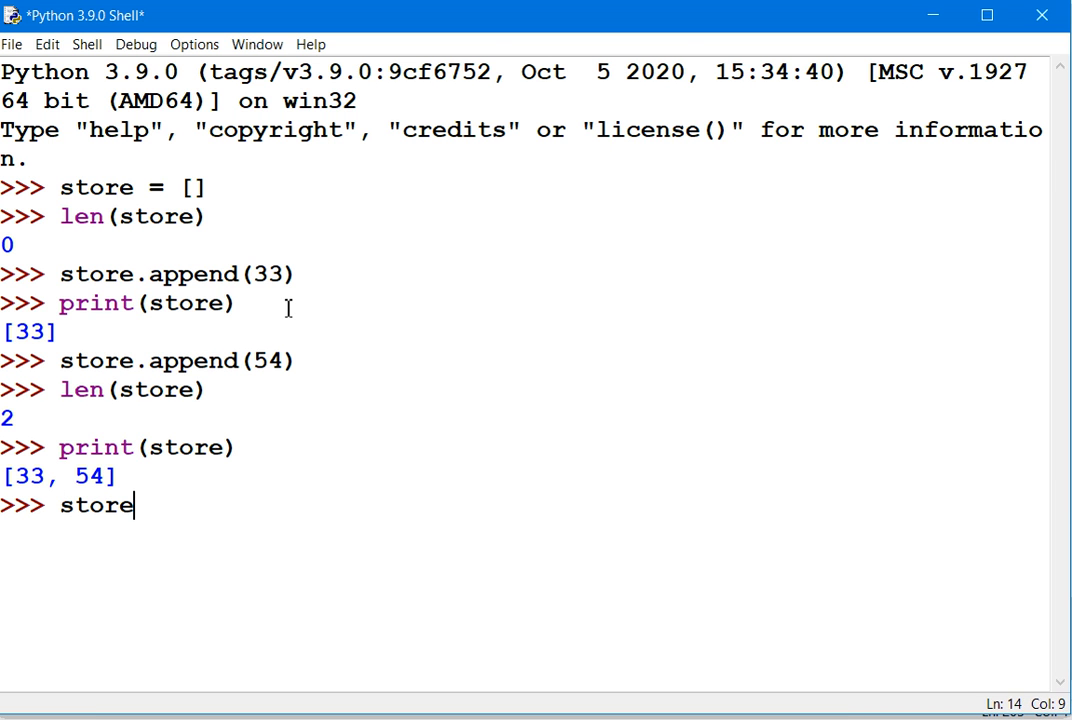
text(.append)
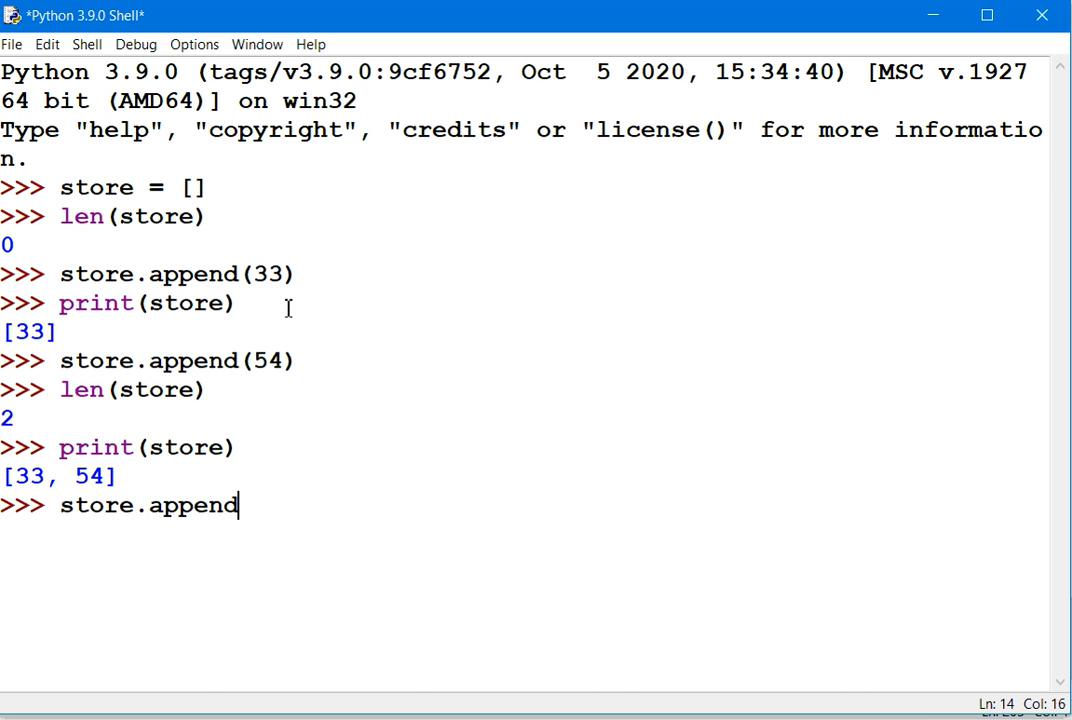
text((99))
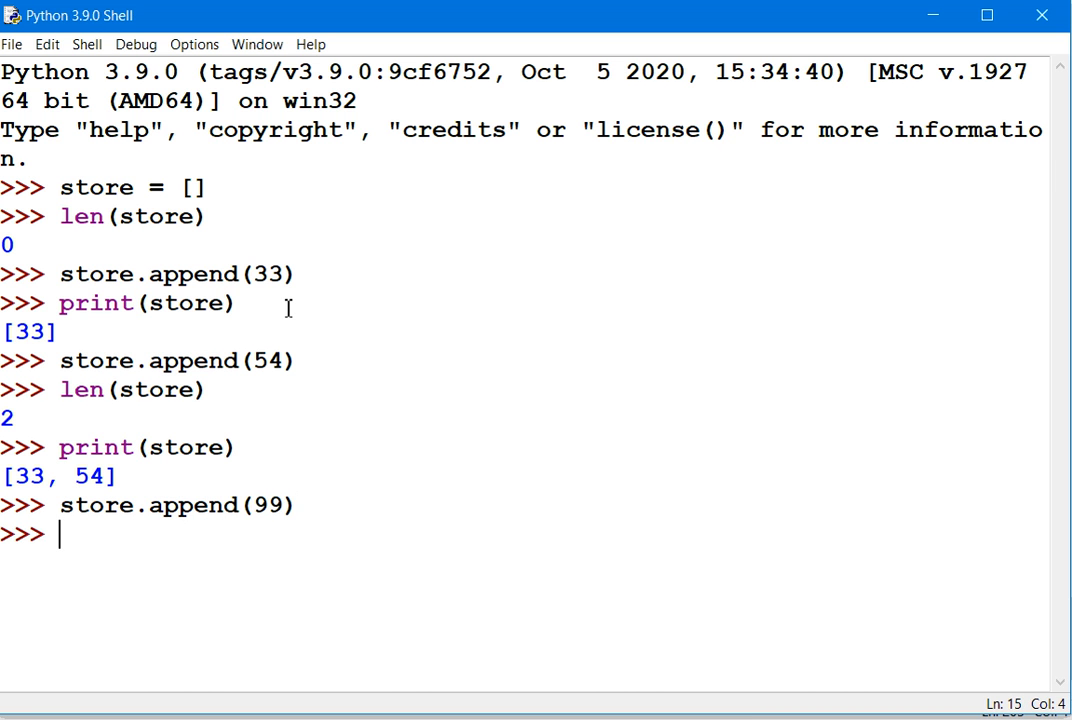
text(print(s)
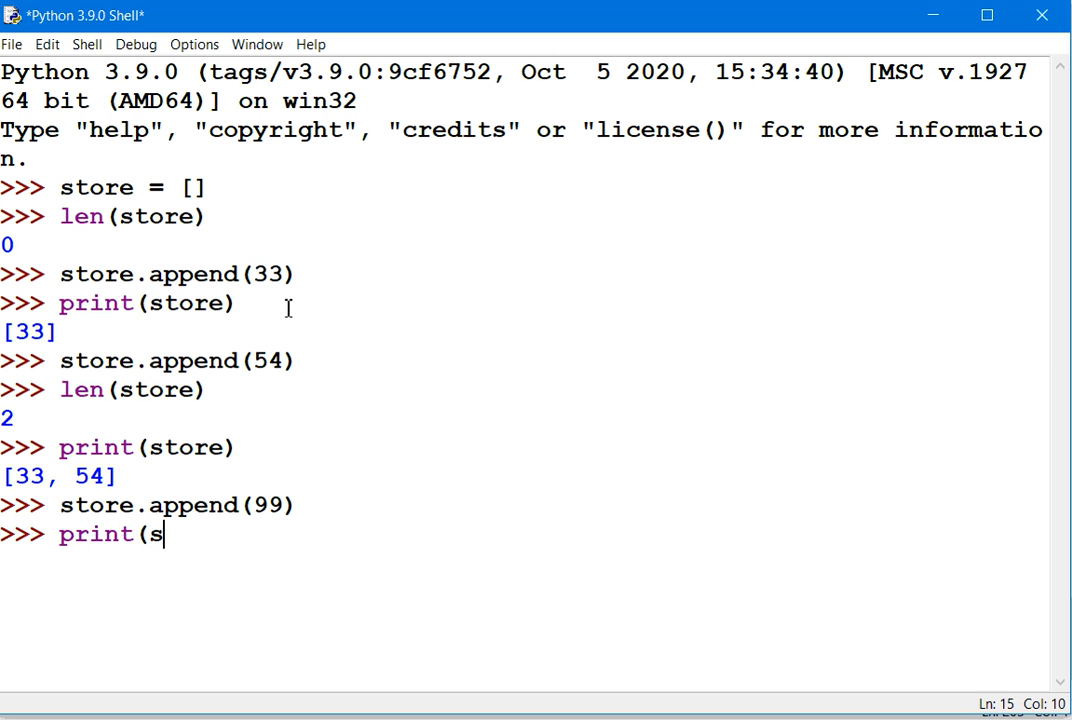
text(tore))
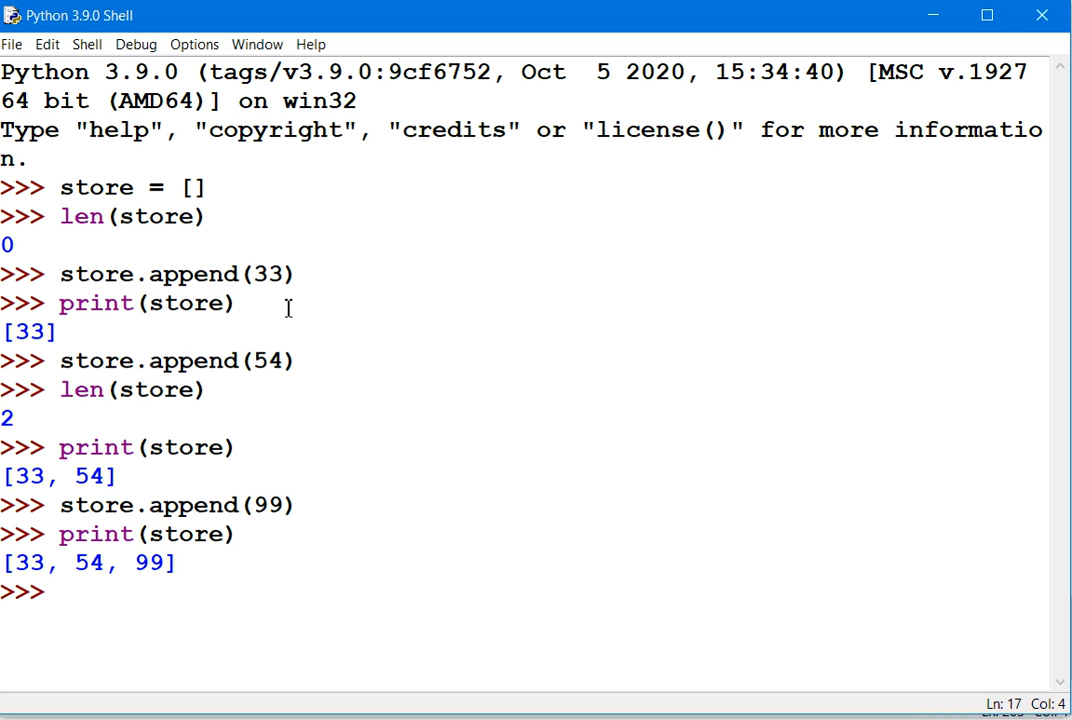
text(s)
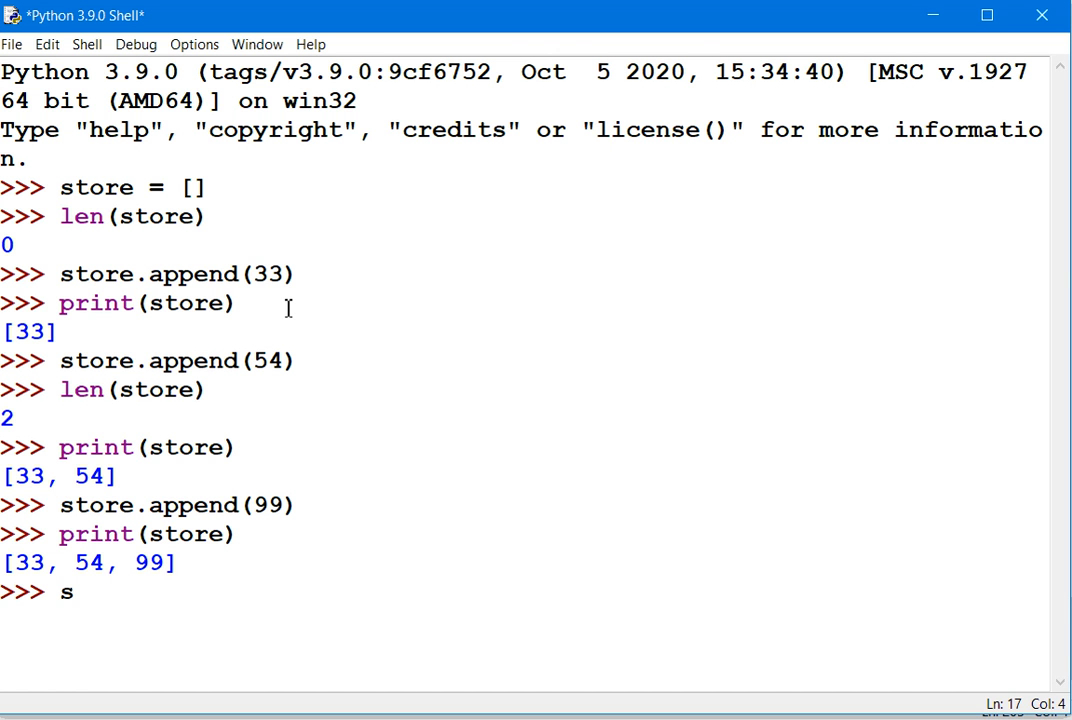
- Evaluate store[0] and store[1] to show 33 and 54
text(tore[)
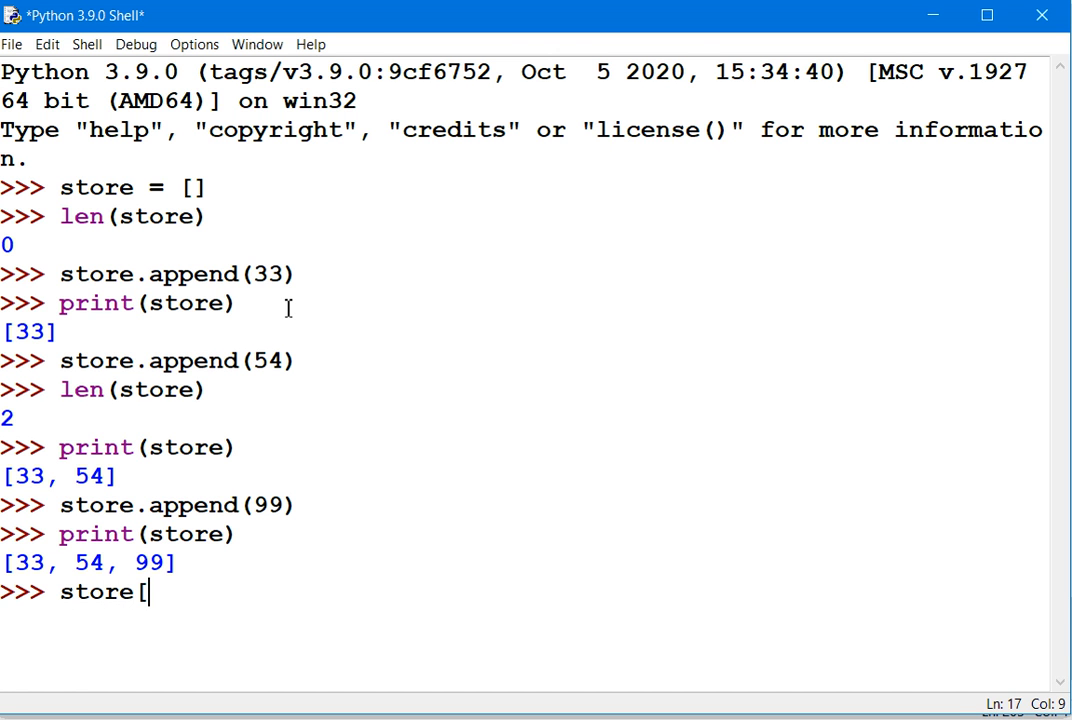
text(0)
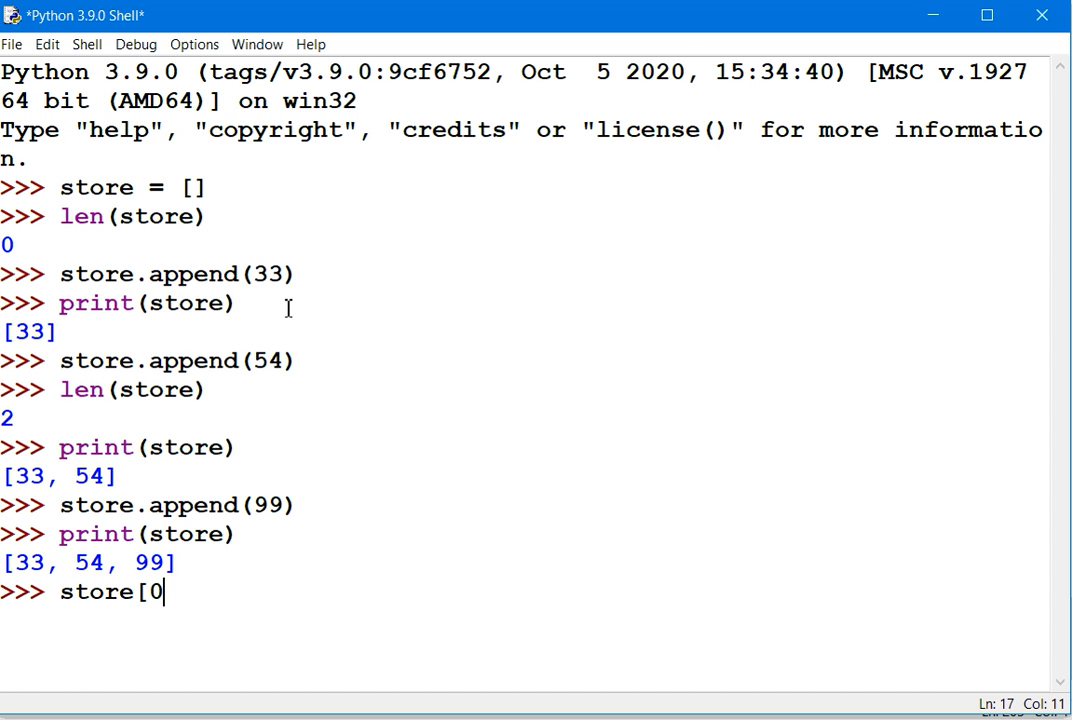
text(0)
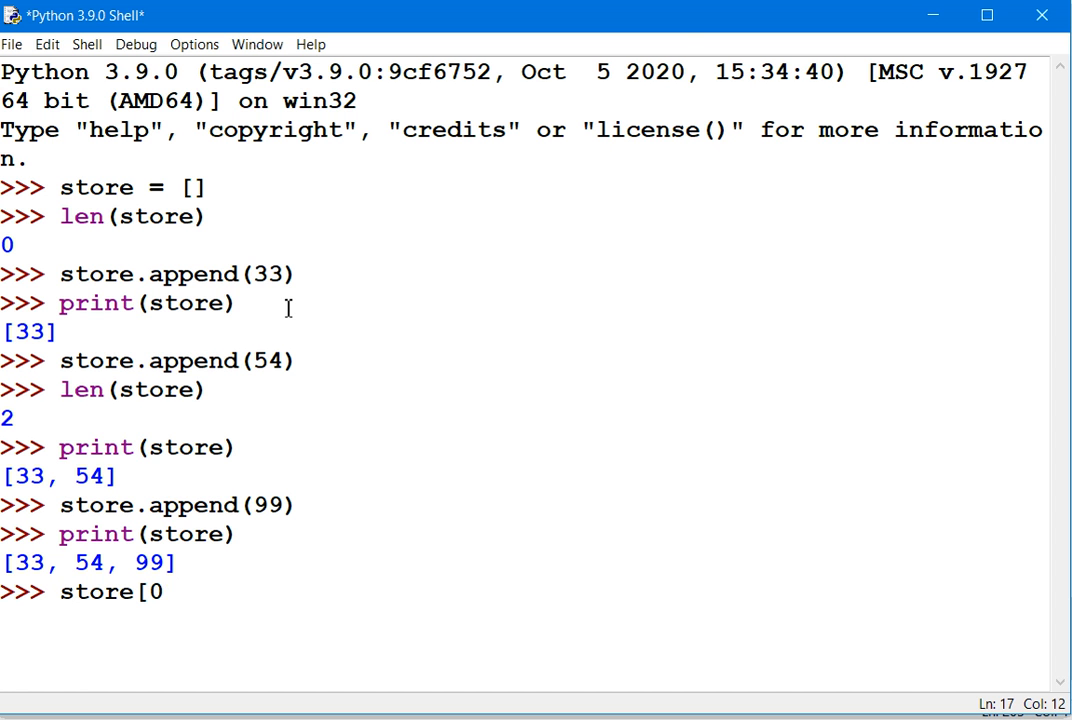
text(])
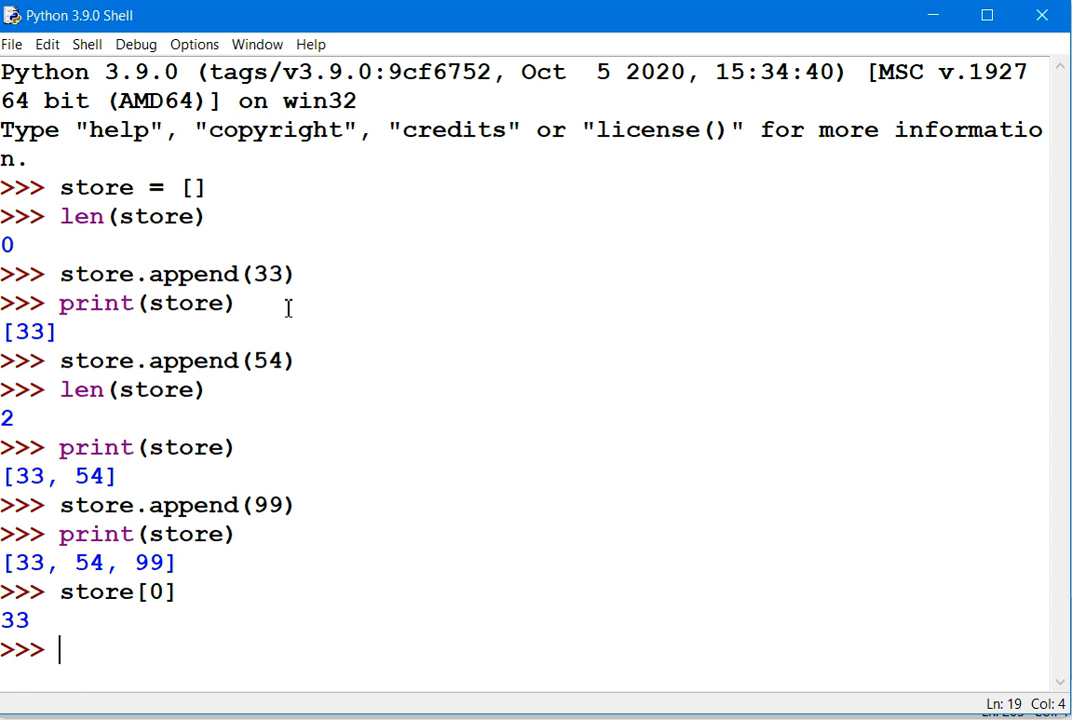
text(store)
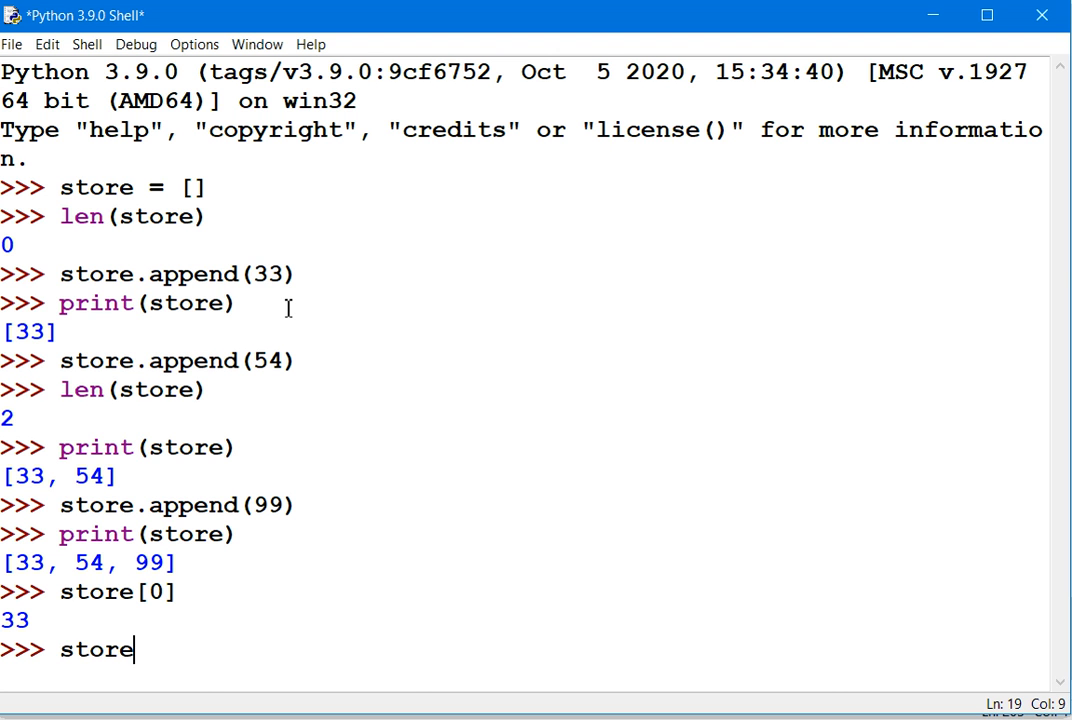
text([1)
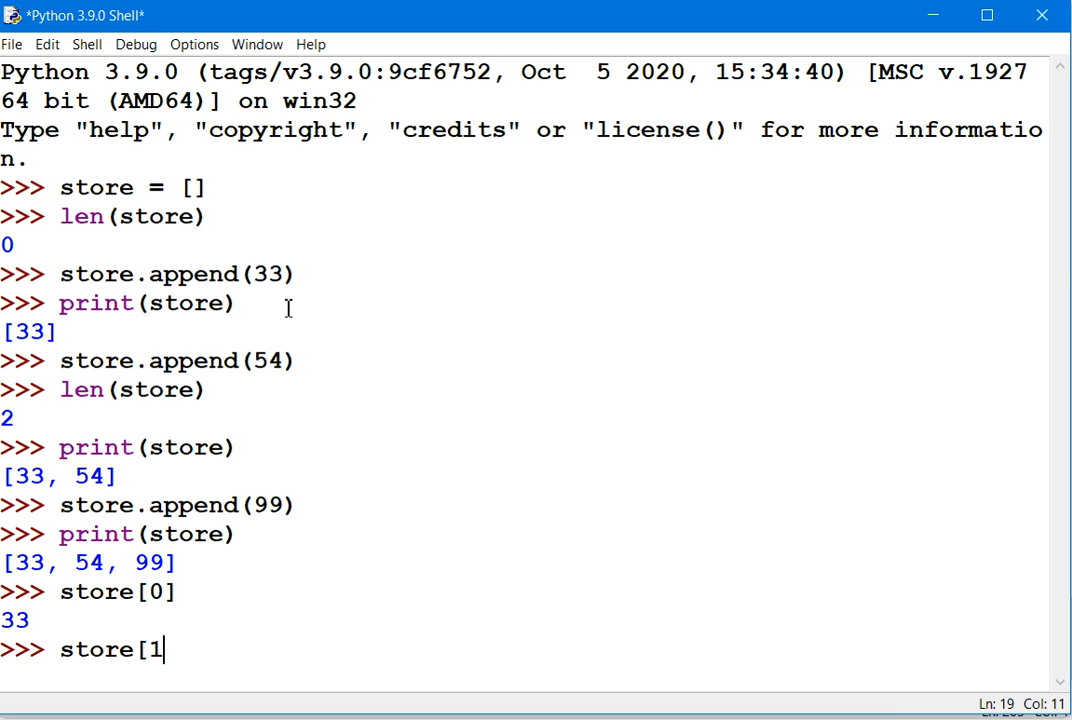
text(])
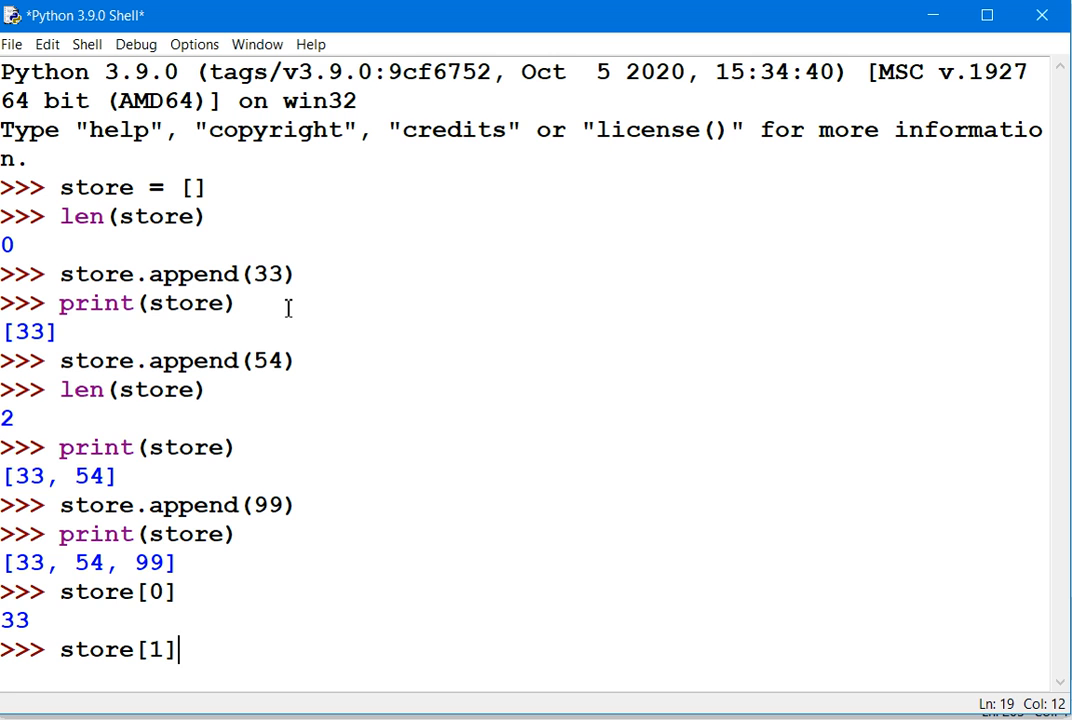
key(enter)
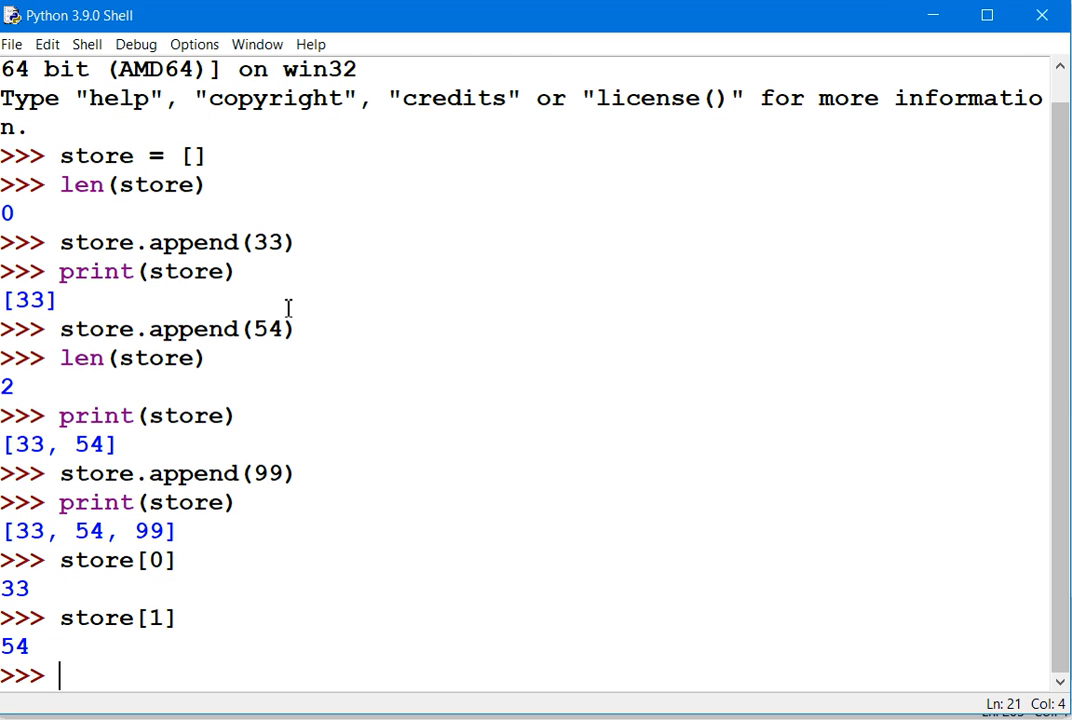
- Evaluate store[2] to show 99 and check len(store) returns 3
text(store)
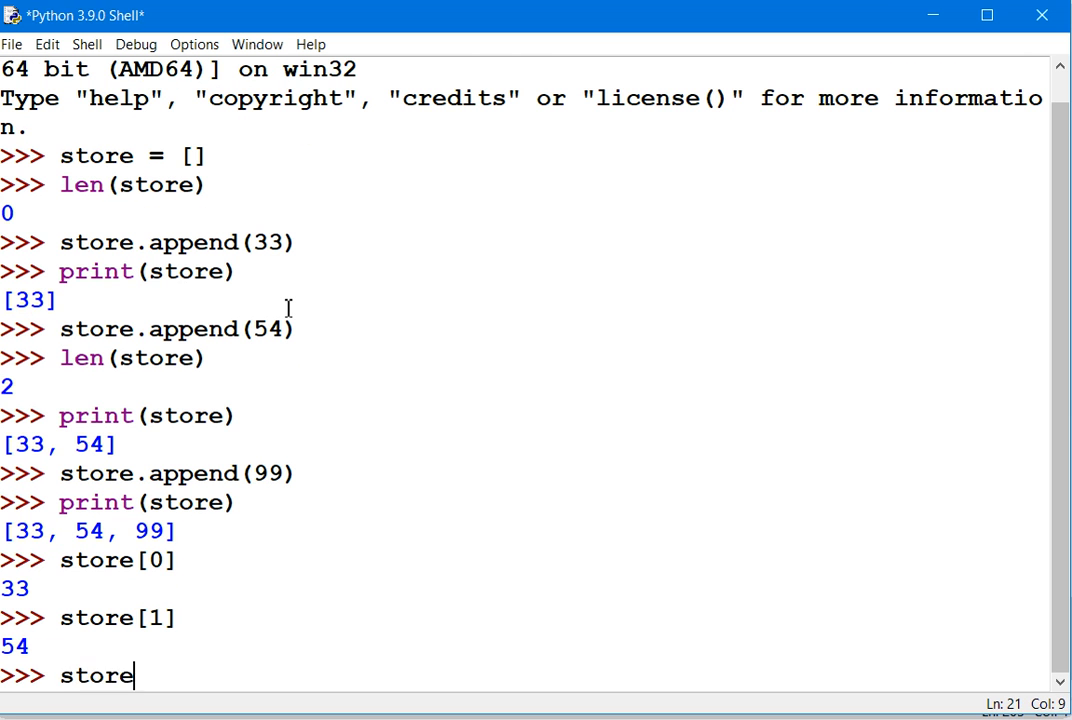
text([2])
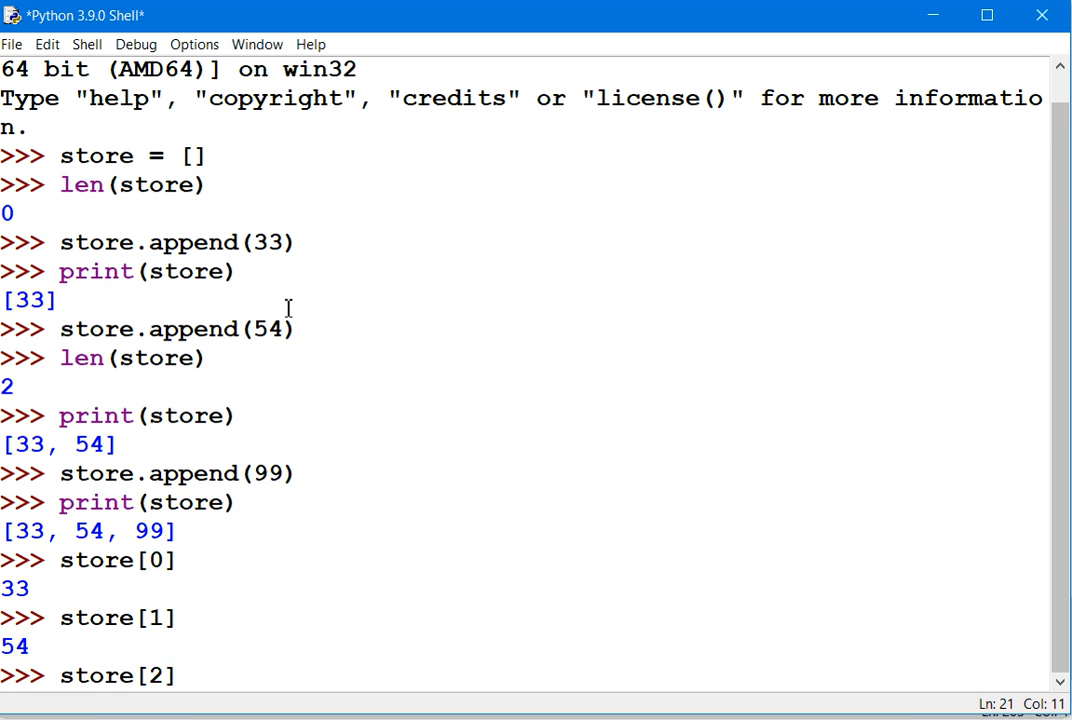
key(Return)
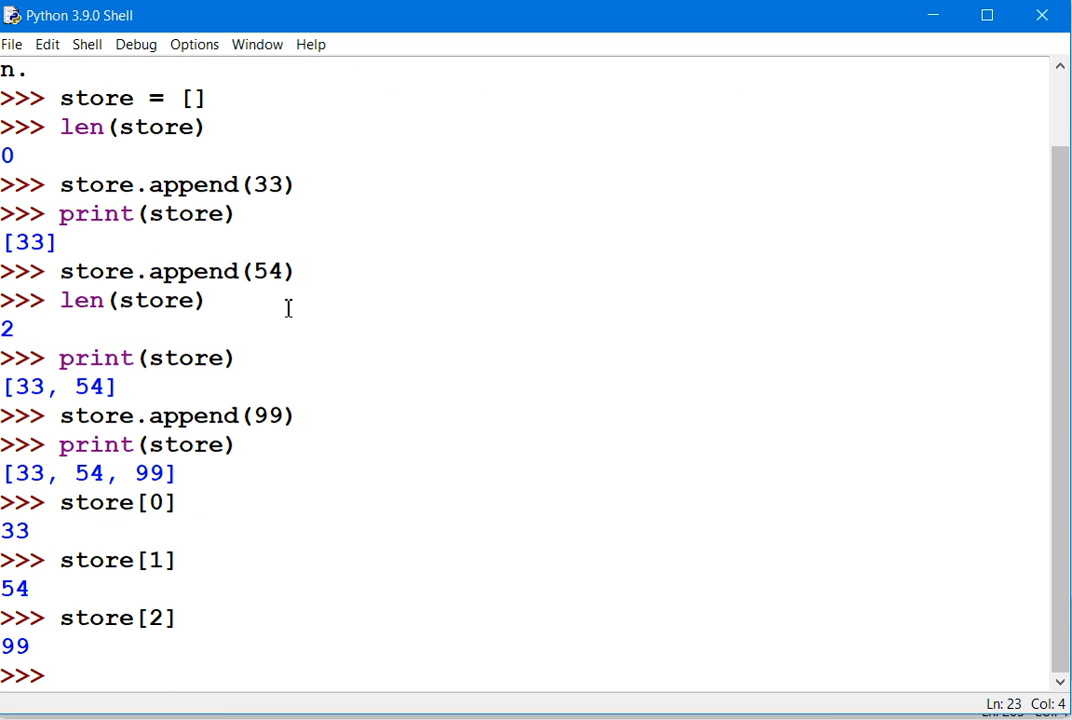
text(len(store)
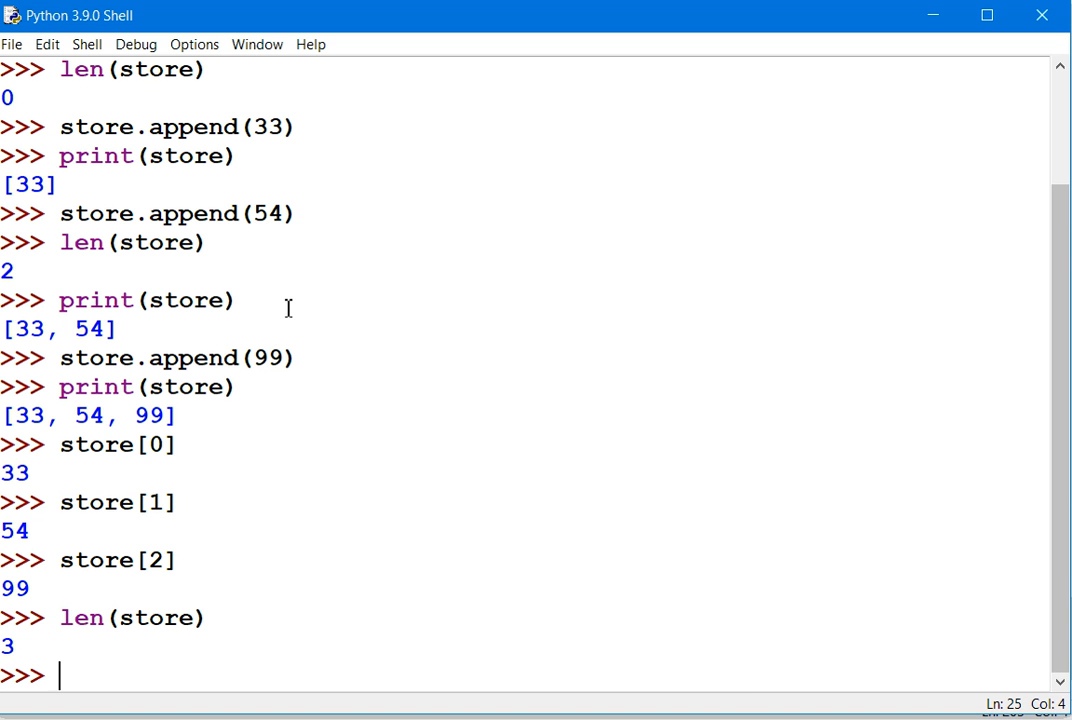
- Start defining enterNum() with store = [] as its first line
text(def)
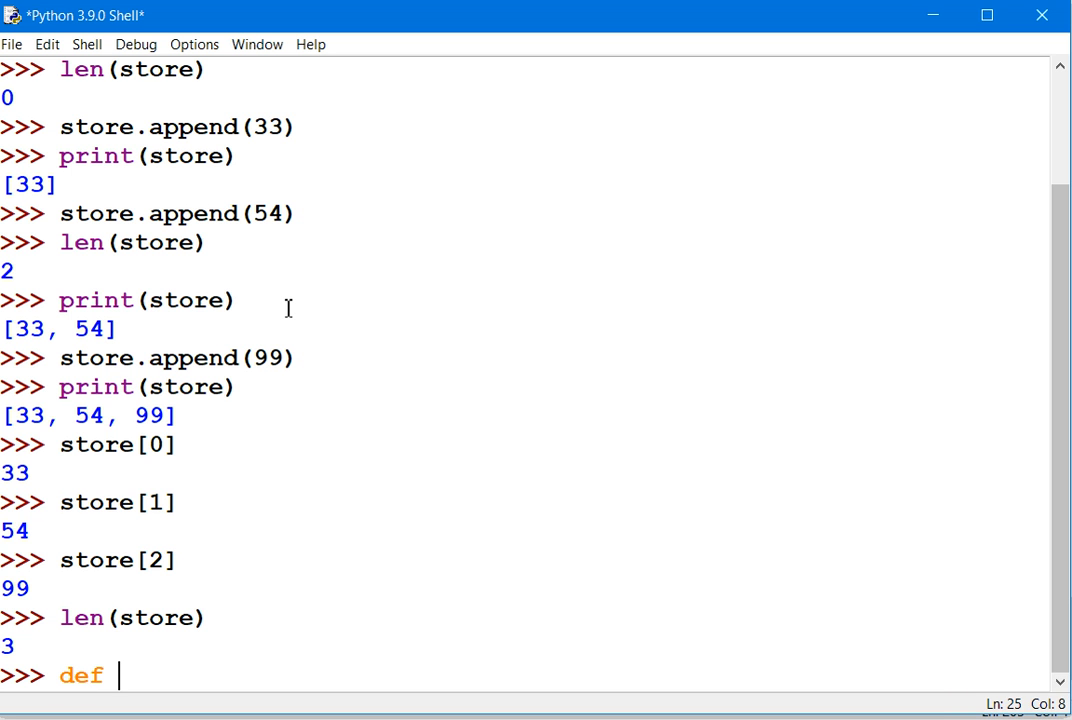
text(enterNum)
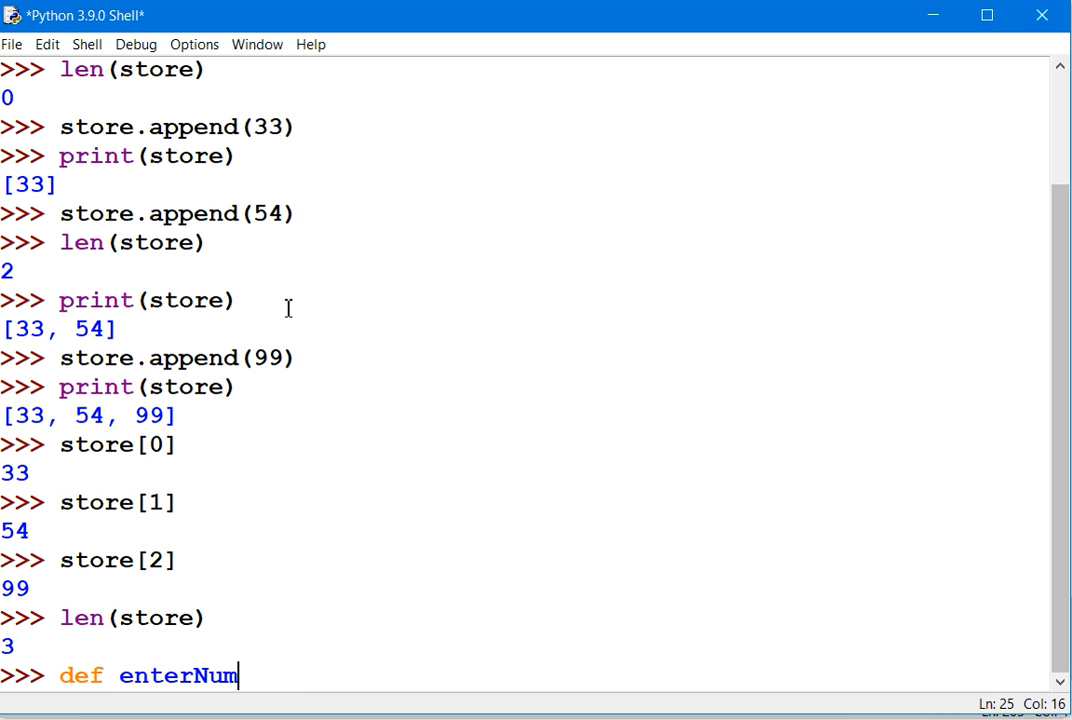
text(())
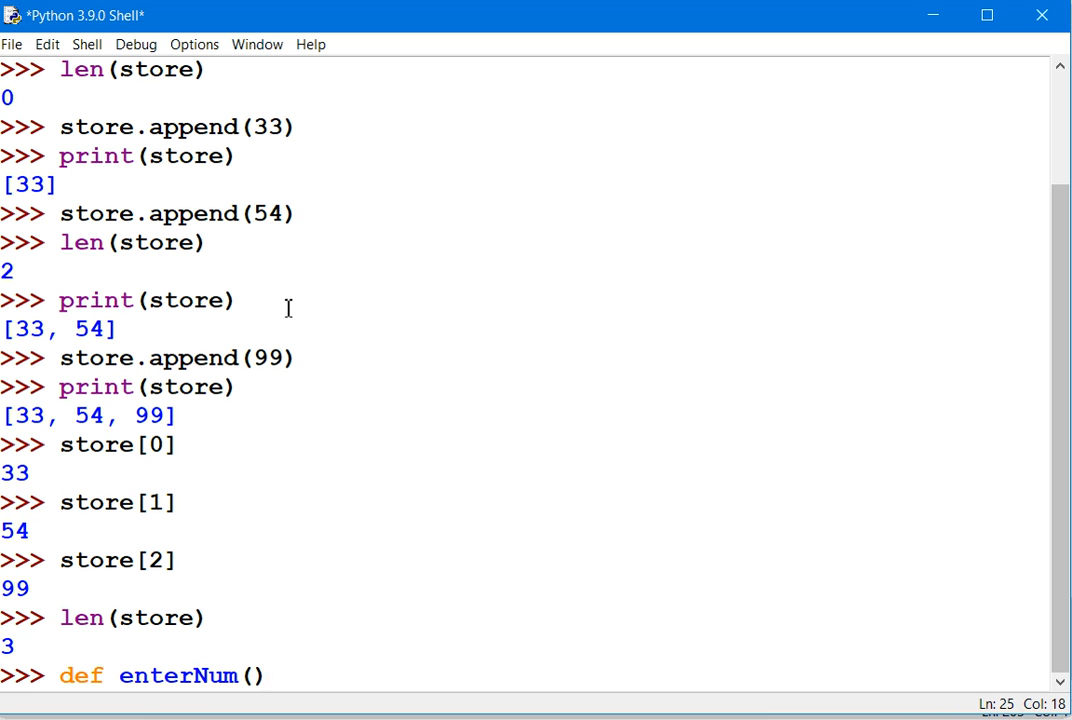
text(:)
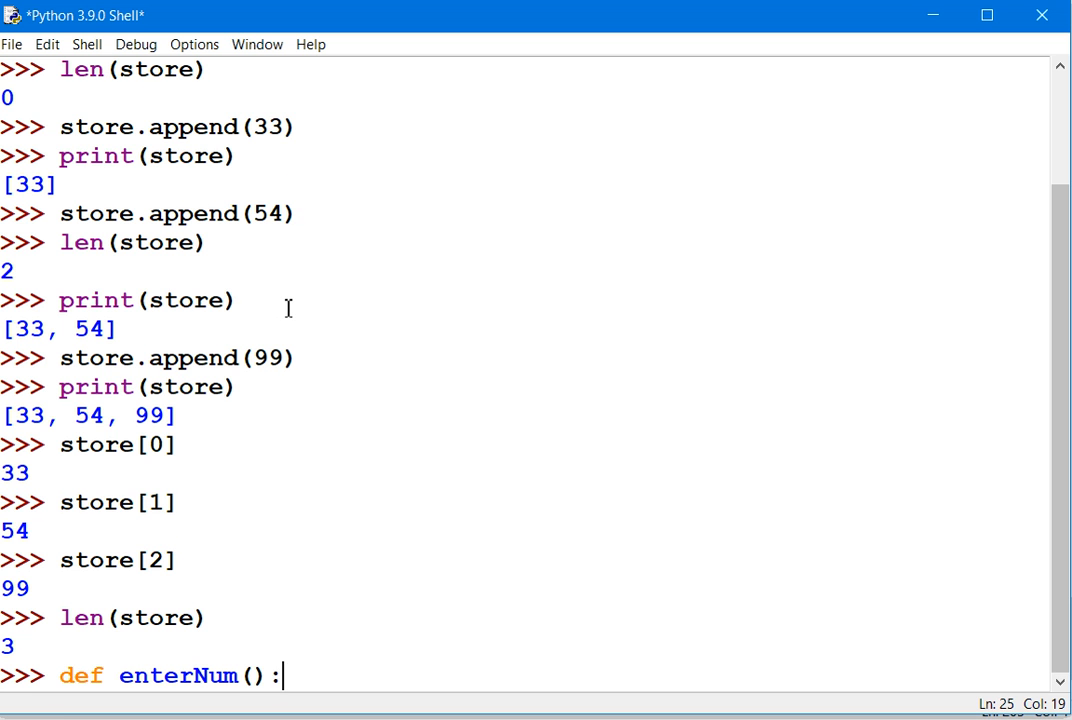
text(s)
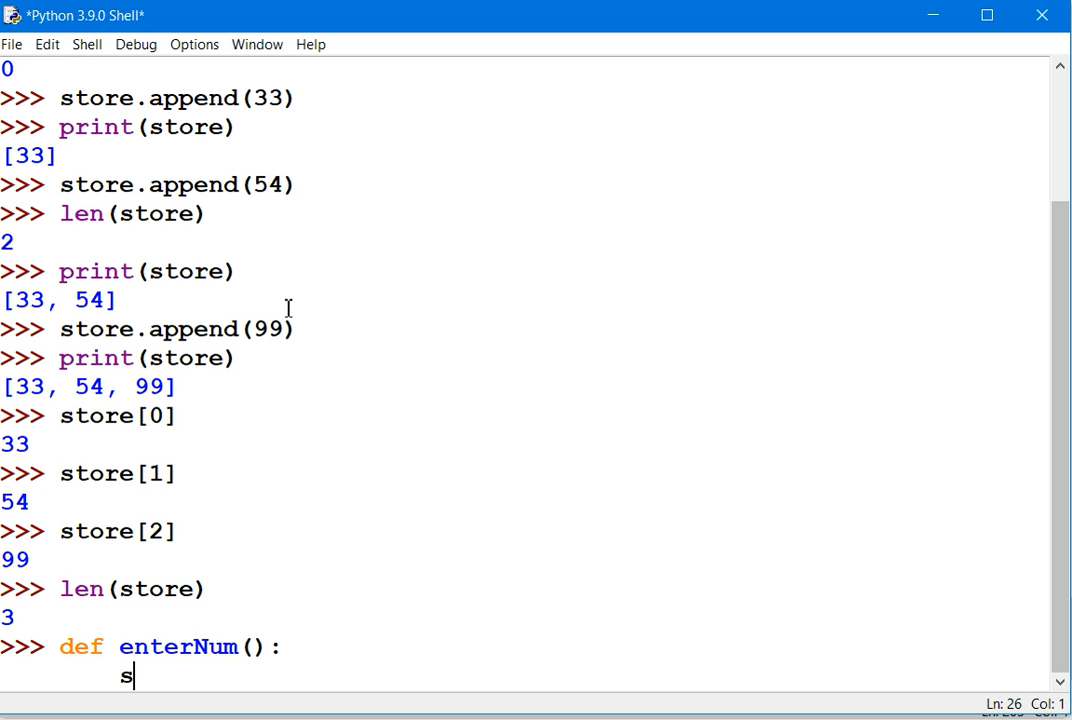
text(tore =)
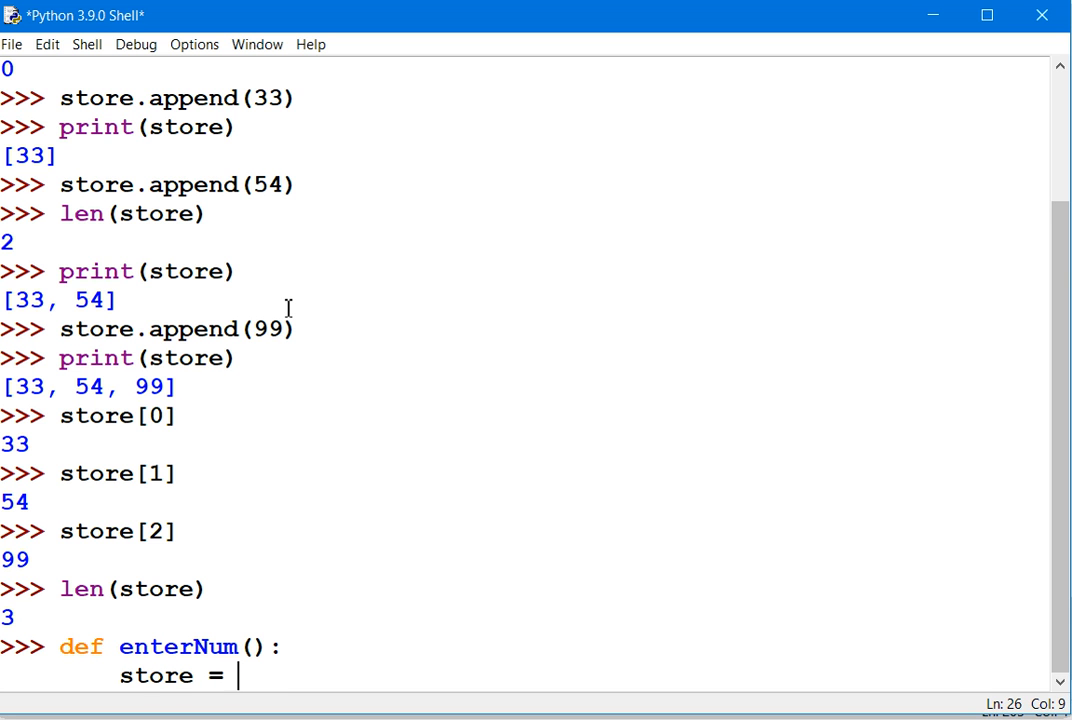
text([])
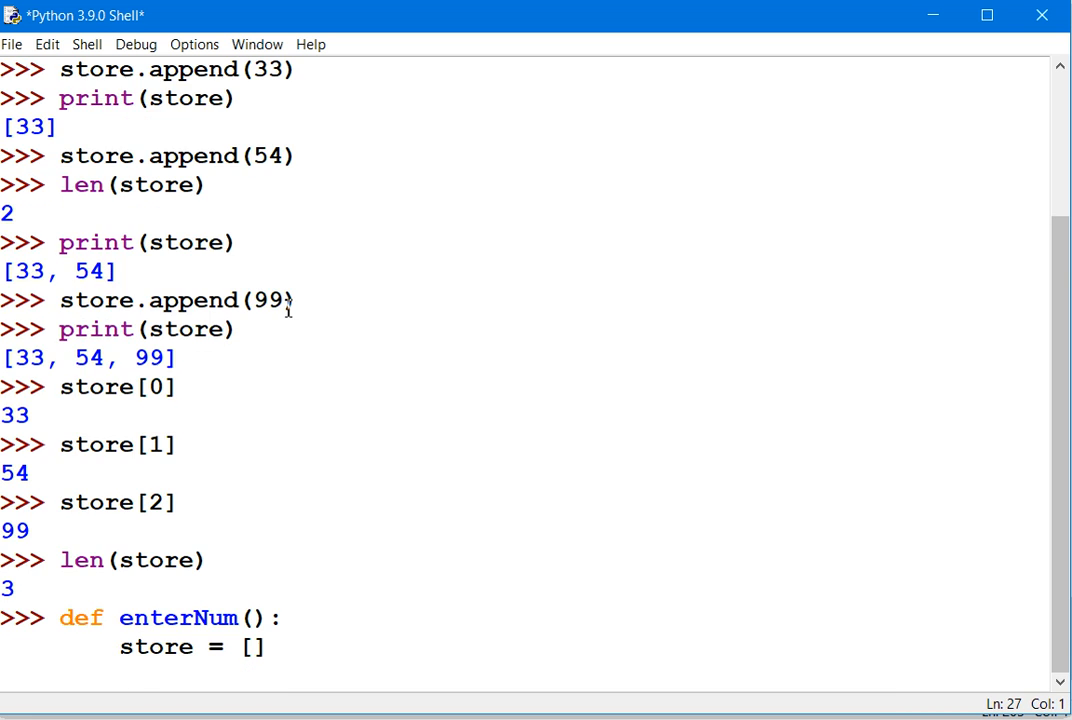
- Add num = input('Enter number ') to prompt for the first value
text(num = intp)
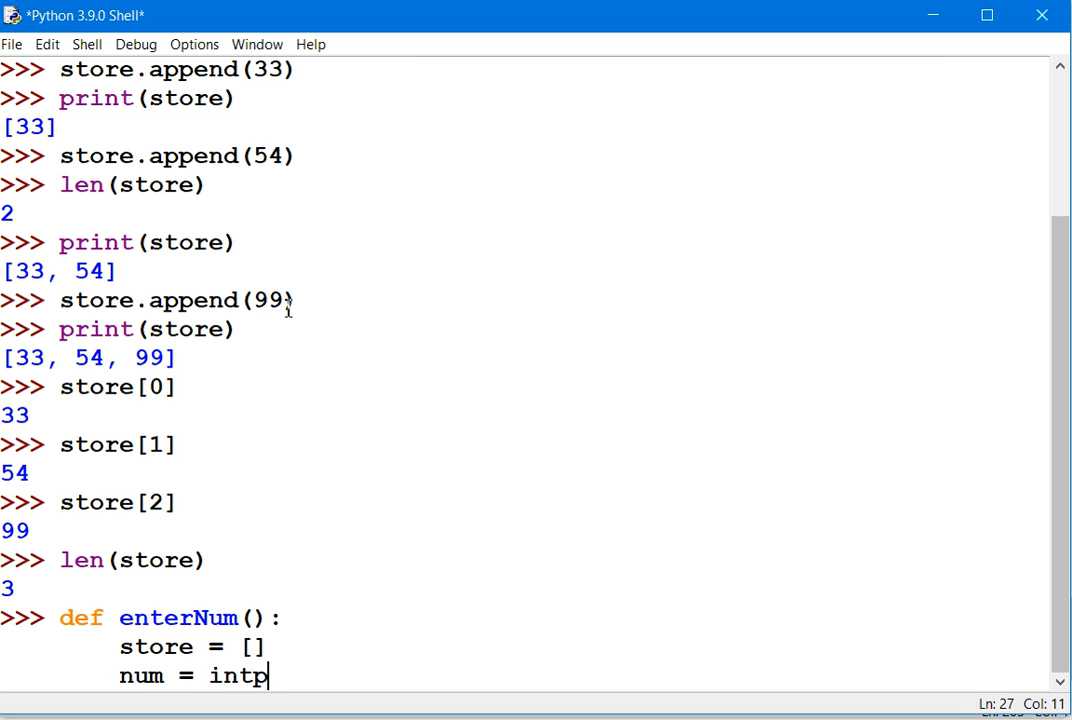
key(BackSpace)
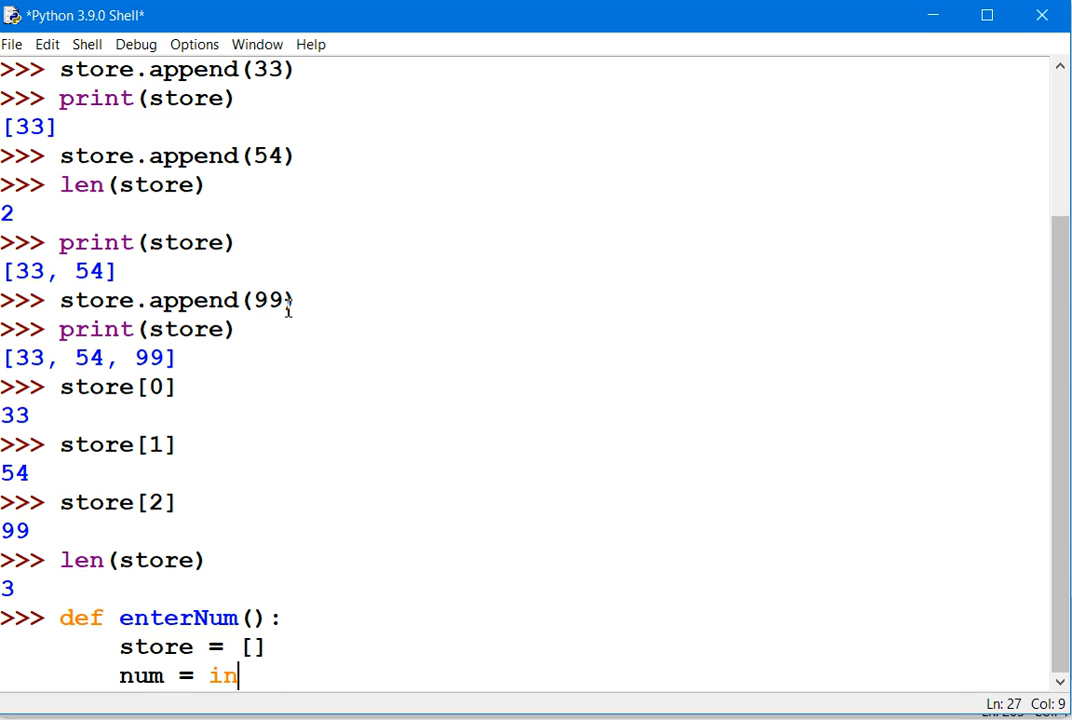
text(put()
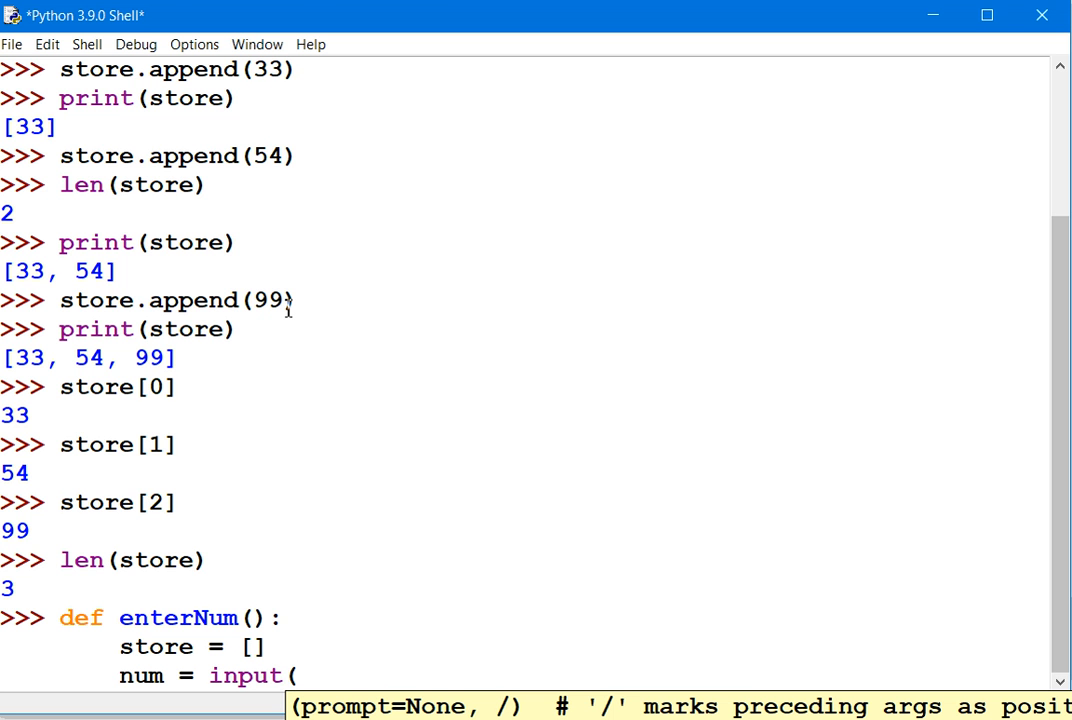
text(')
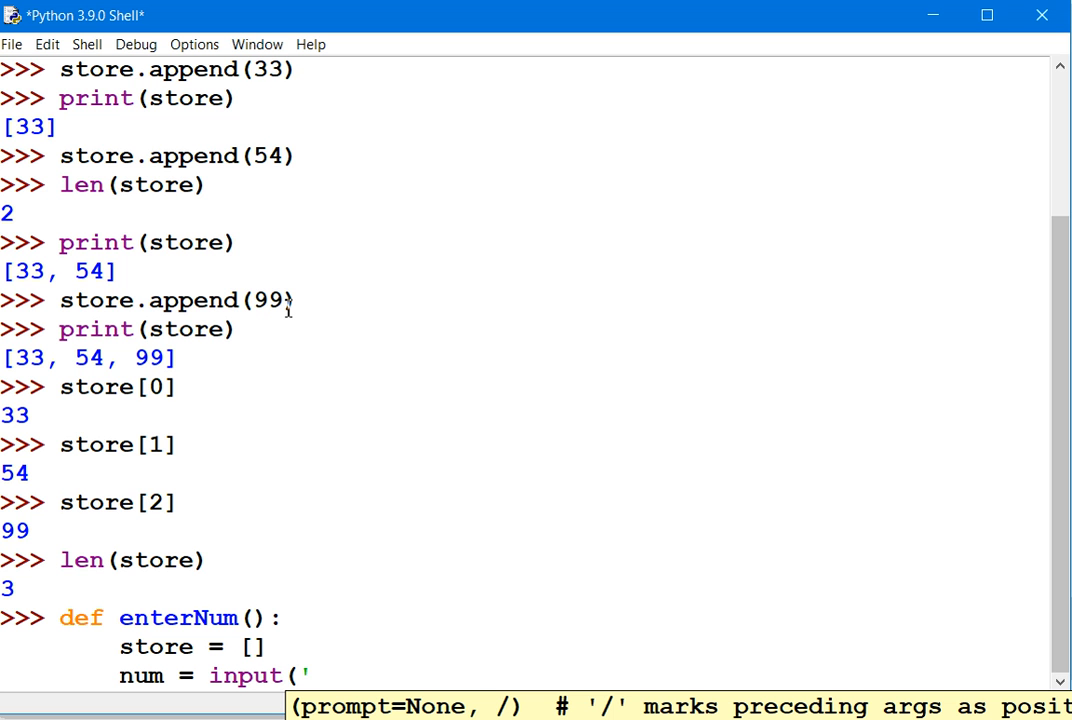
text(Enter num)
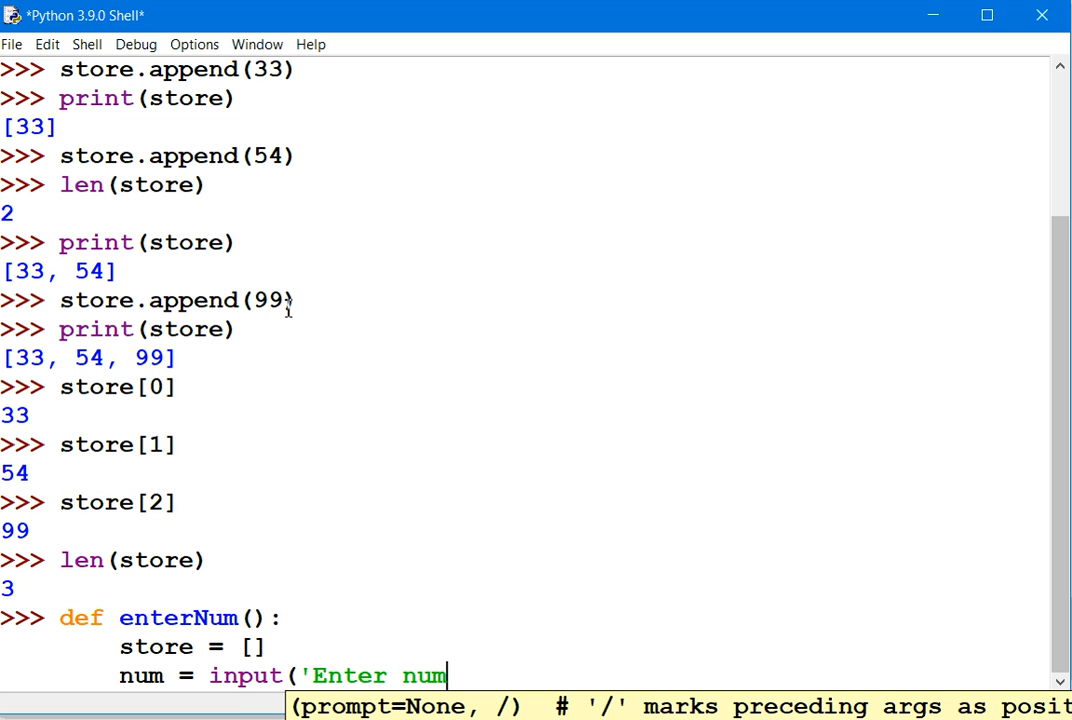
text(ber '))
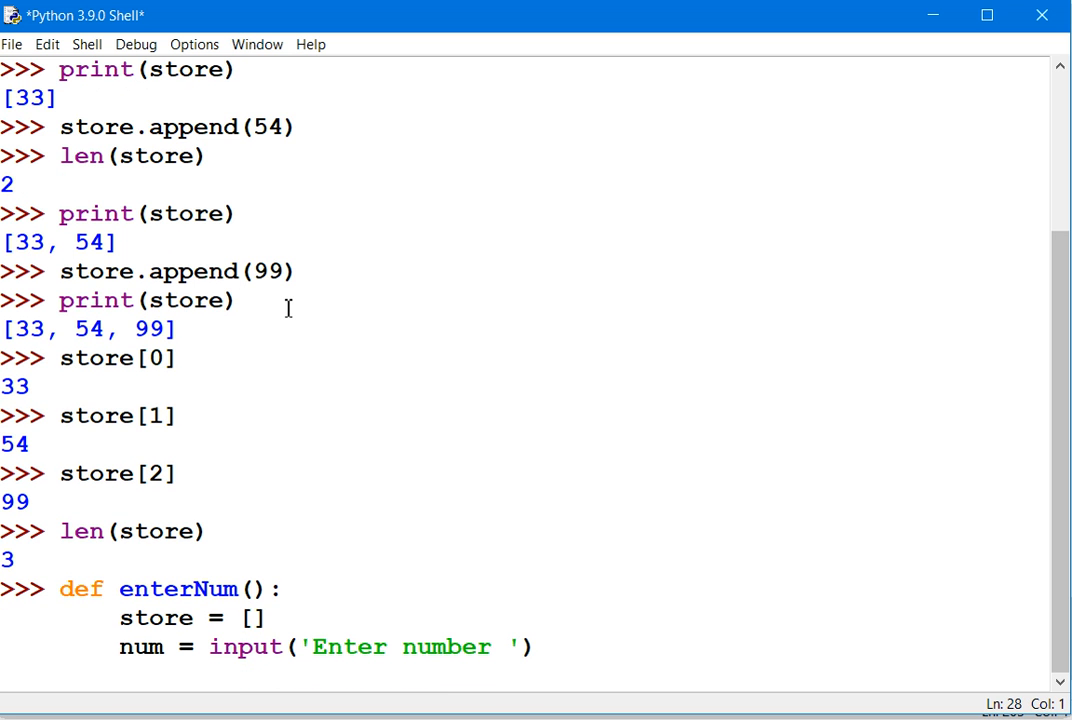
- Add the while num.isnumeric(): loop header to enterNum
key(enter)
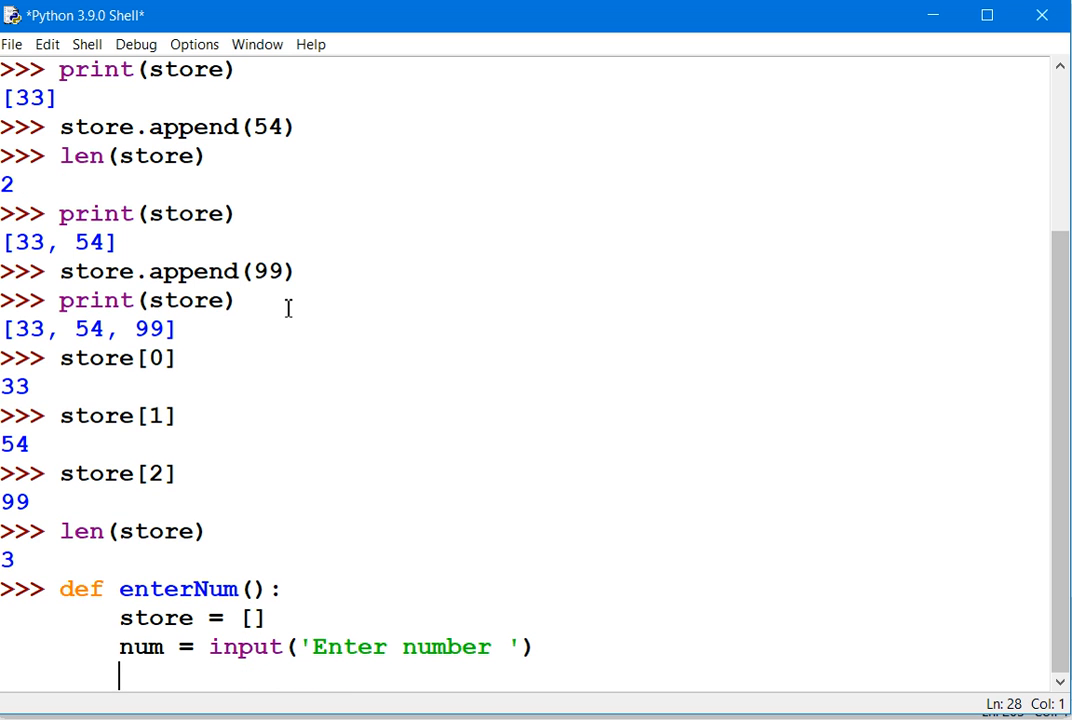
text(while)
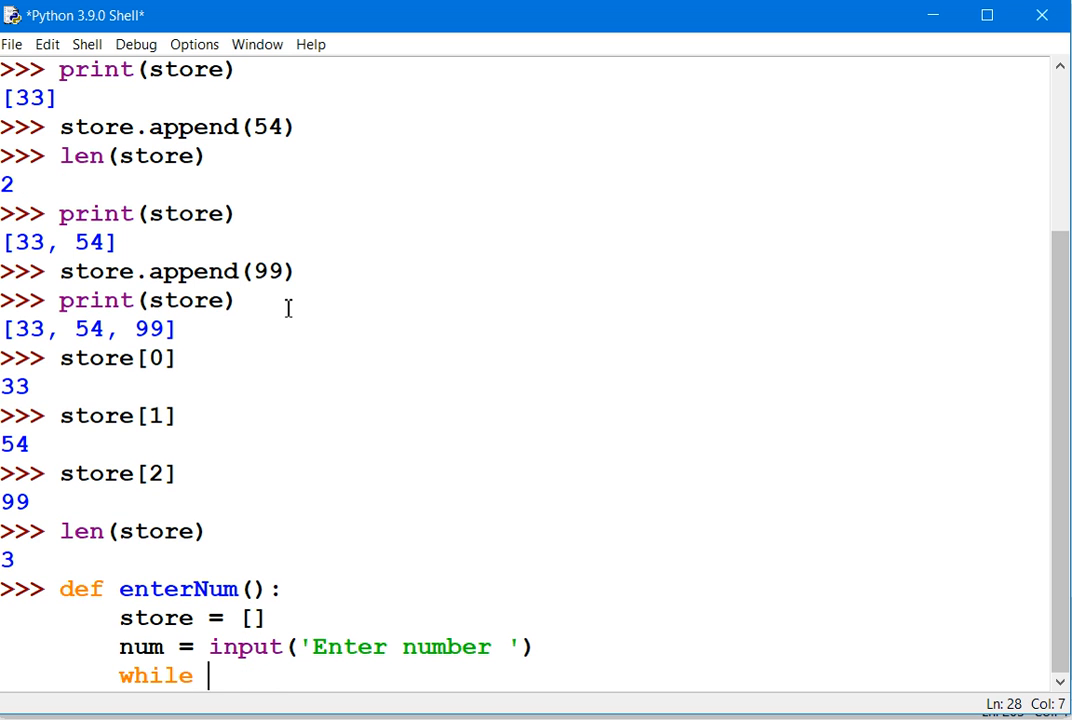
text(num.is)
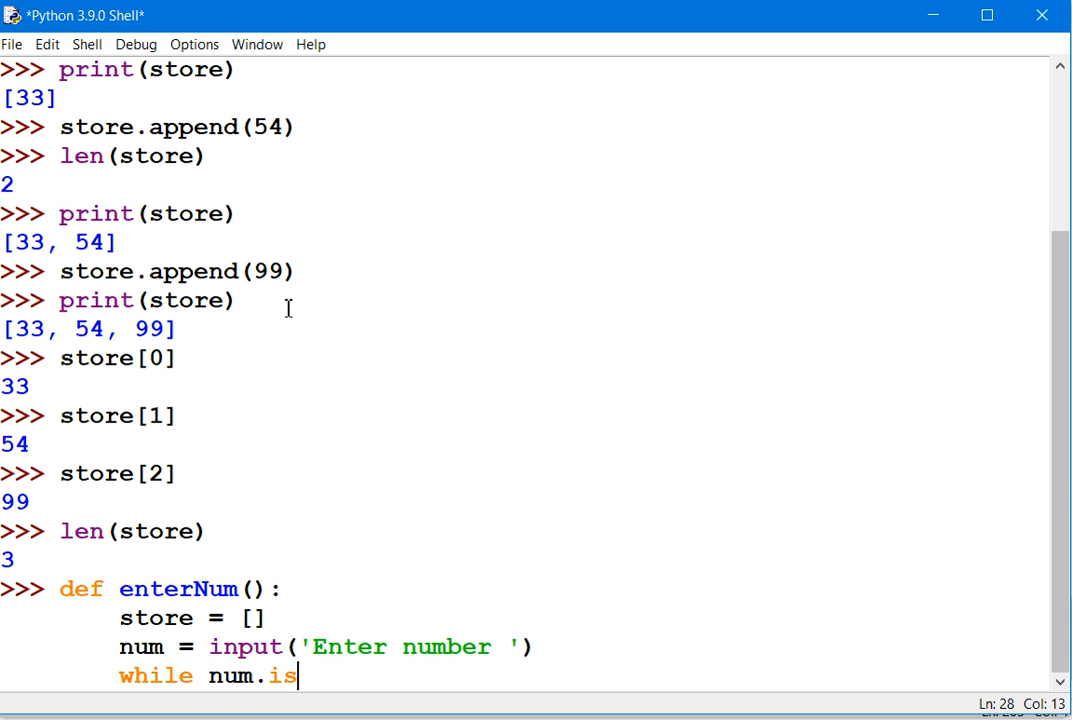
text(numeric)
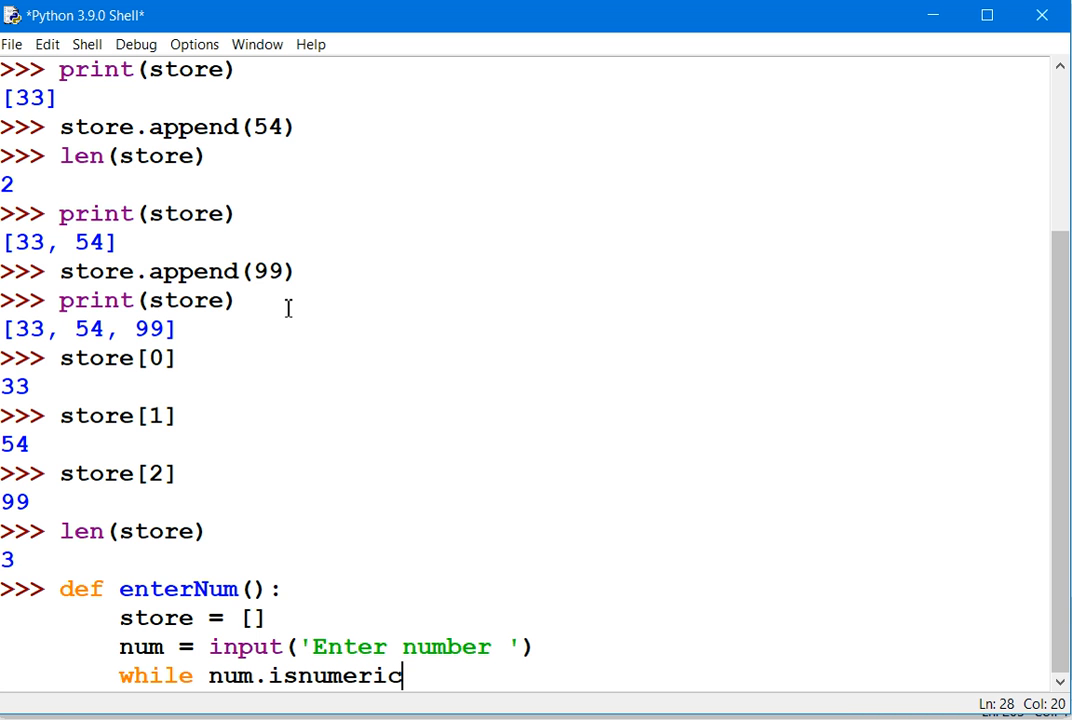
text(())
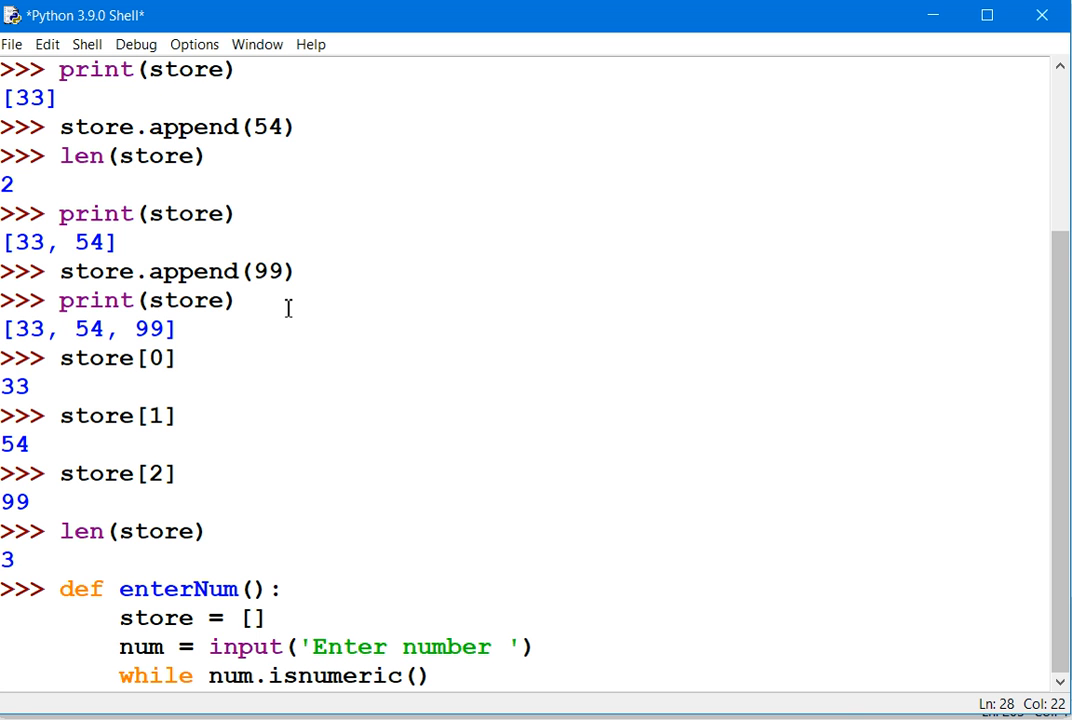
text(:)
text(st)
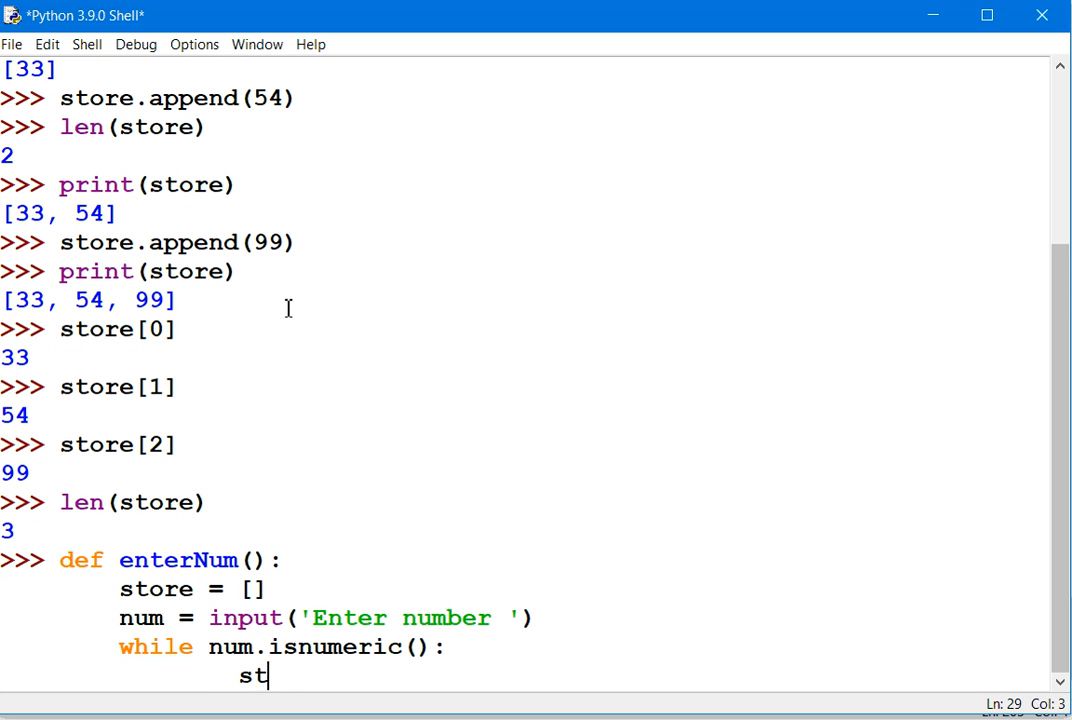
- Inside the loop, append num to store and re-prompt with input('Enter number ')
text(ore.app)
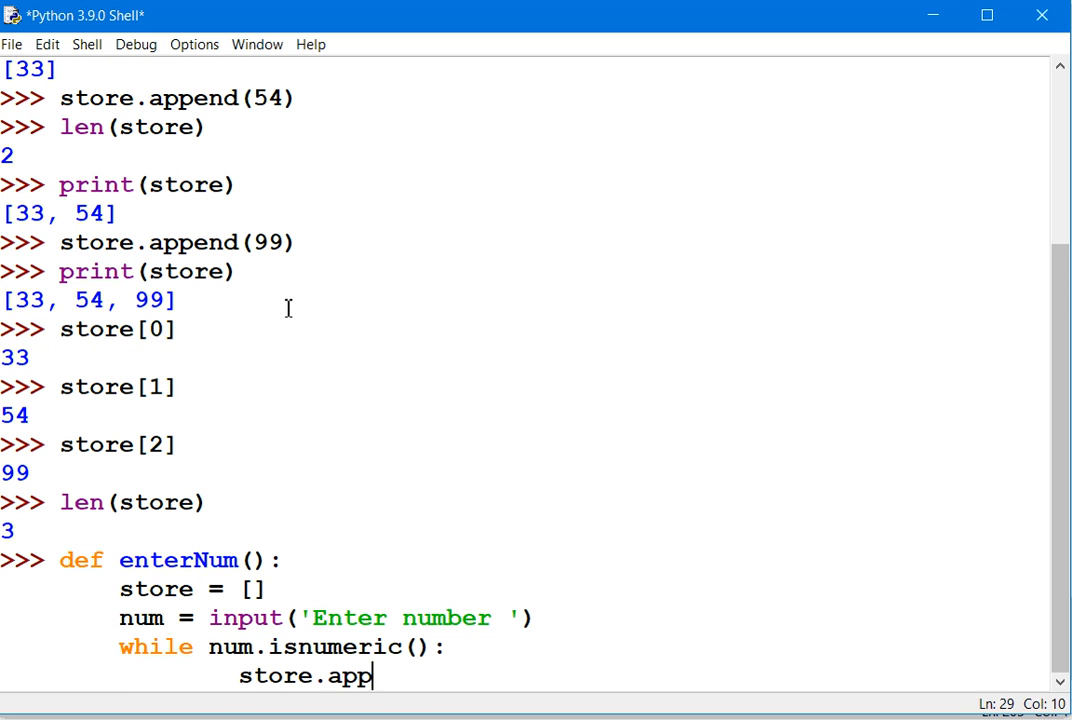
text(end)
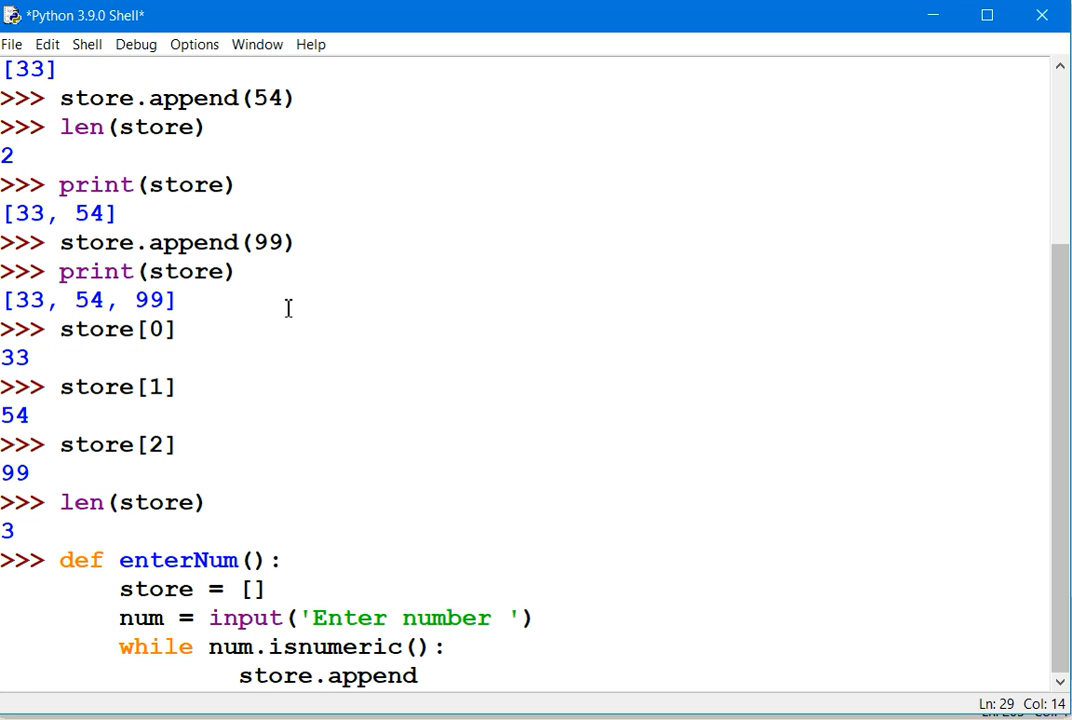
text(()
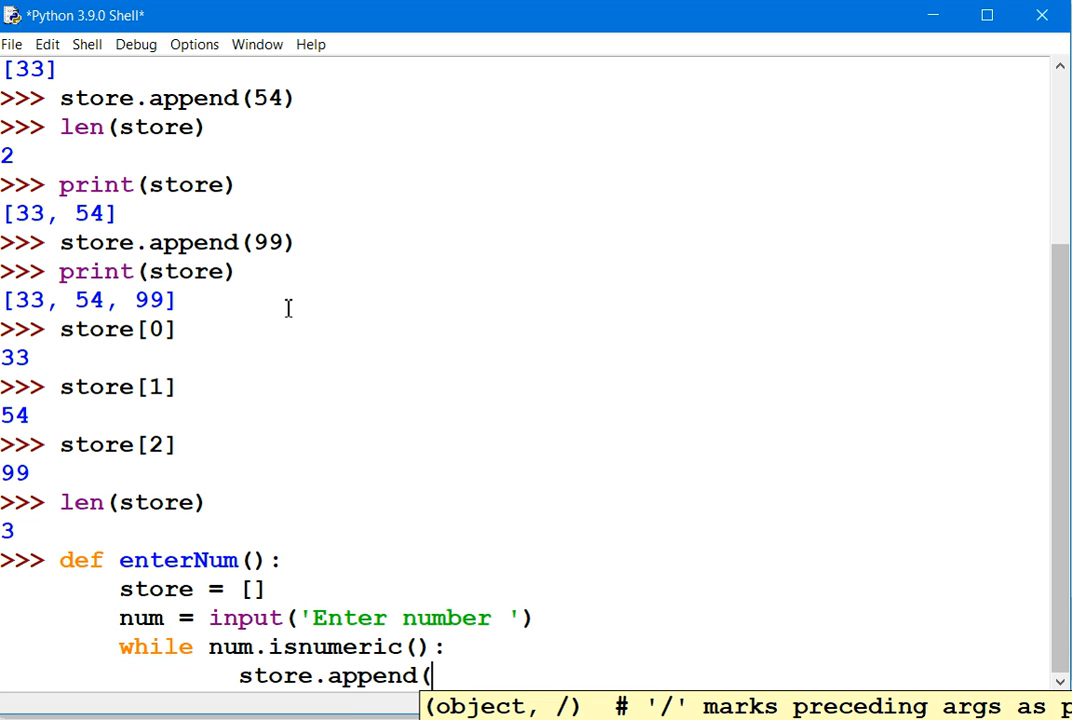
text(num))
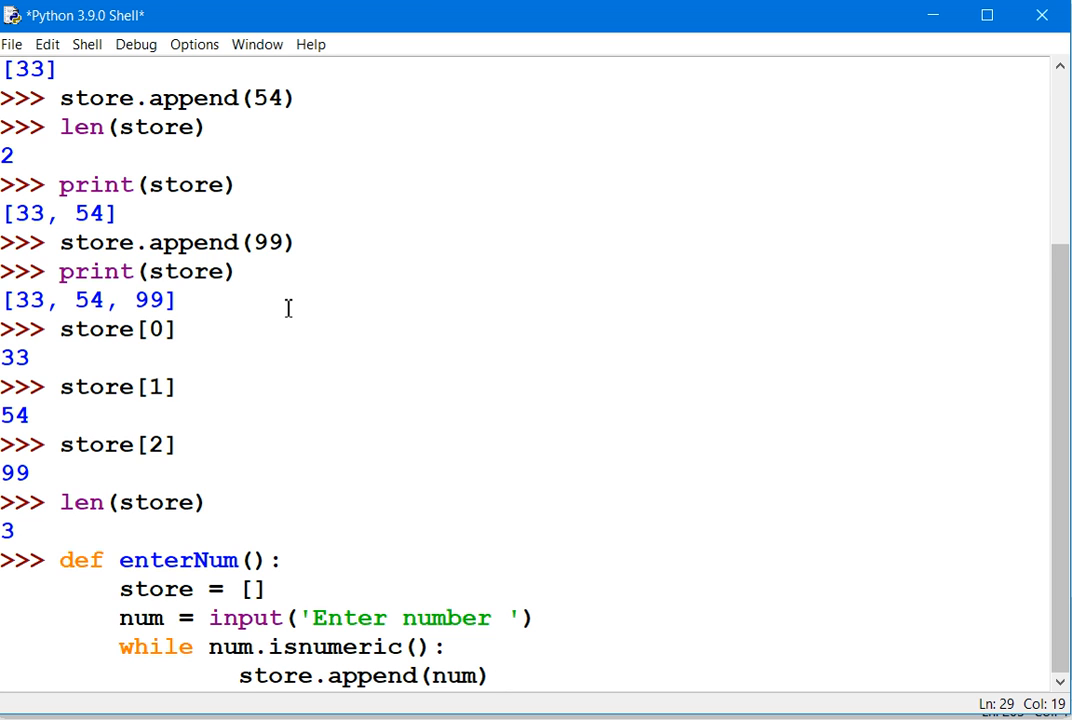
text(num)
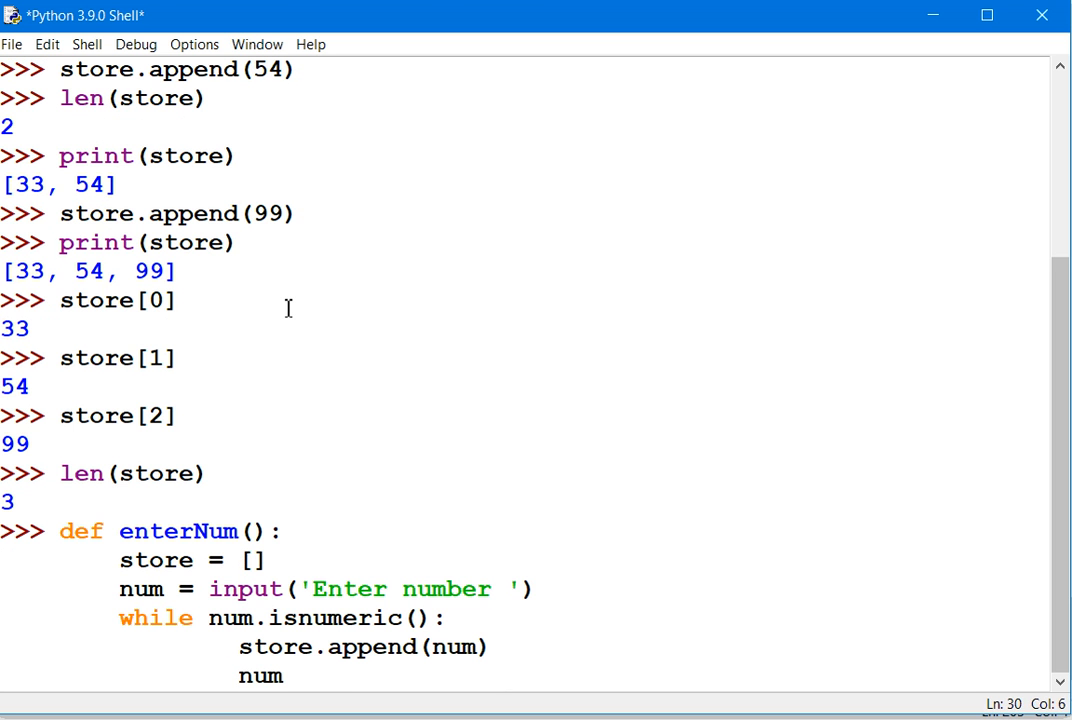
text(= input)
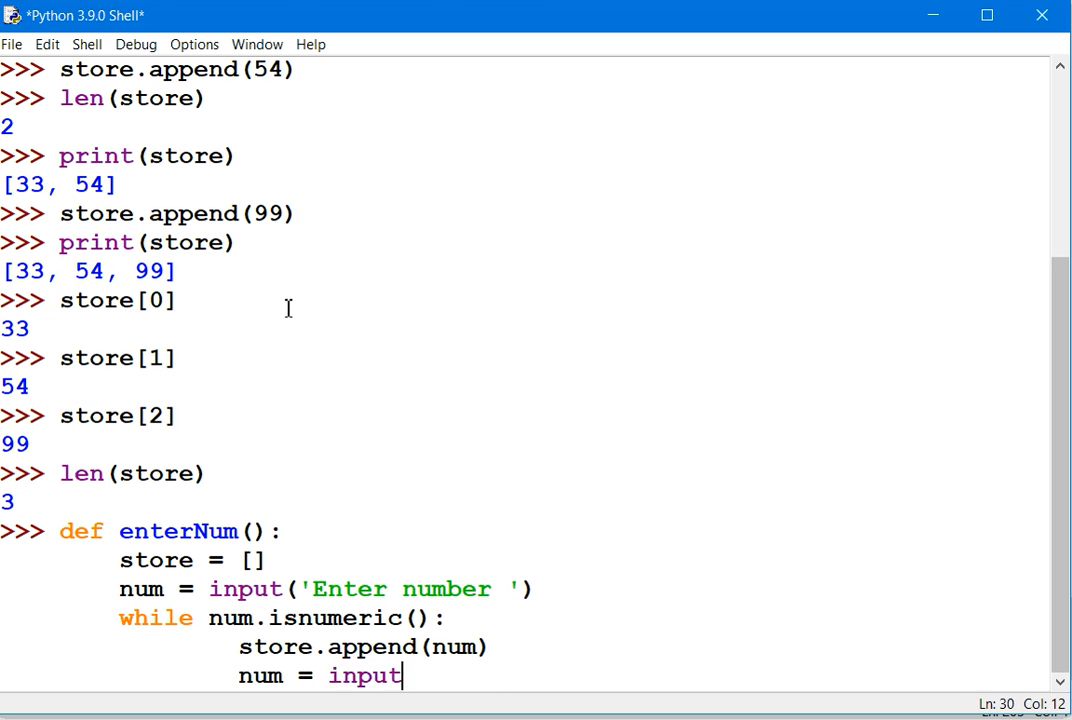
text(()
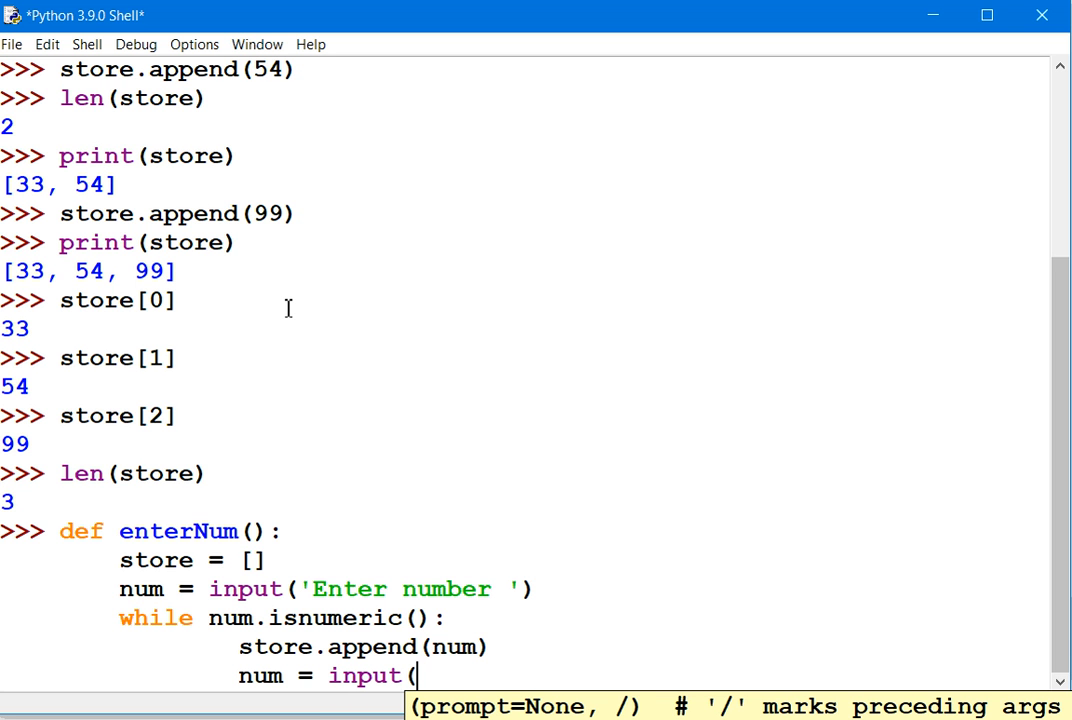
text('Enter a)
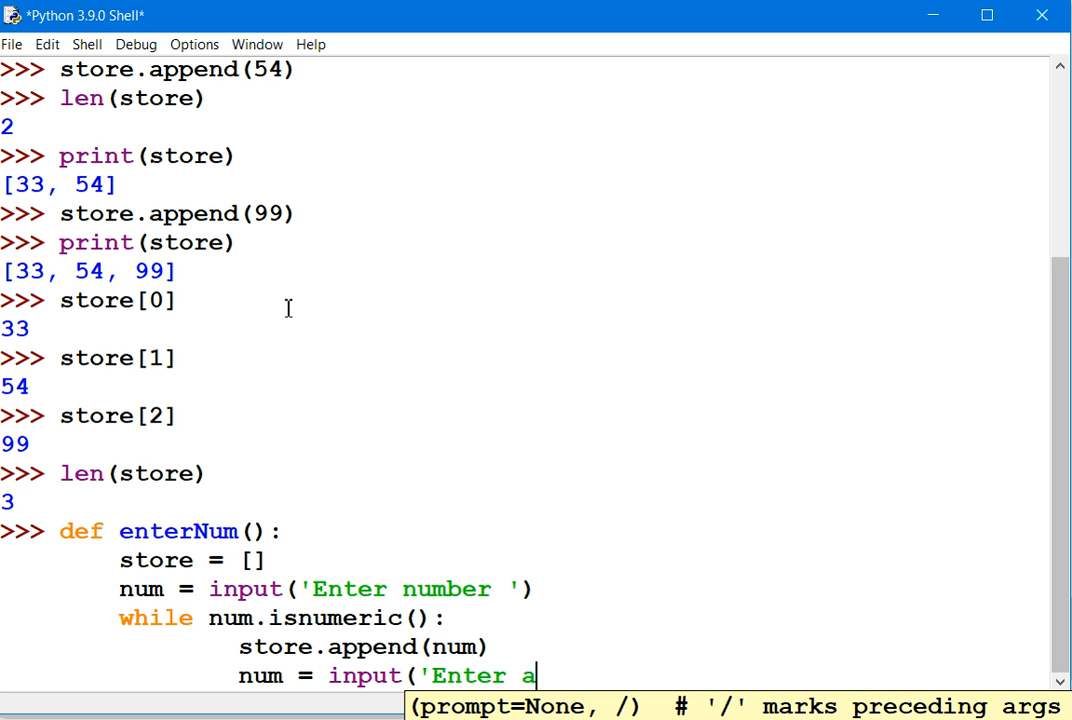
text(number)
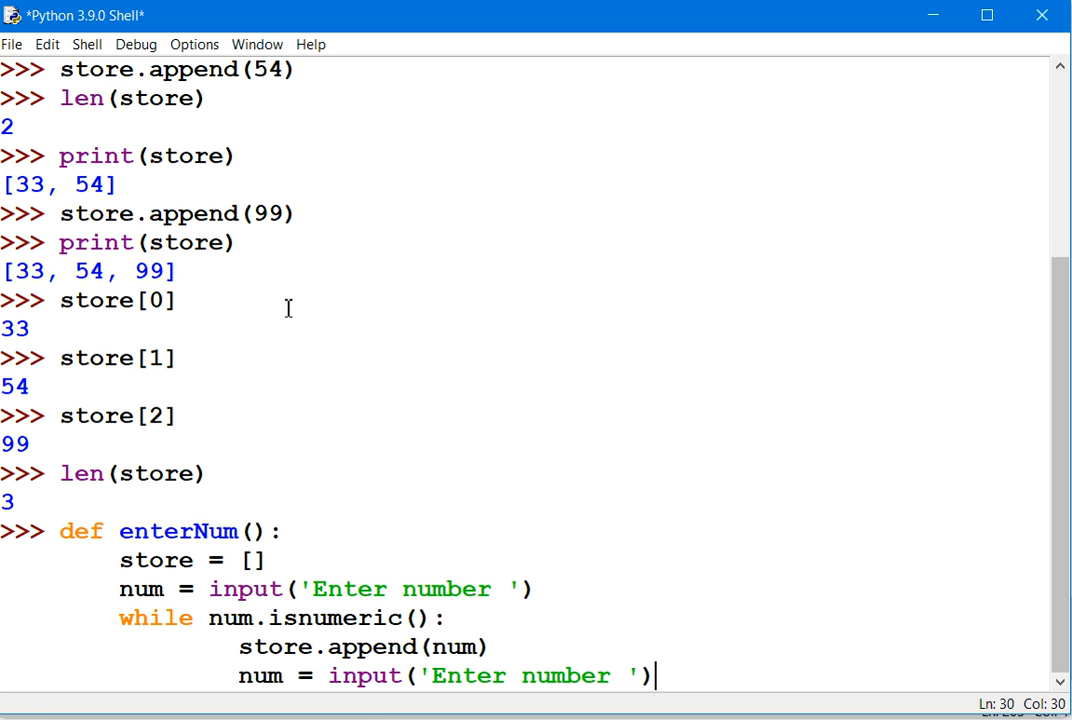
key(enter)
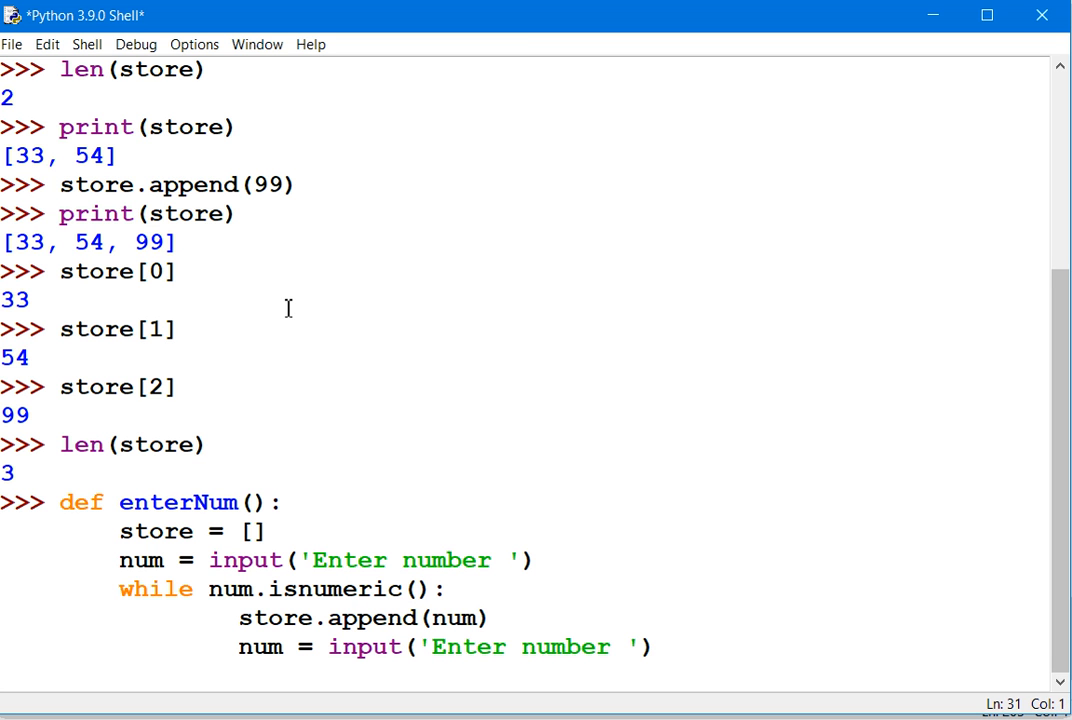
- Add print(store), sum = 0 and the for pos in range(len(store)): header
text(print(store)
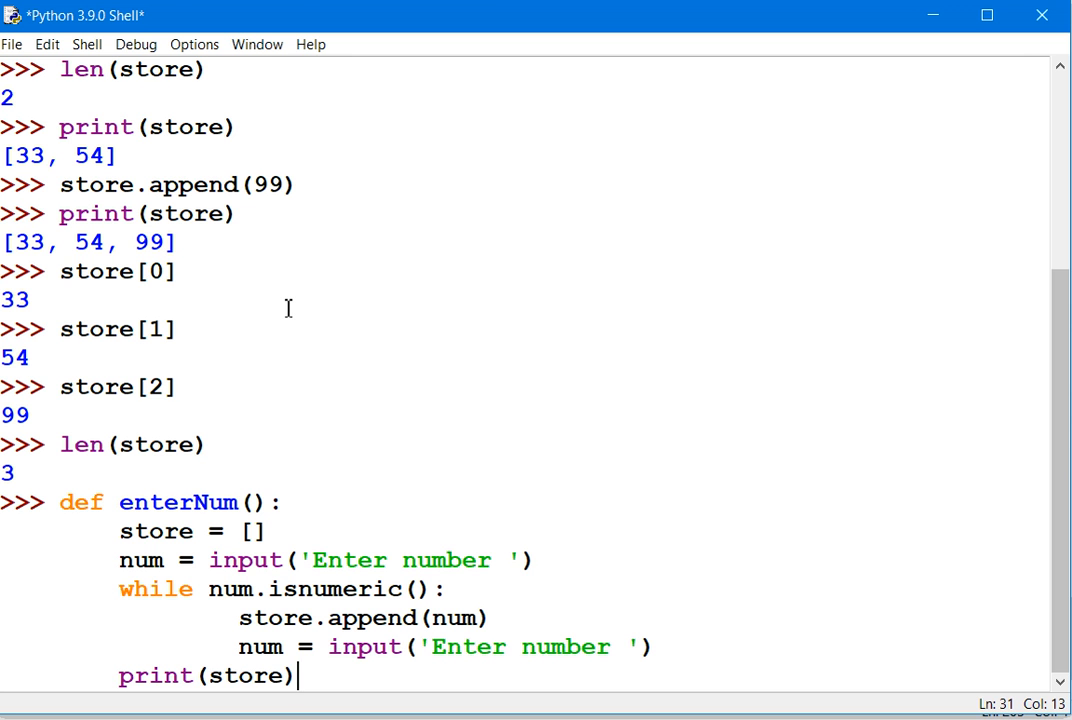
text(sum)
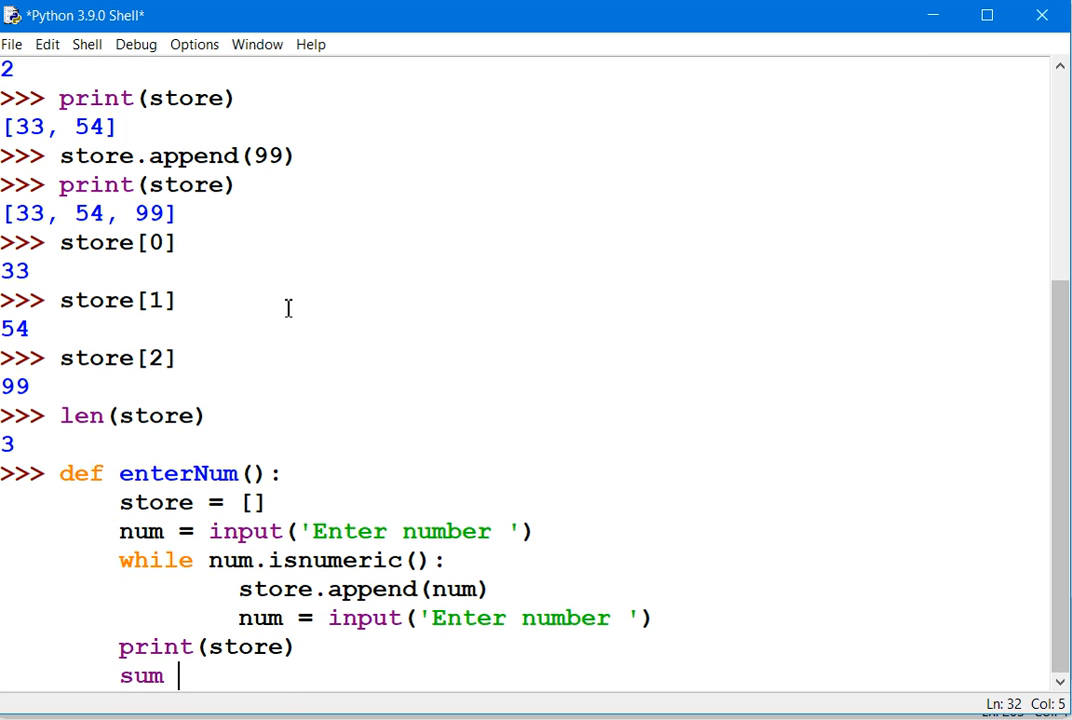
text(= 0)
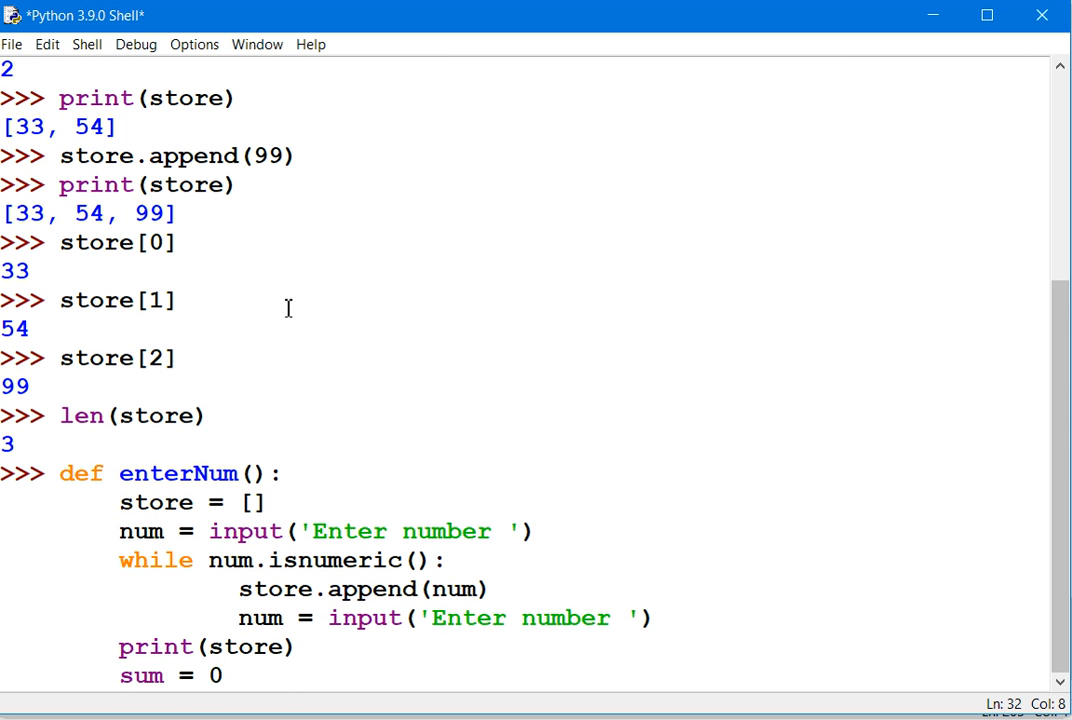
scroll(down, 3)
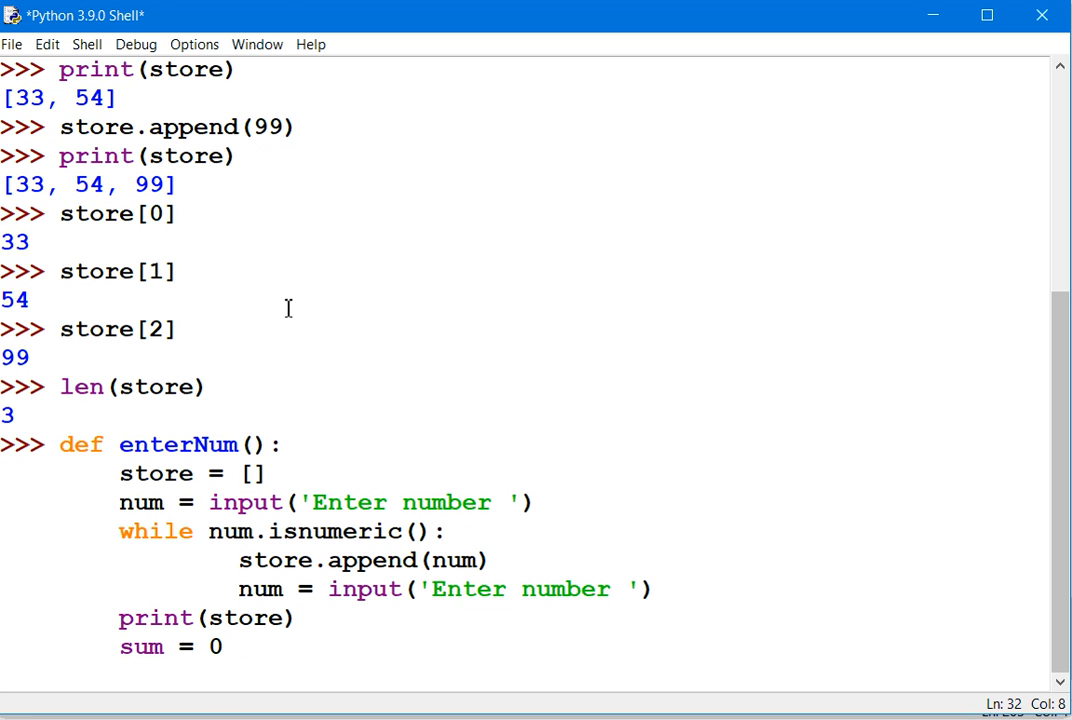
text(for po)
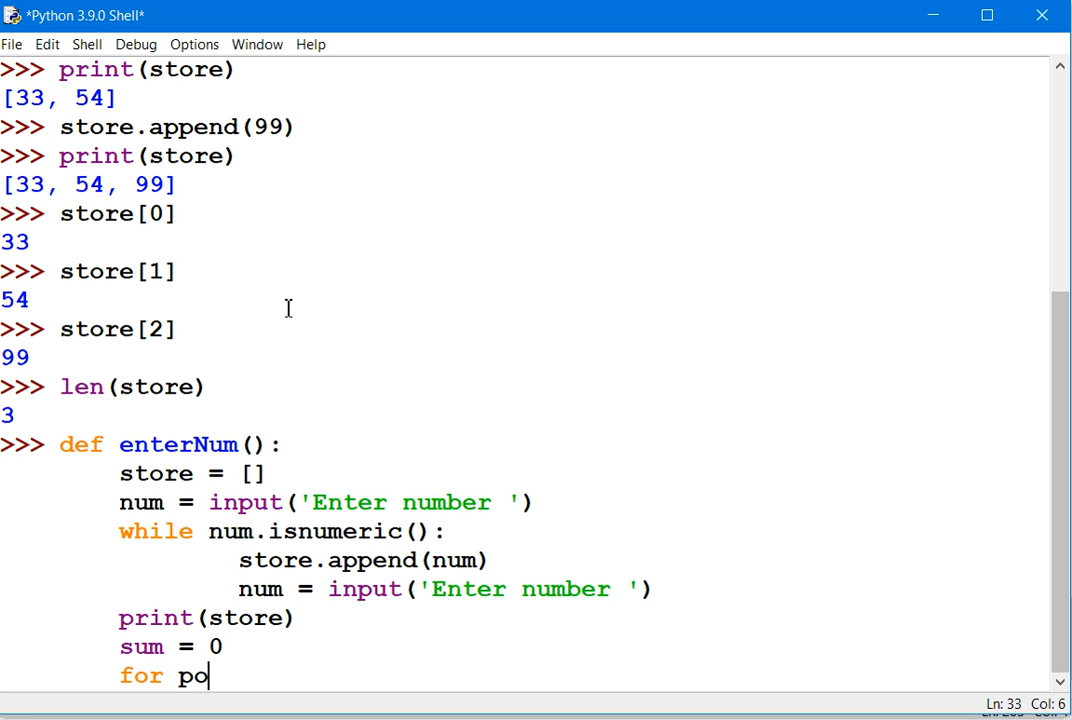
text(s in ra)
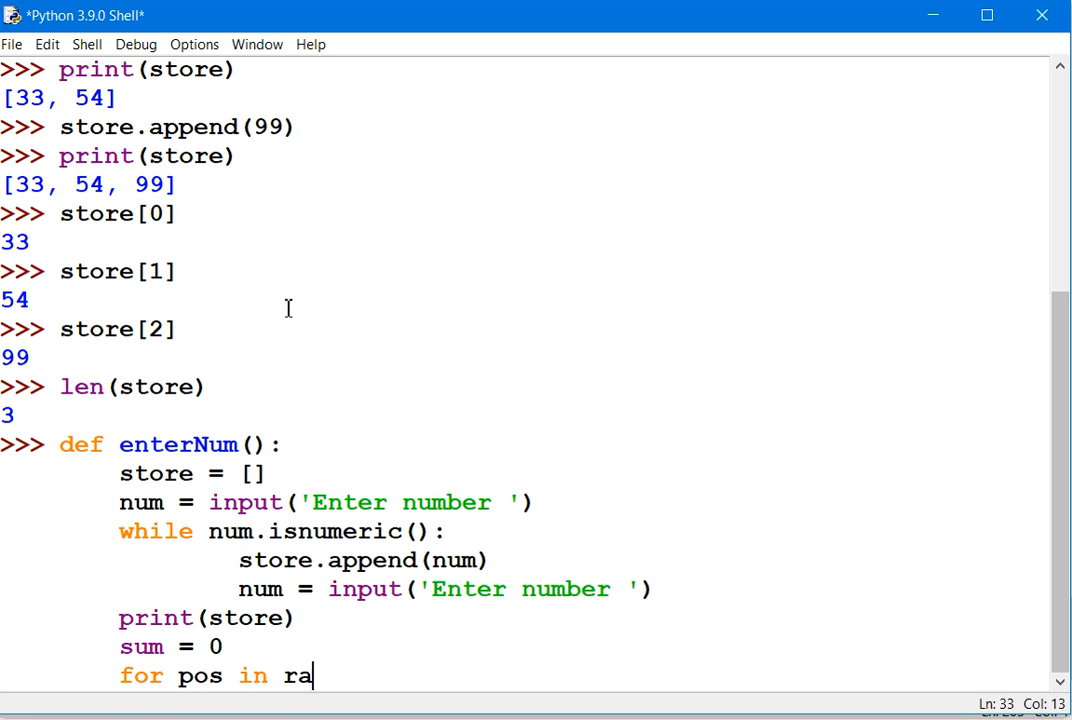
text(nge(1)
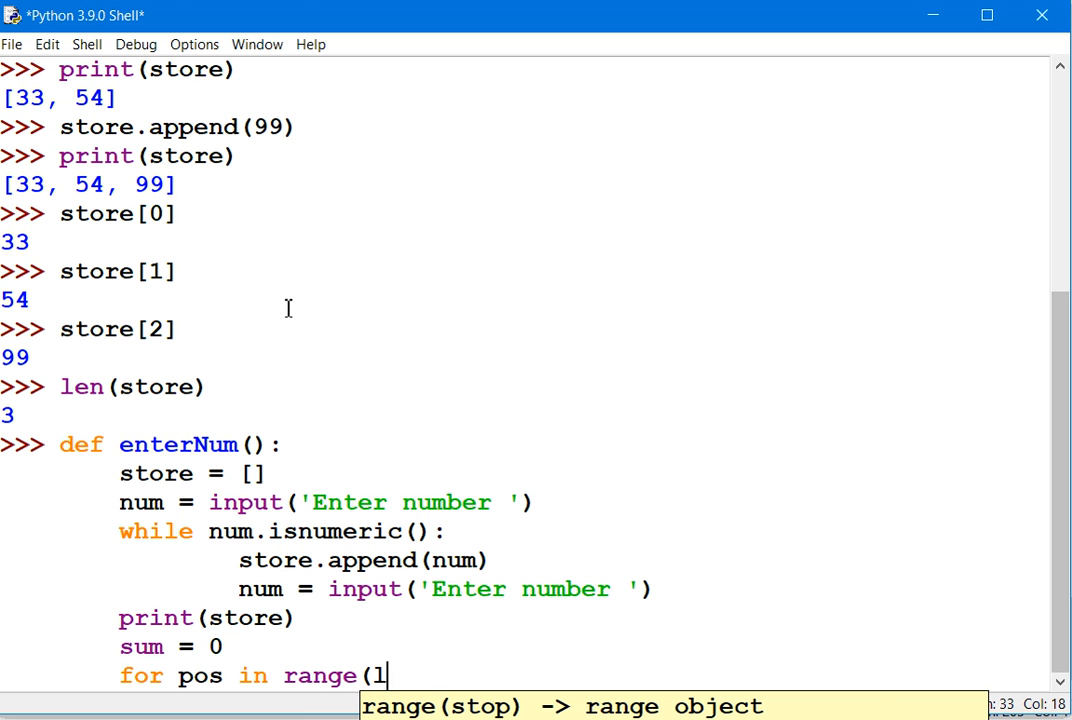
text(en(store)
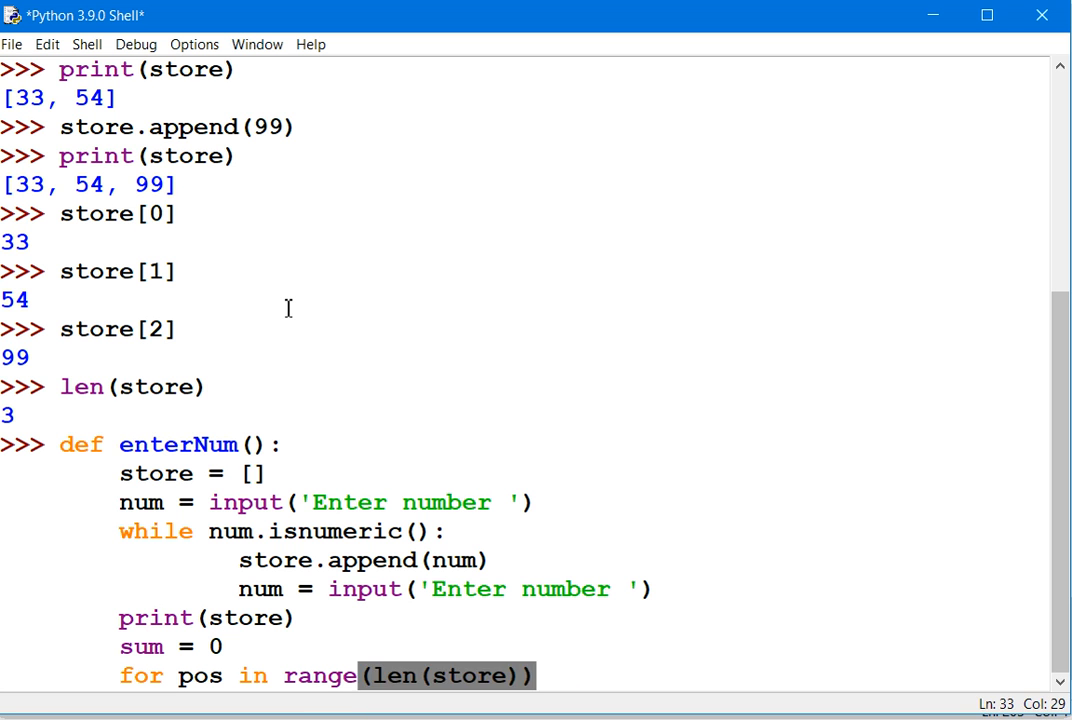
text(:)
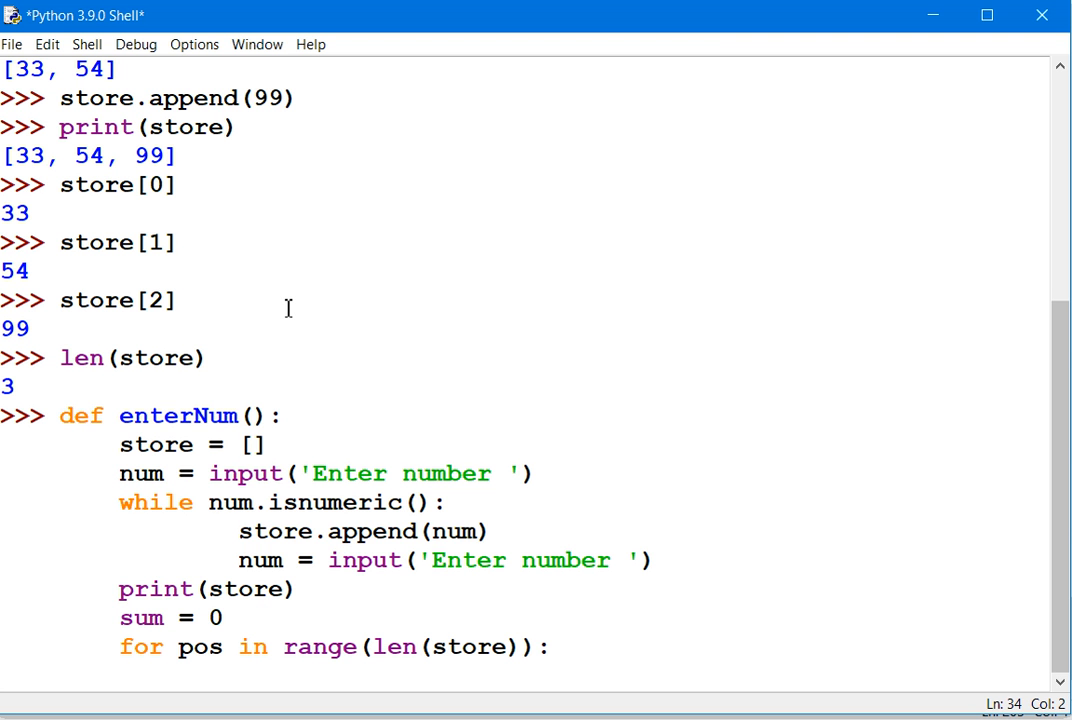
- Start the loop body with store[pos] = int(store[pos])
key(enter)
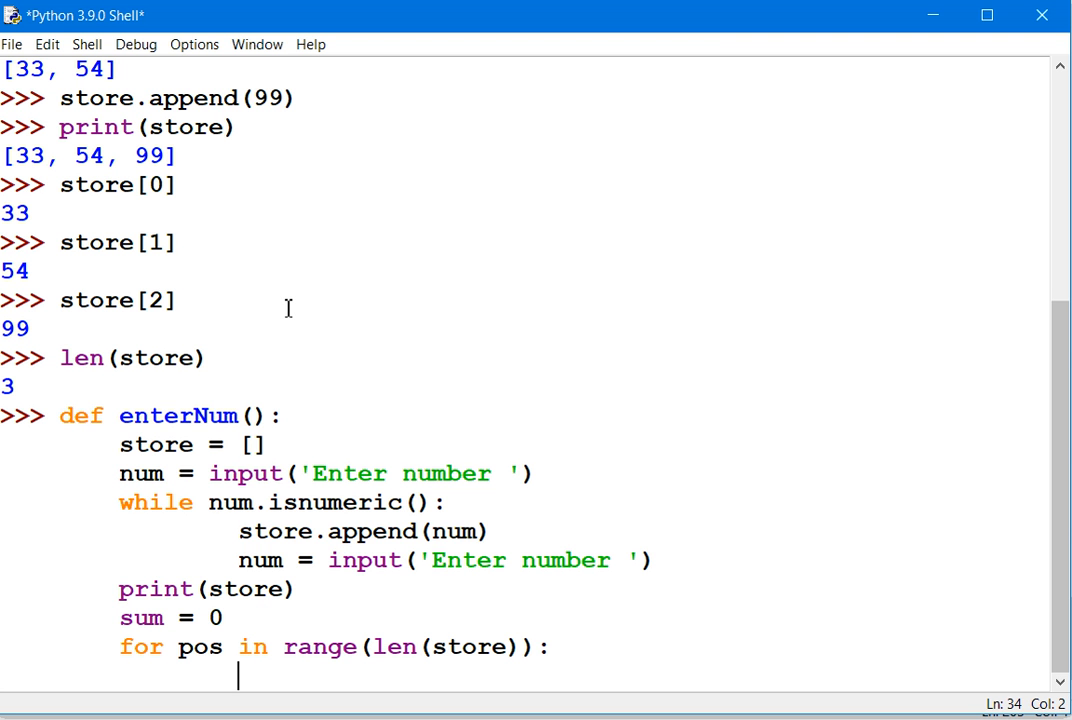
mouse_move(120, 517)
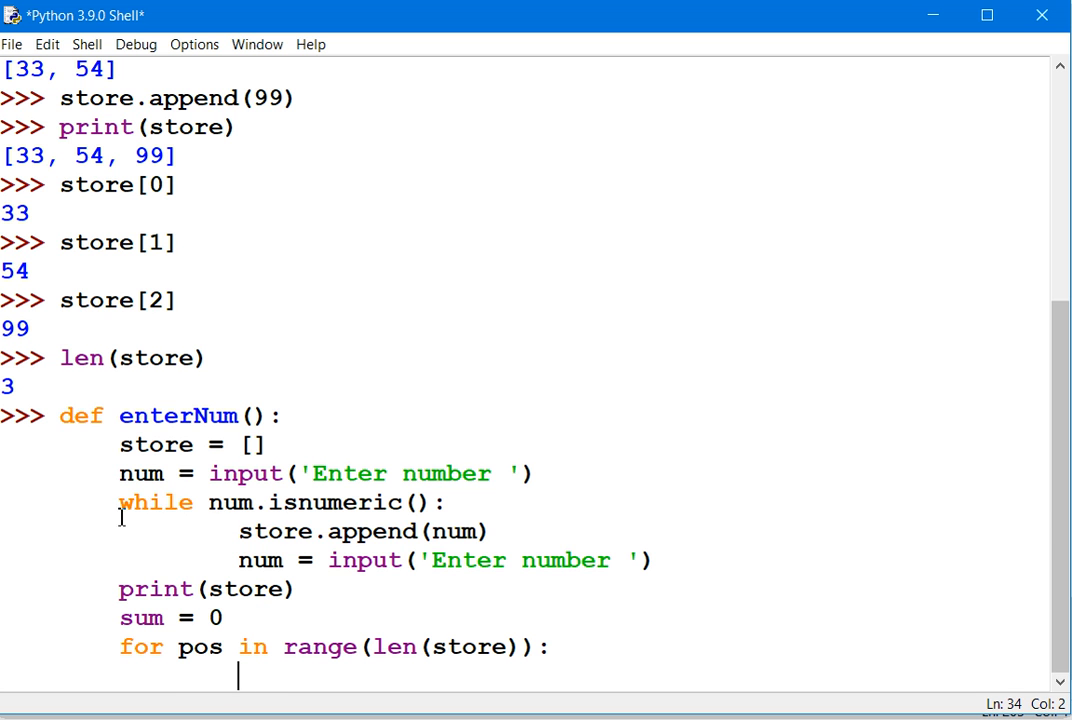
drag(119, 502, 333, 560)
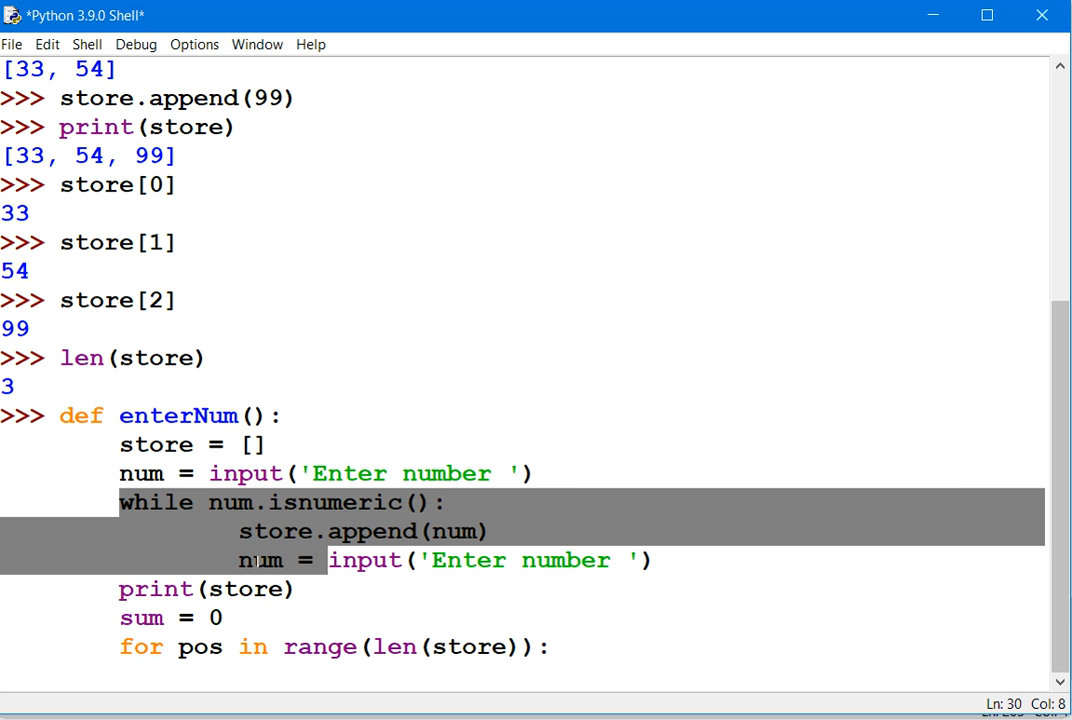
double_click(155, 588)
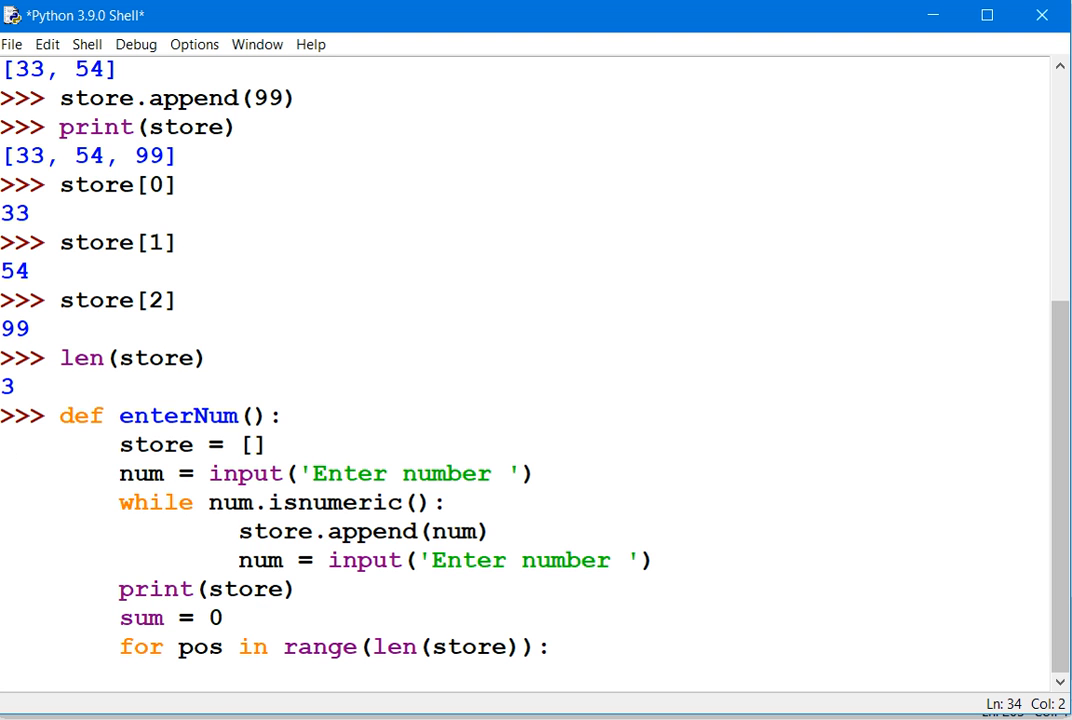
text(int)
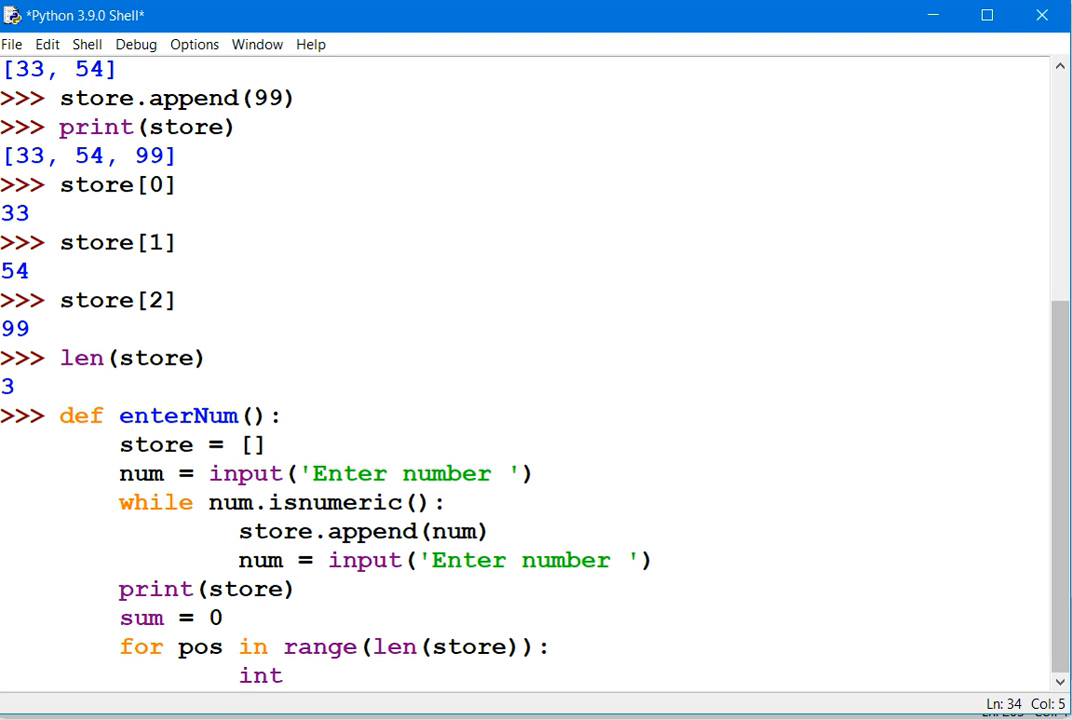
text(()
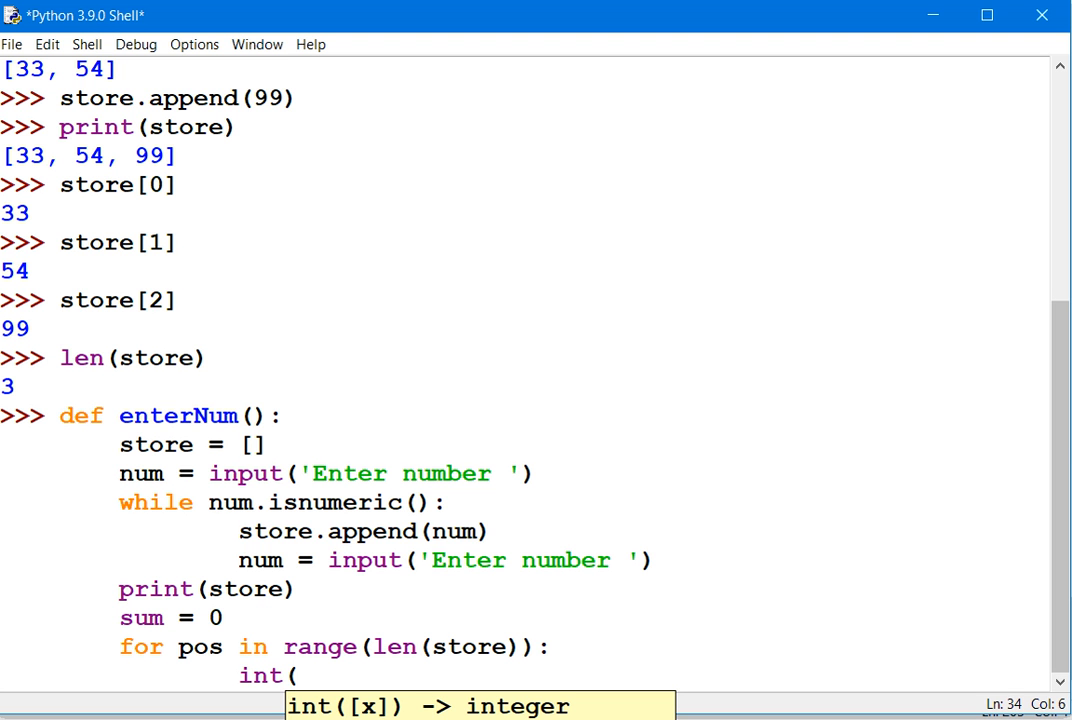
text(store)
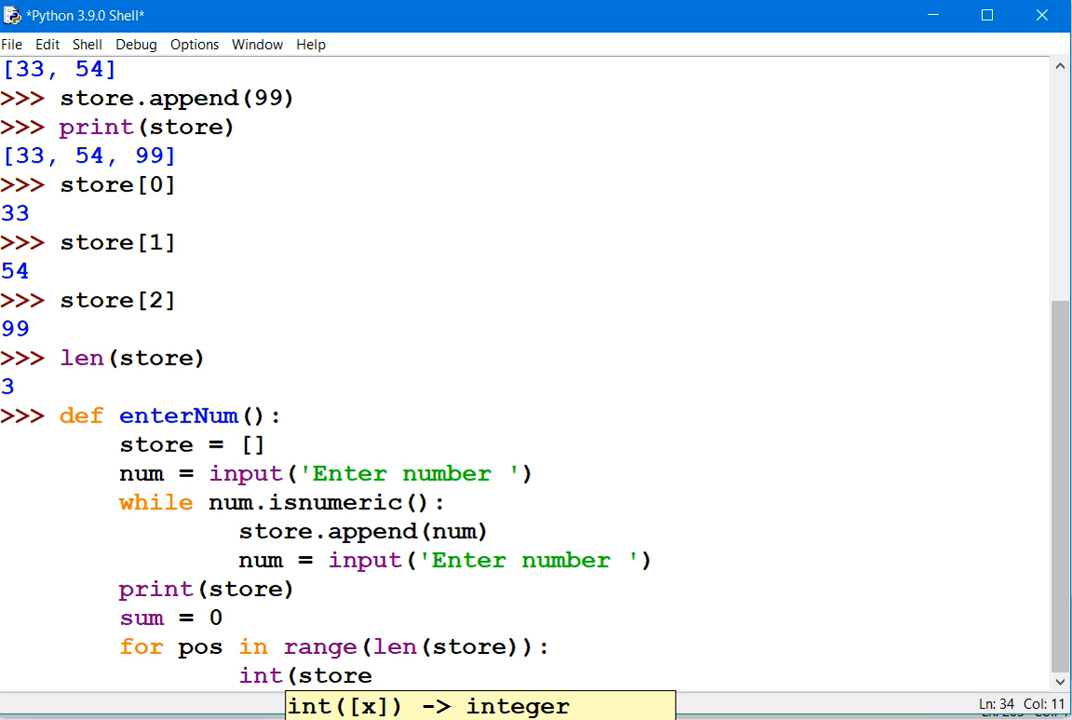
text([pos)
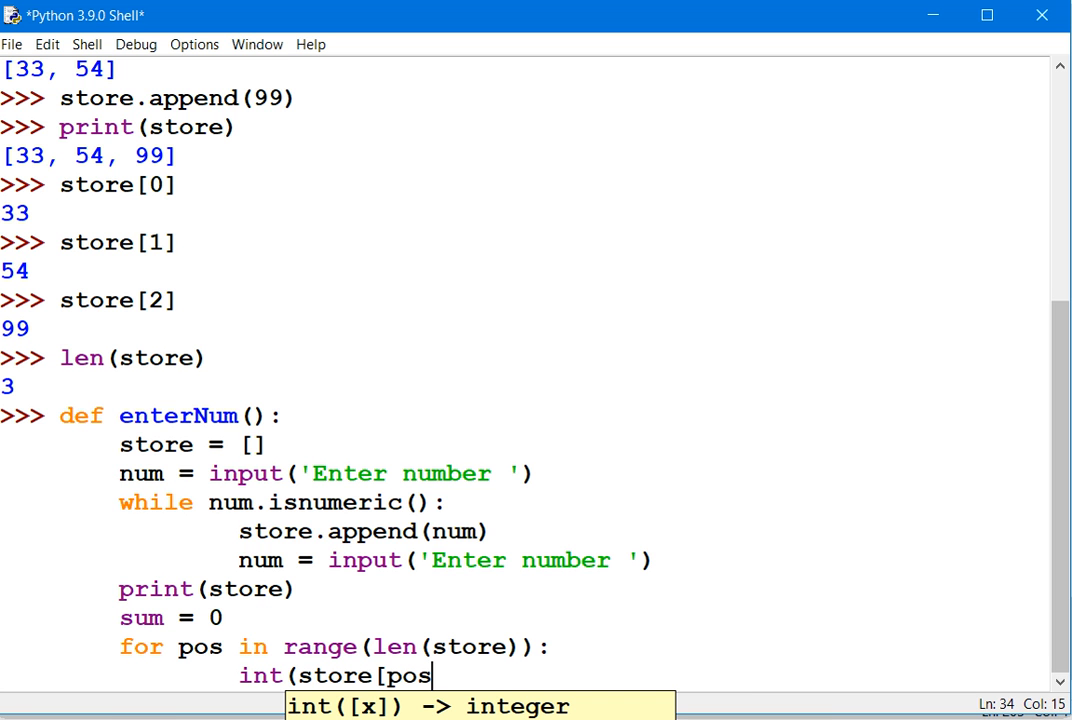
text(])
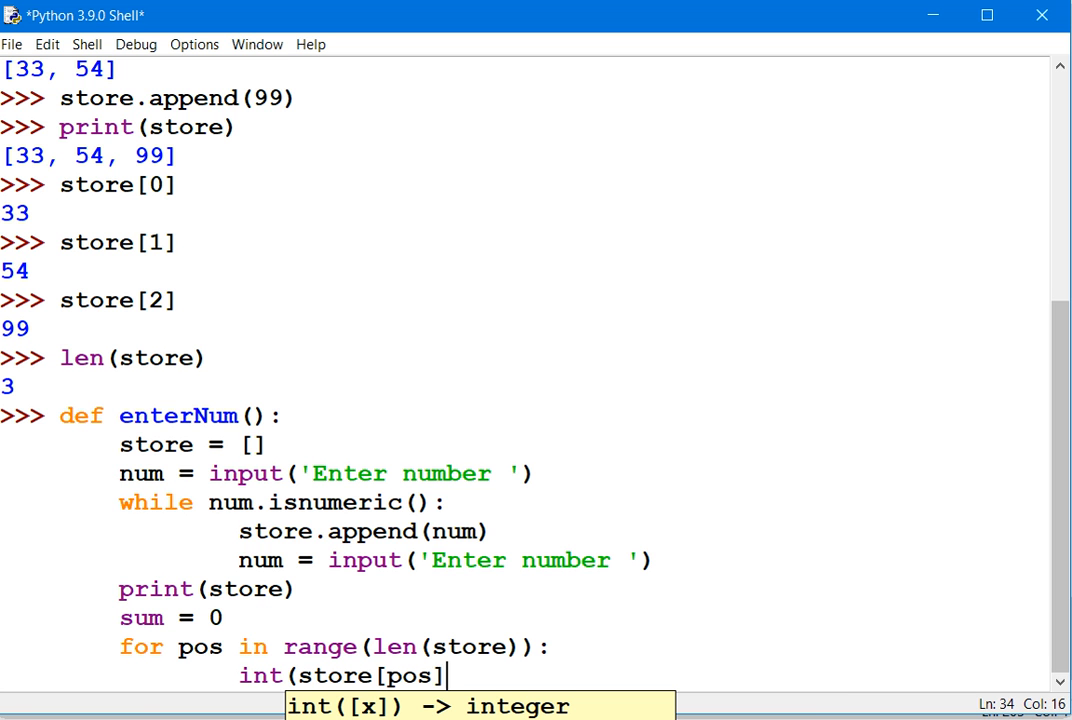
text())
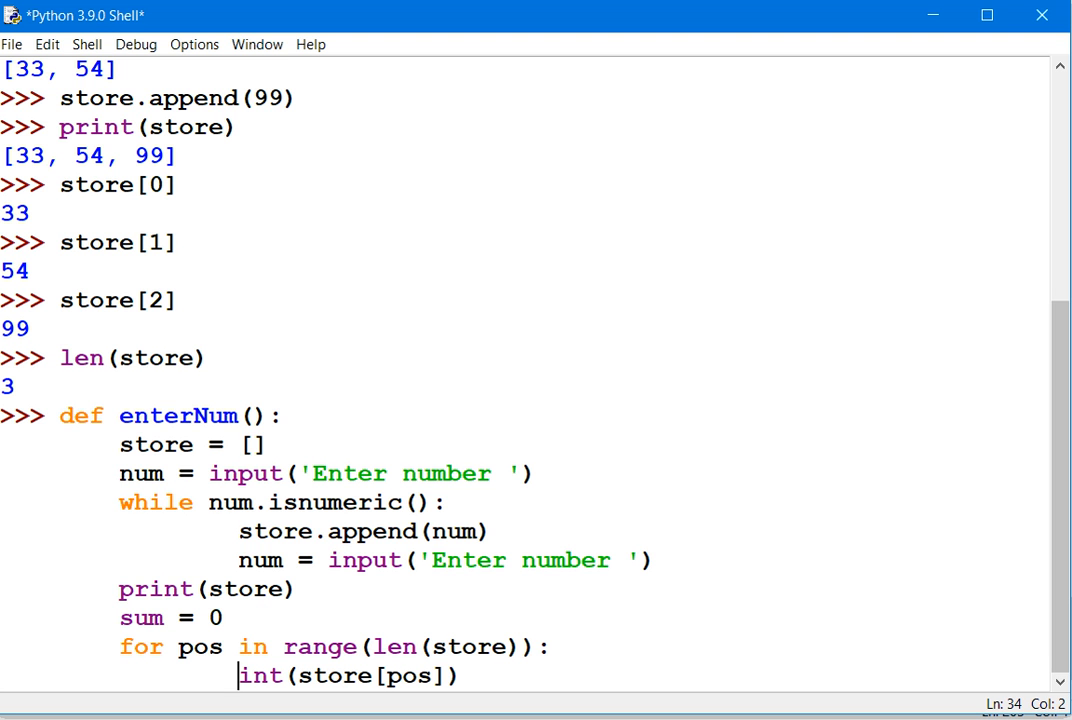
text(=)
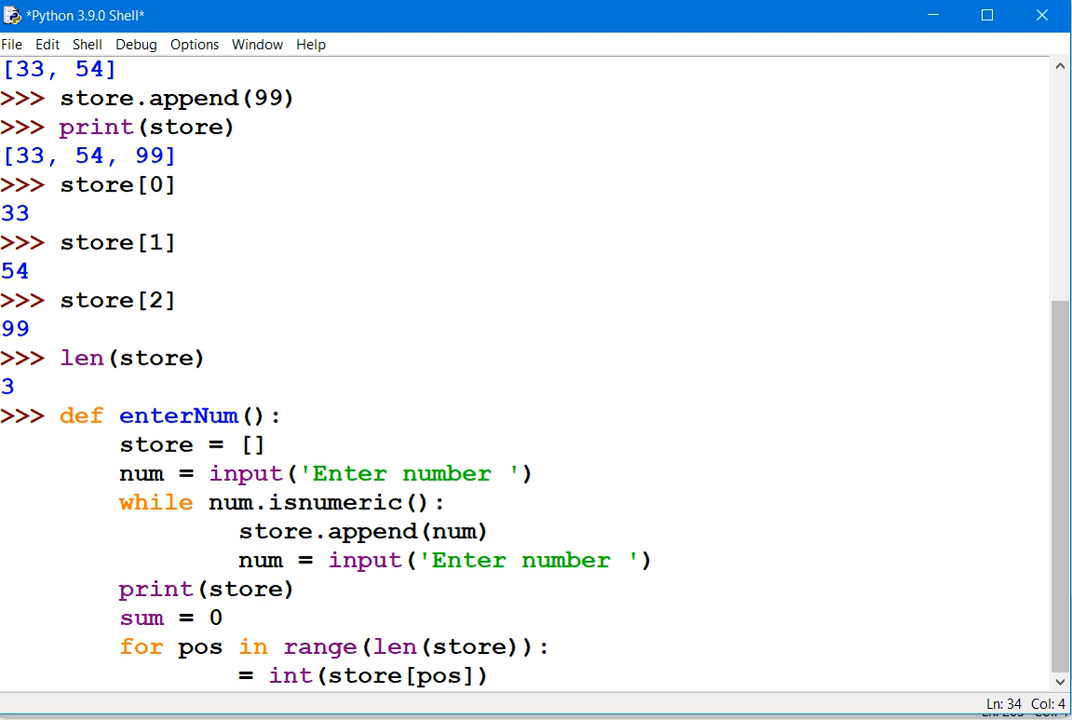
text(store[pos)
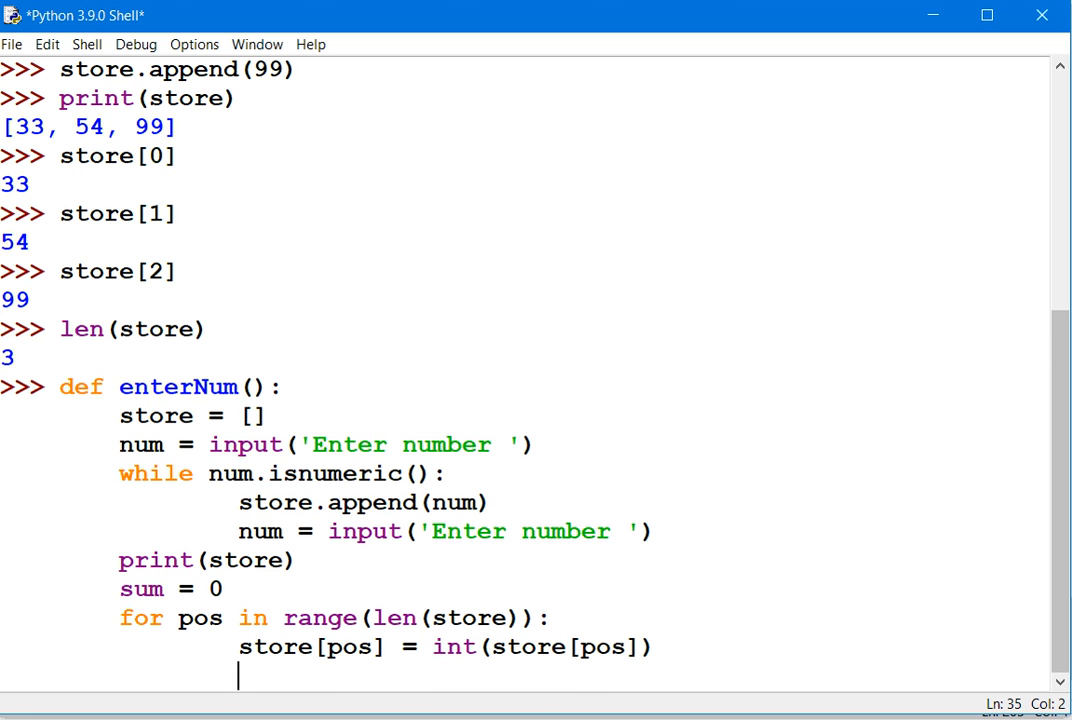
- Add sum += store[pos] and print(sum) to complete the definition
text(sum)
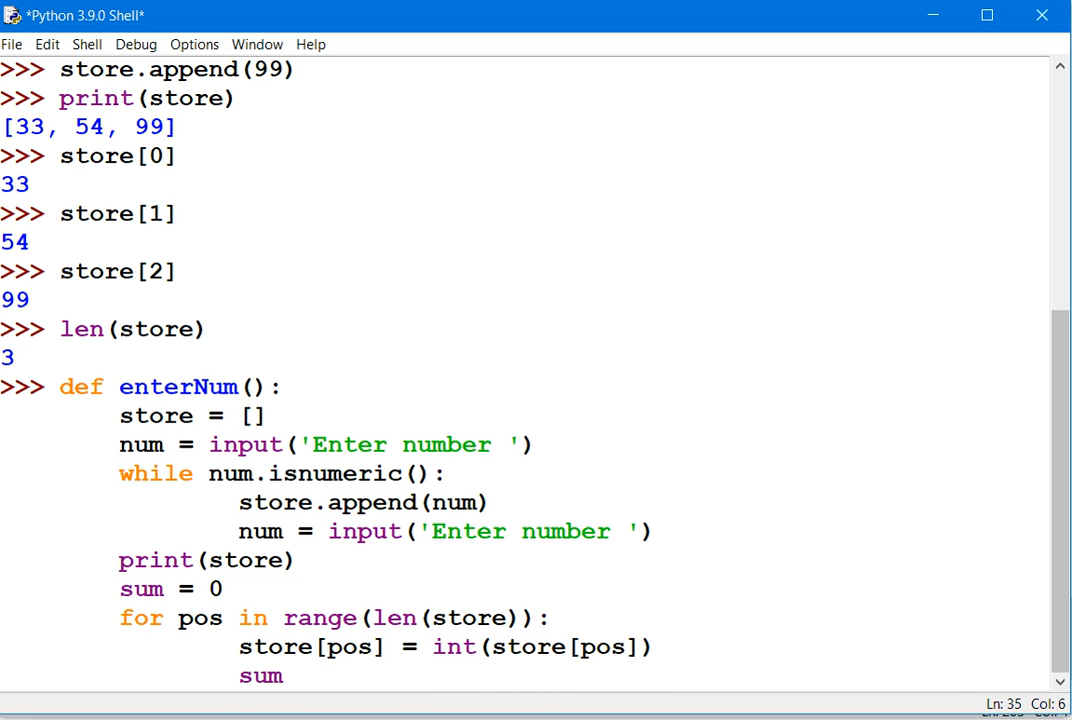
text(+=)
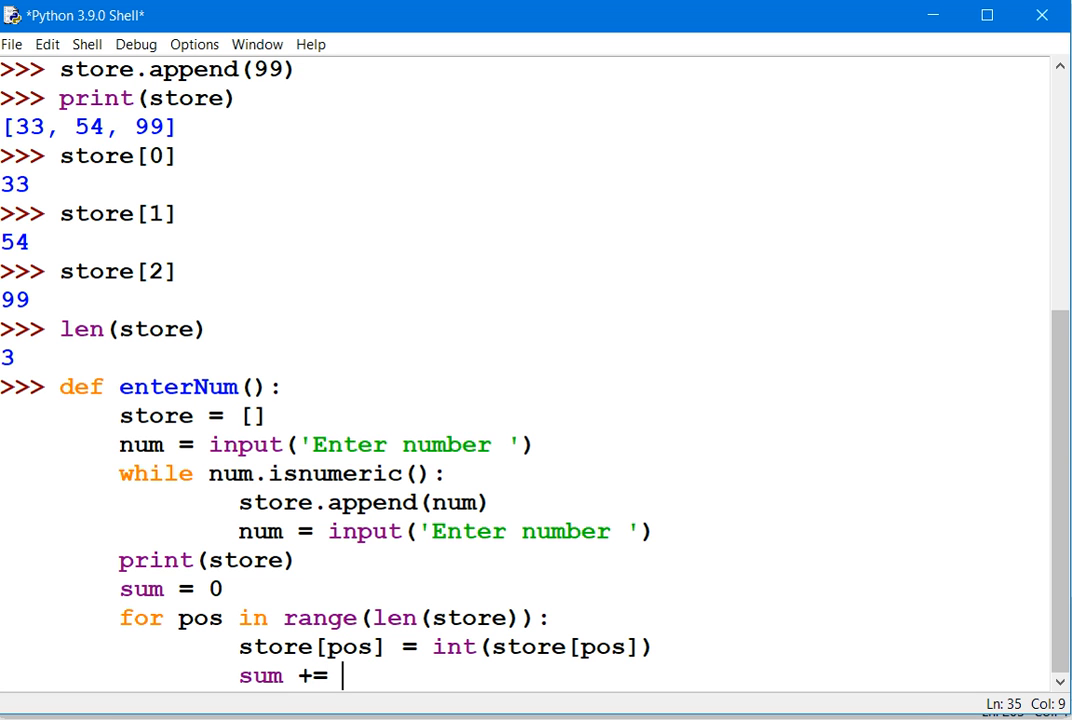
text(sto)
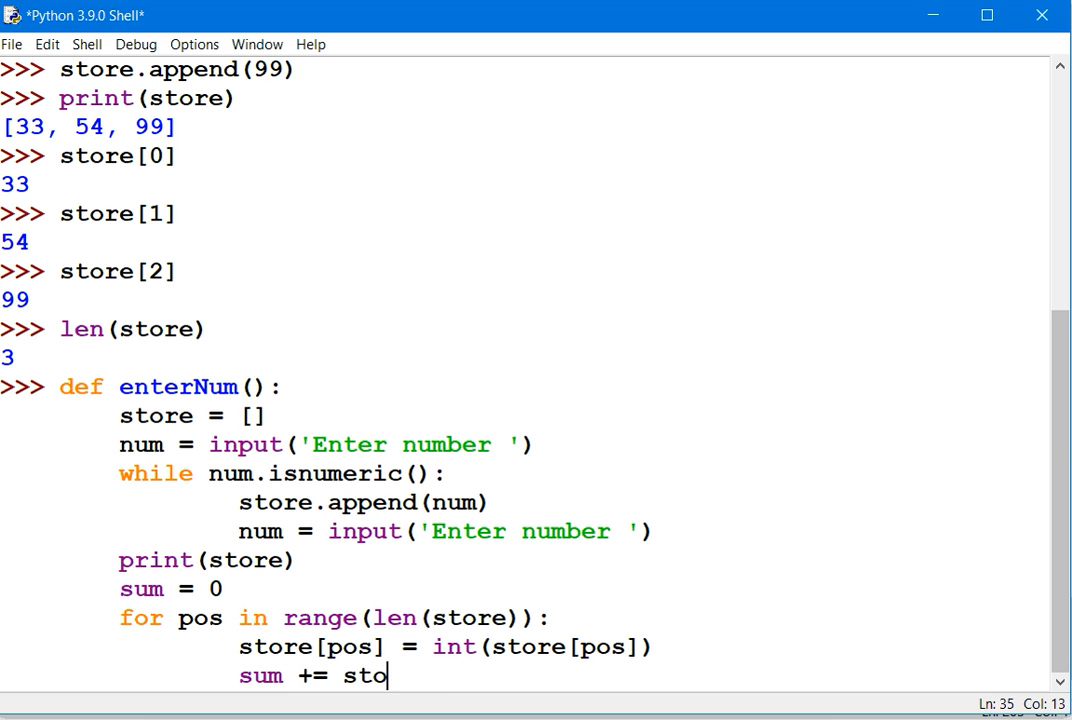
text(re)
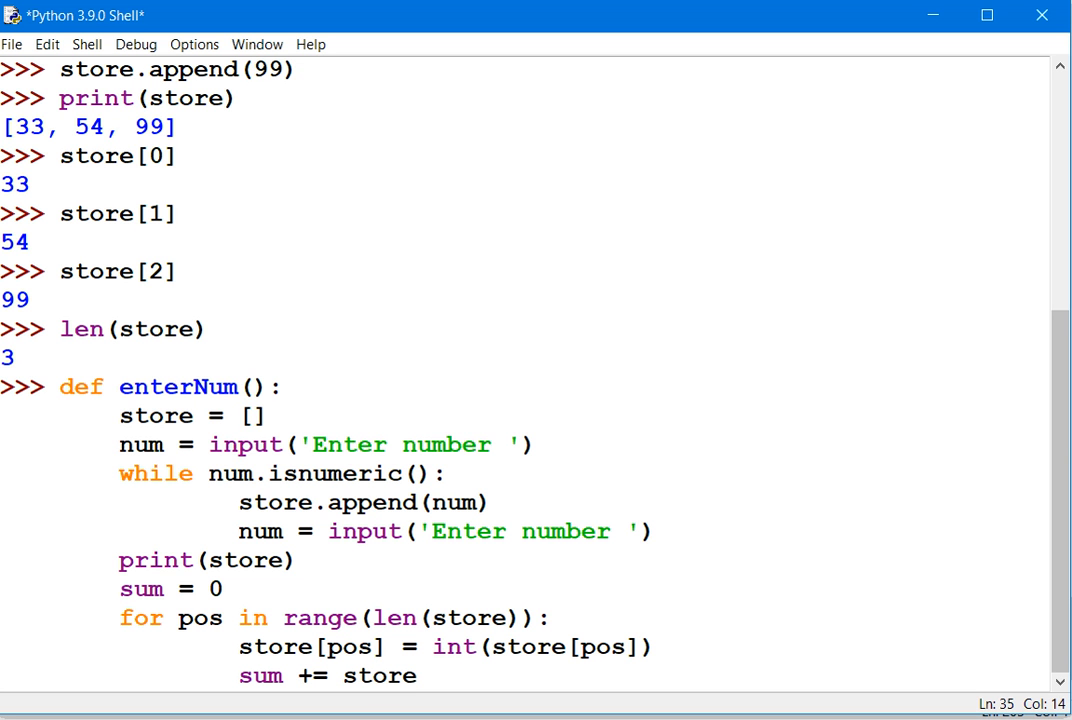
text([pi)
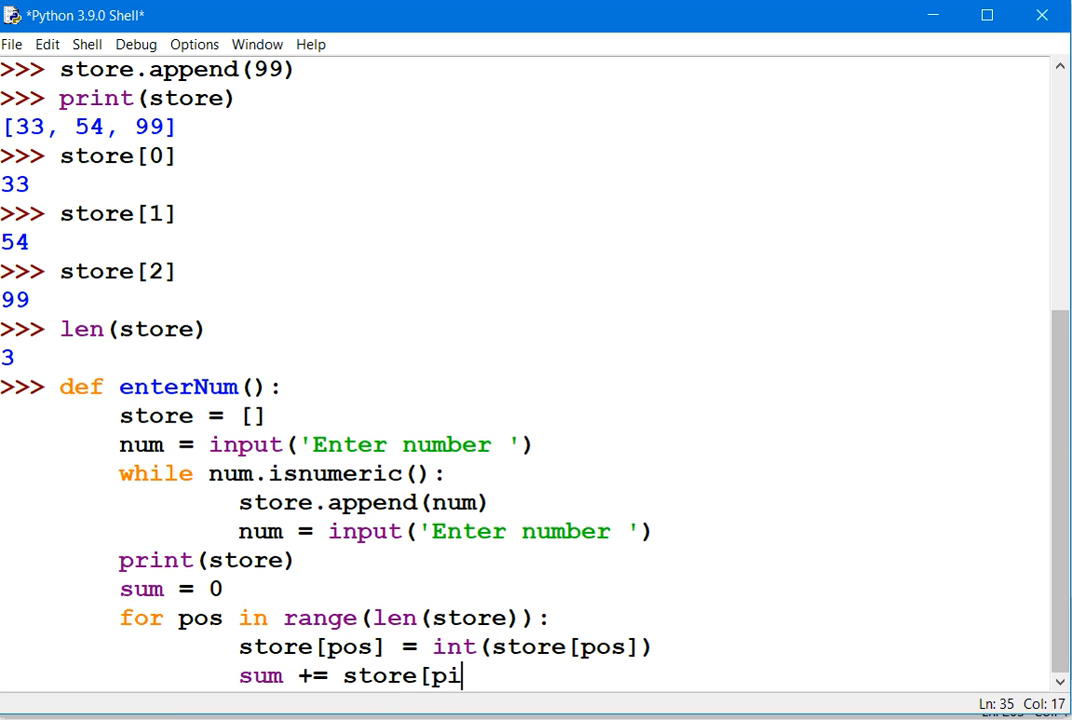
text(s)
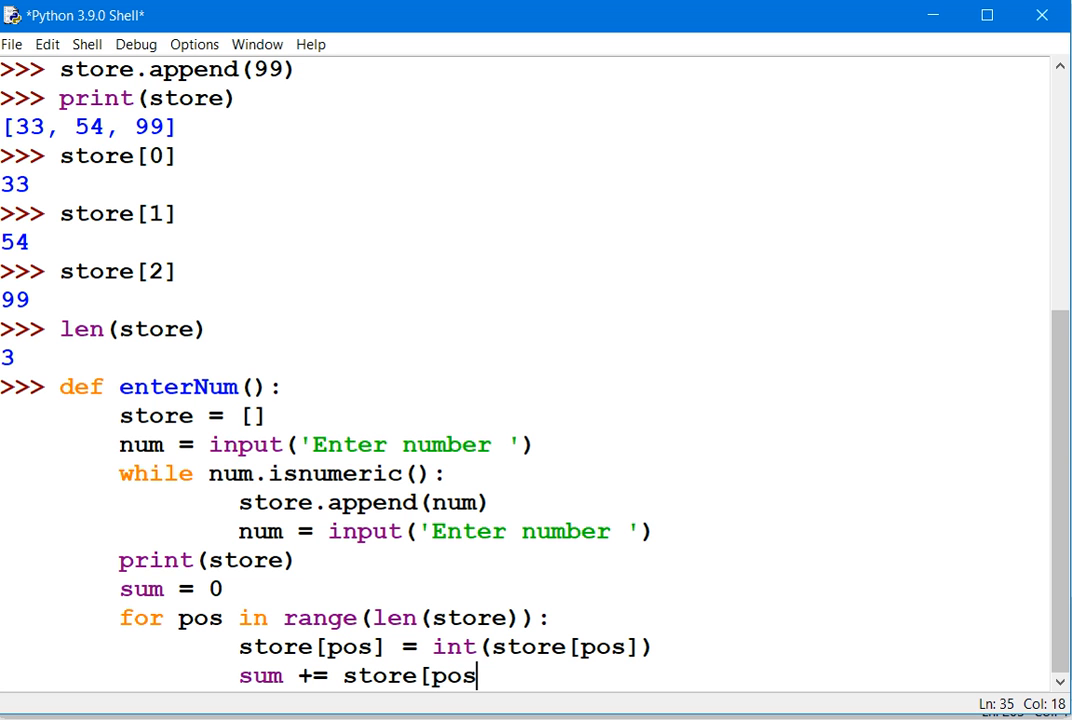
text(])
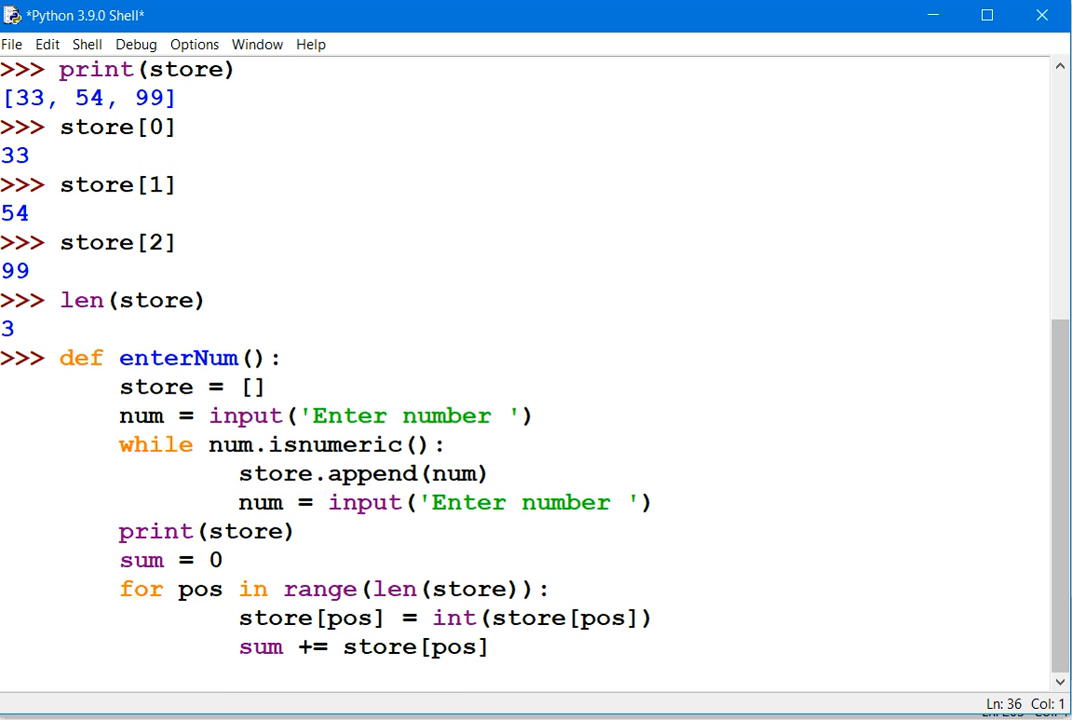
text(prin)
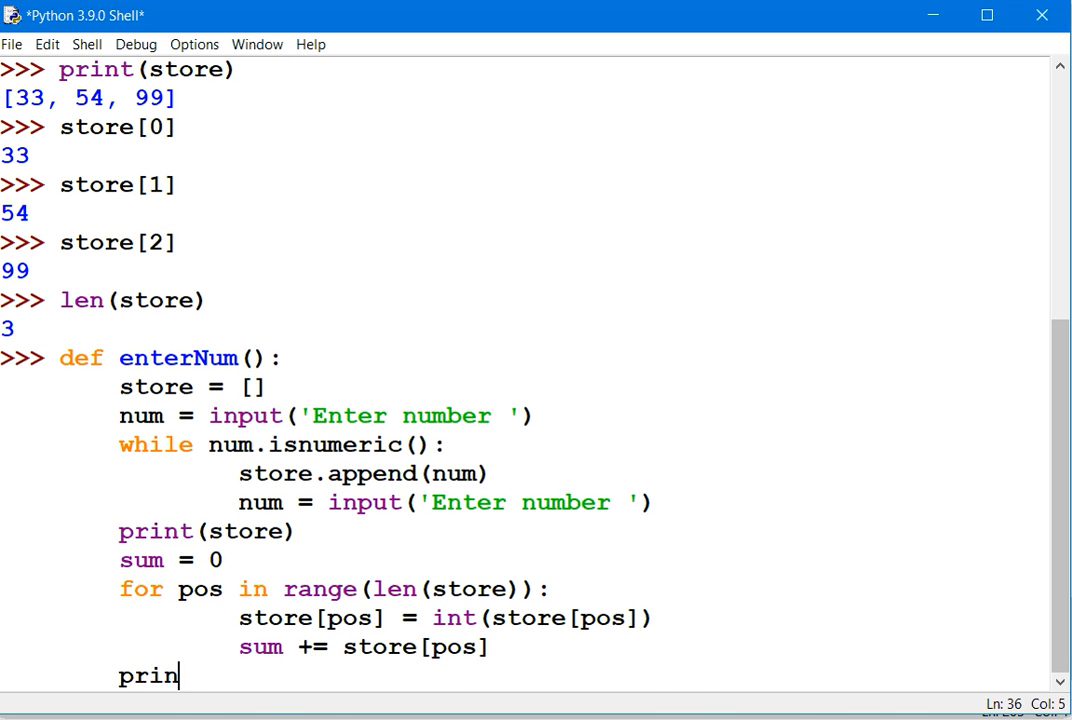
text(t(sum))
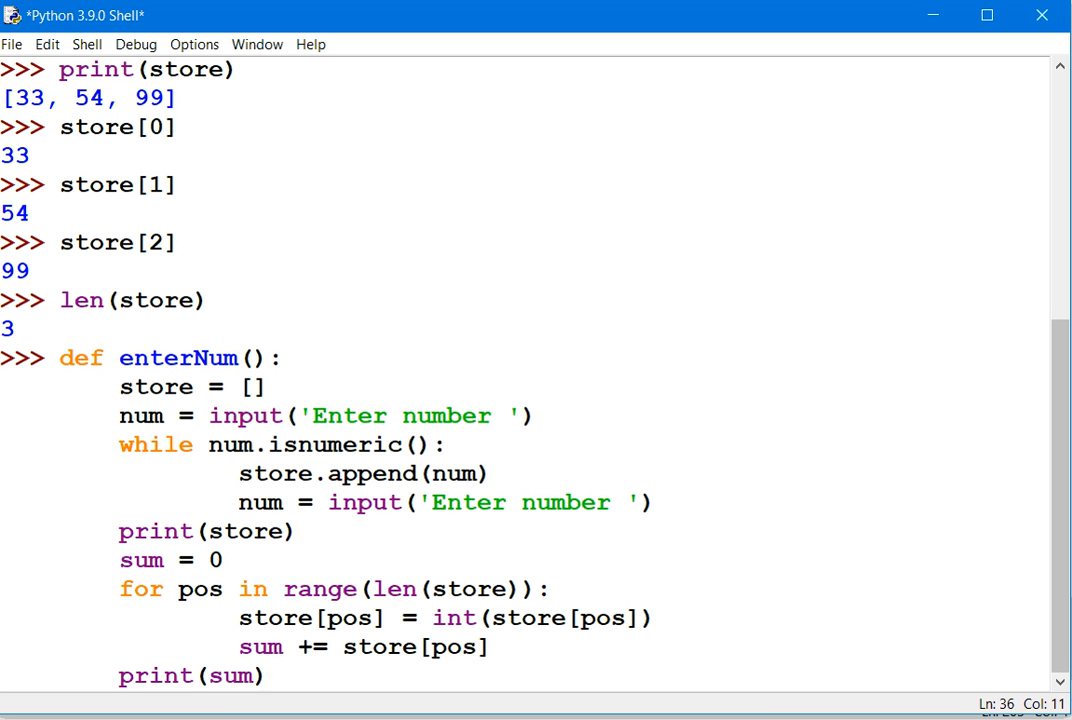
scroll(down, 3)
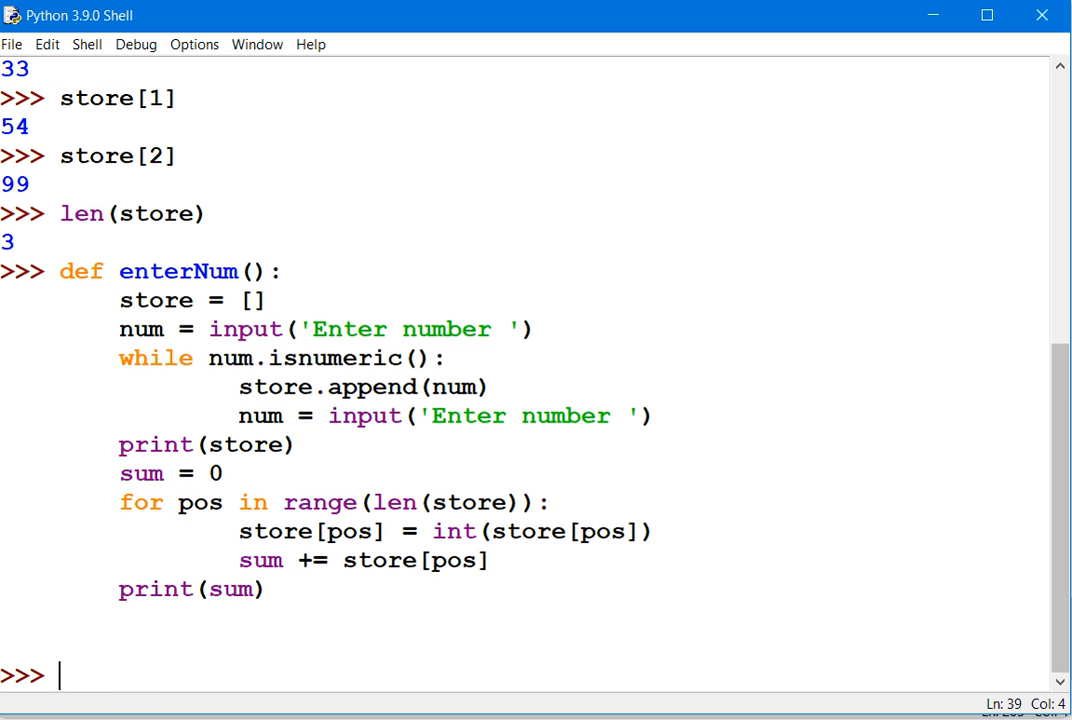
- Run the new enterNum() with test entries 8, 9, 5, 2, then g to stop
text(enterNum()
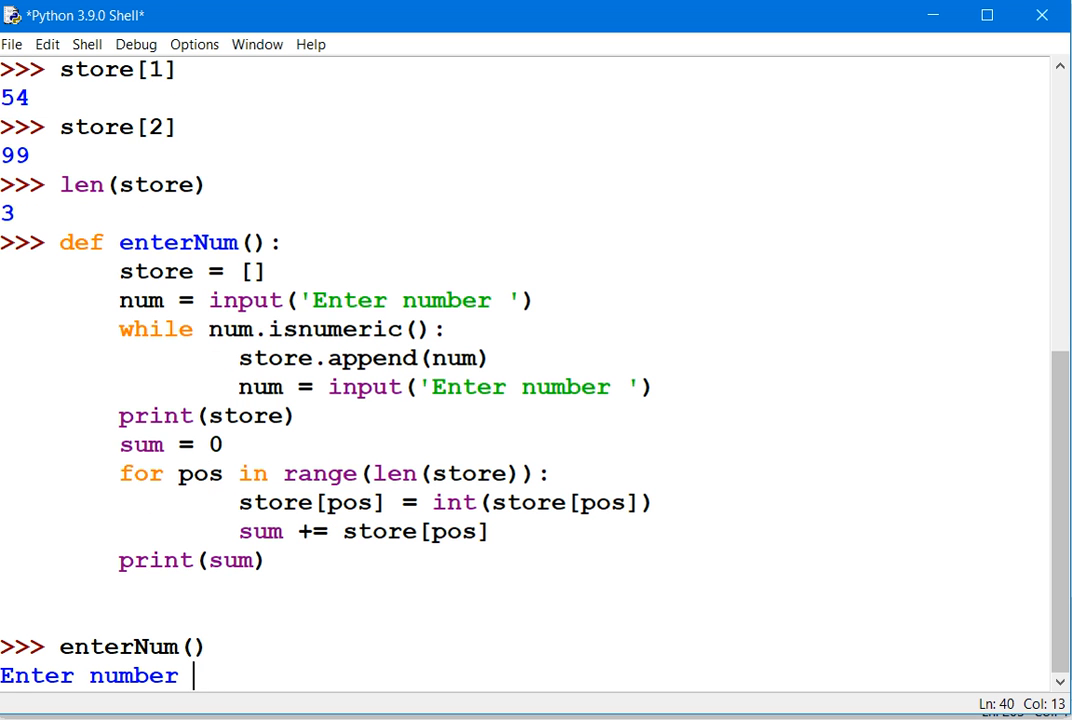
text(8)
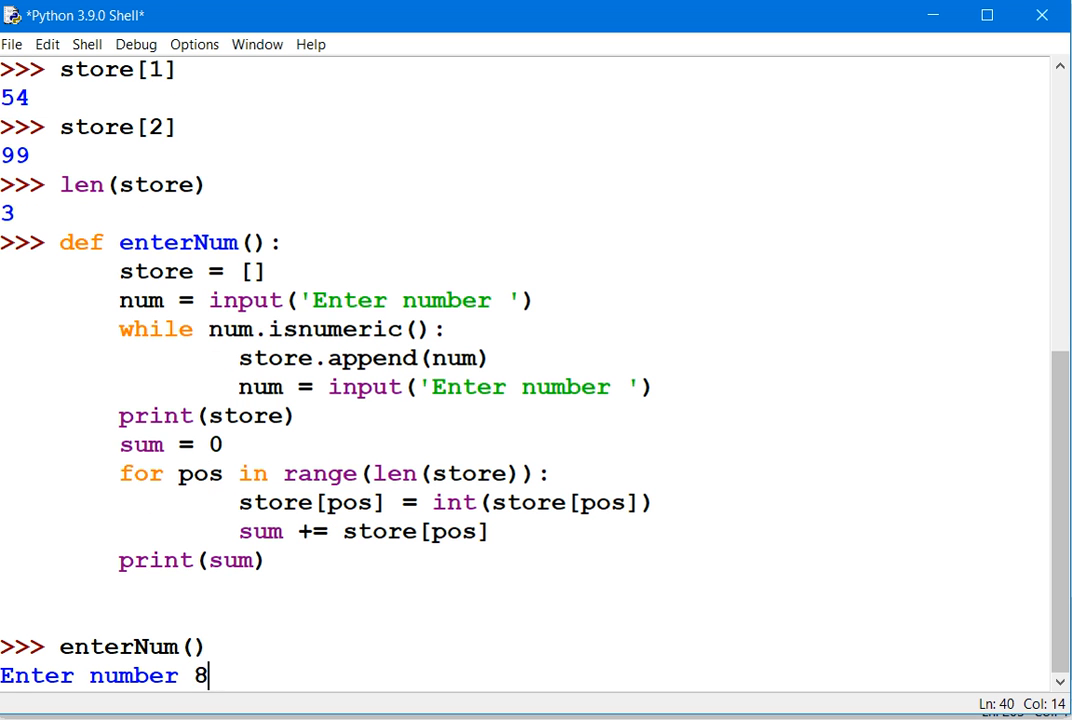
key(enter)
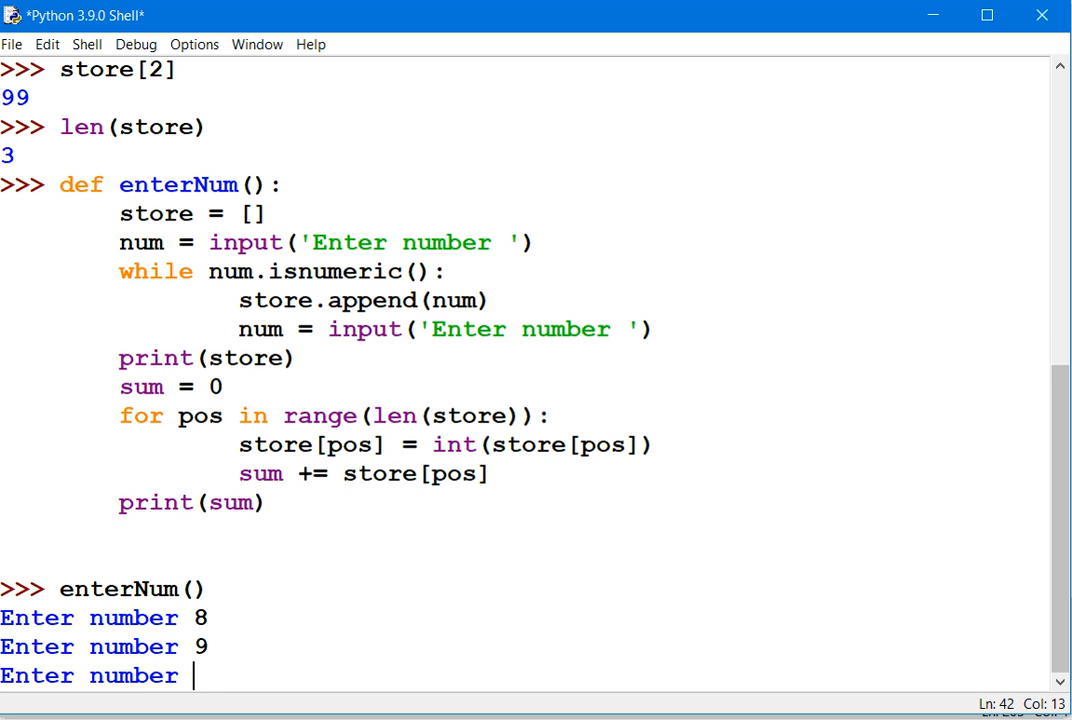
text(5)
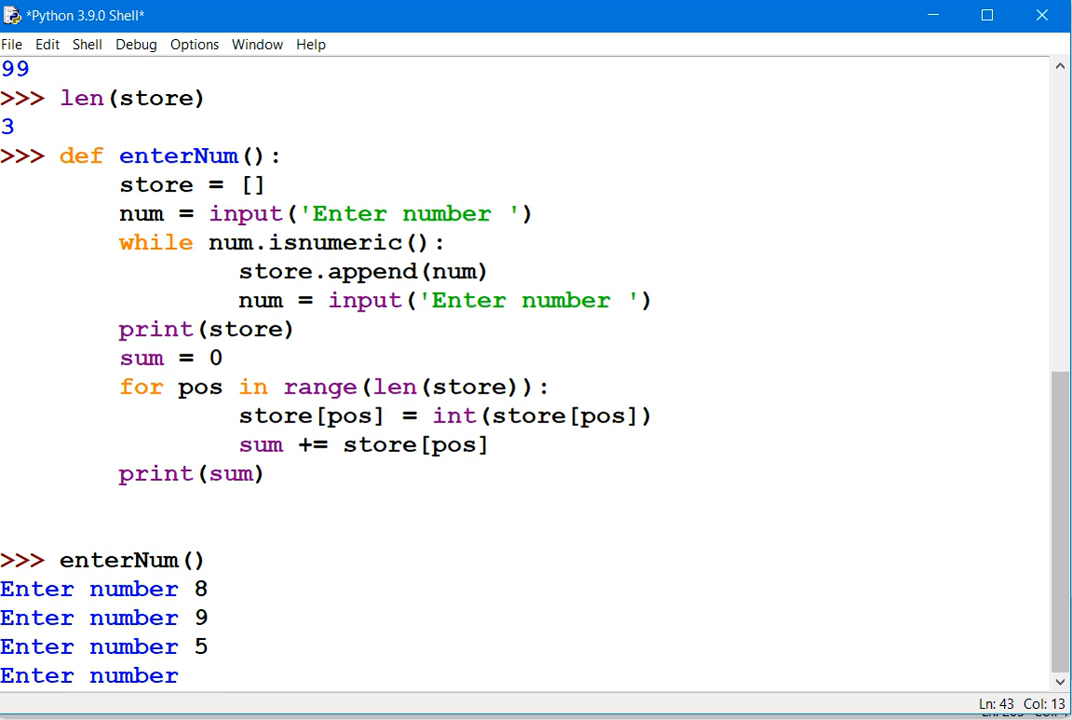
text(2)
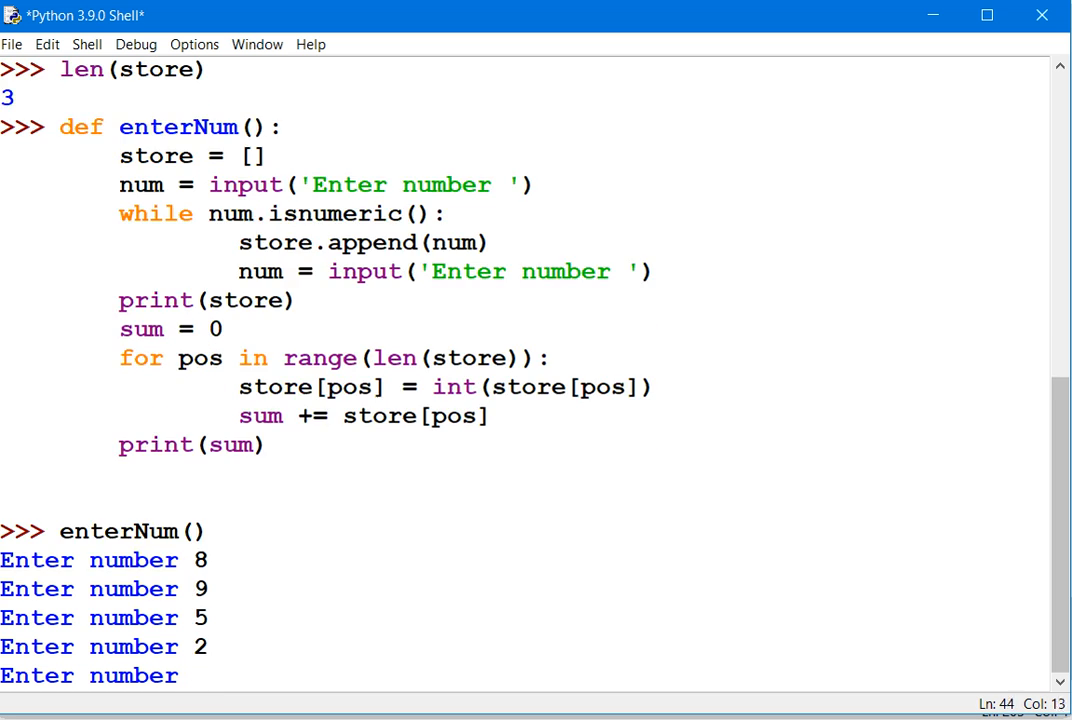
text(g)
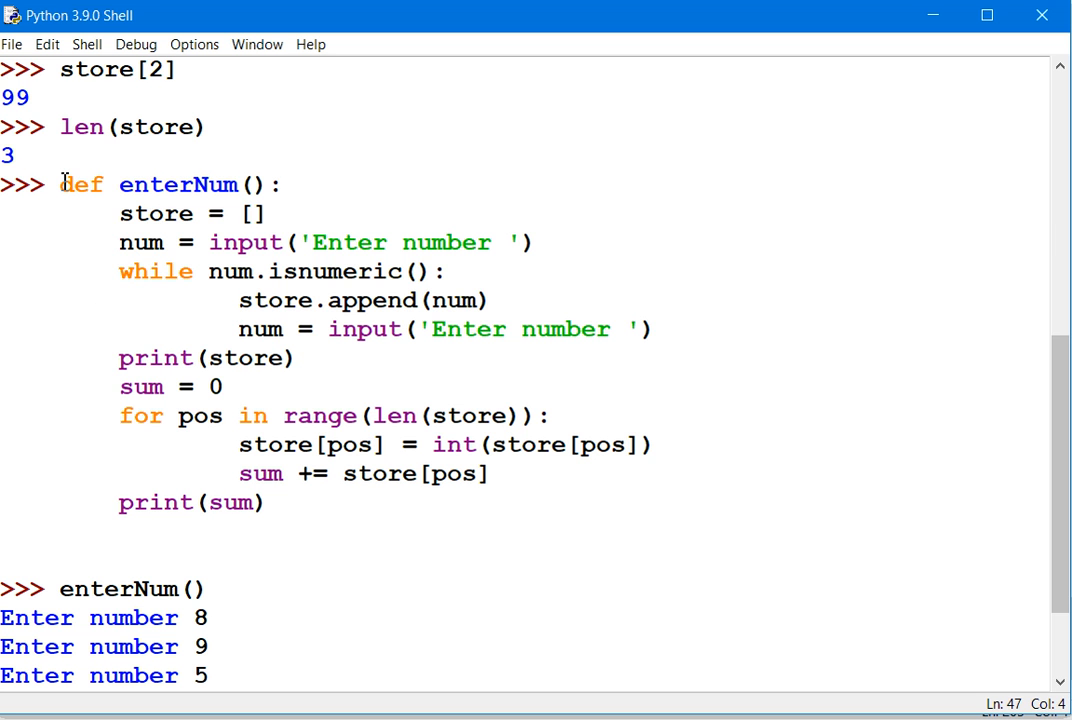
- Recall the earlier enterNum definition and make store.append add int(num) instead of num
drag(60, 184, 300, 358)
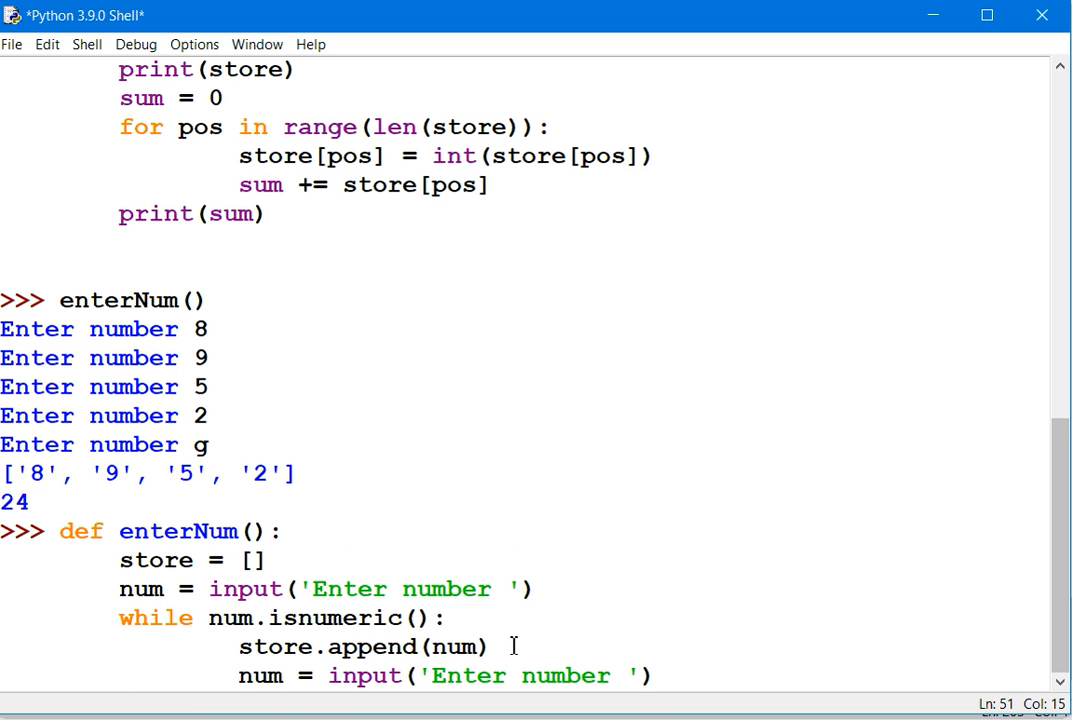
mouse_move(103, 628)
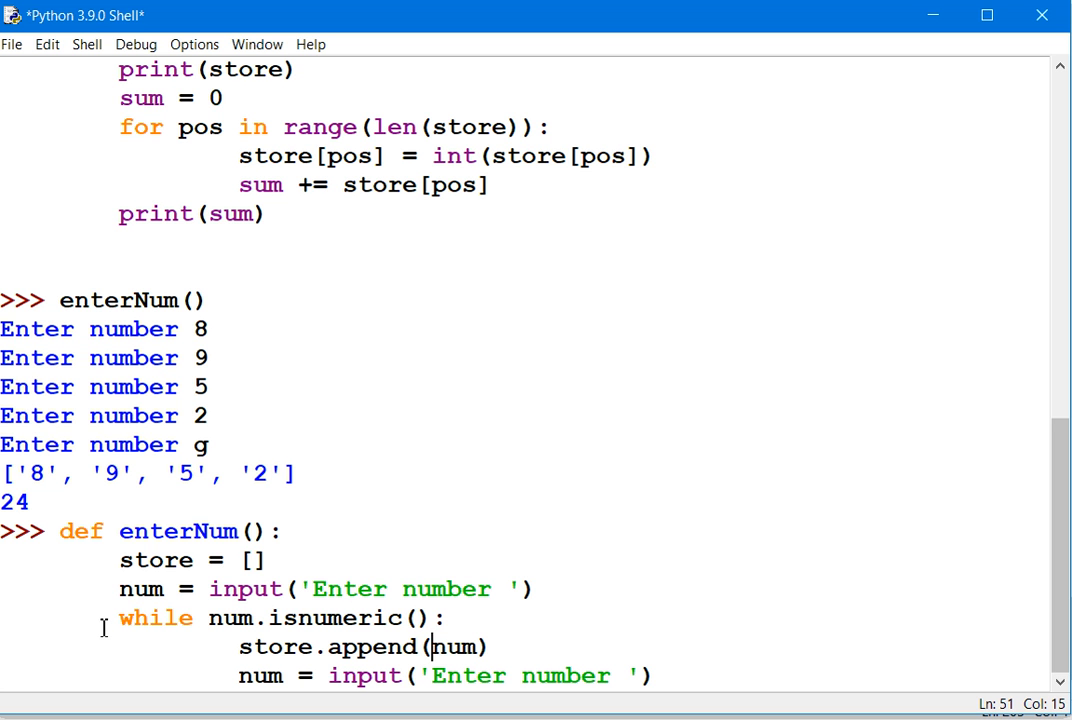
text(int()
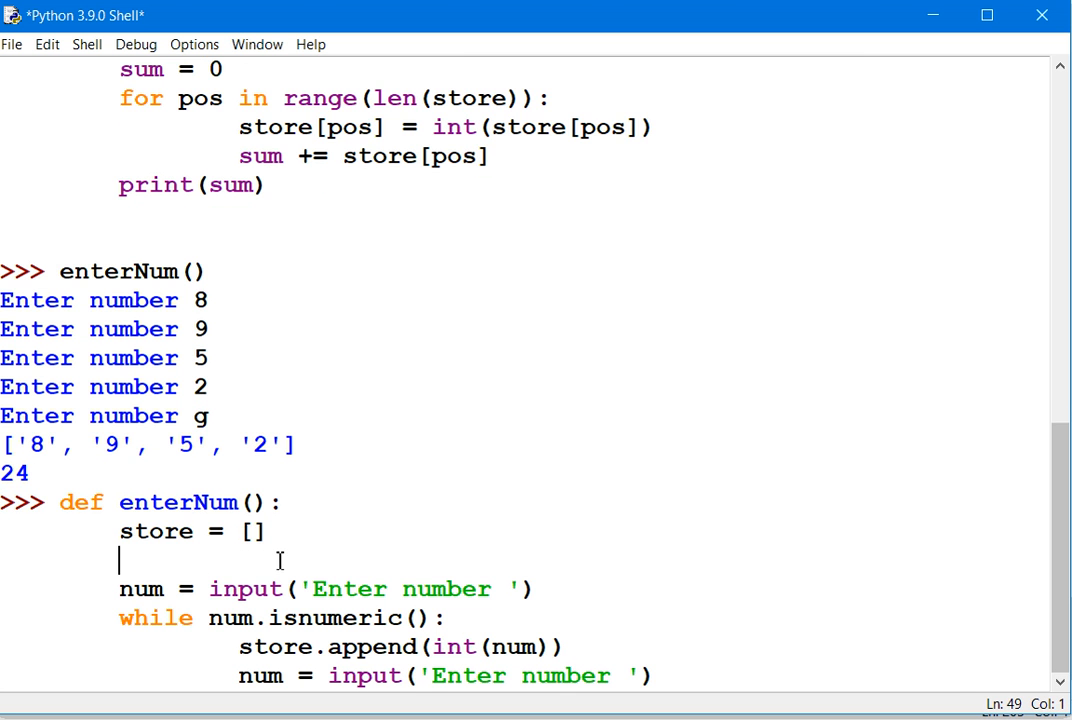
- Add sum = 0 before the while loop and sum += int(num) inside it
text(sum =)
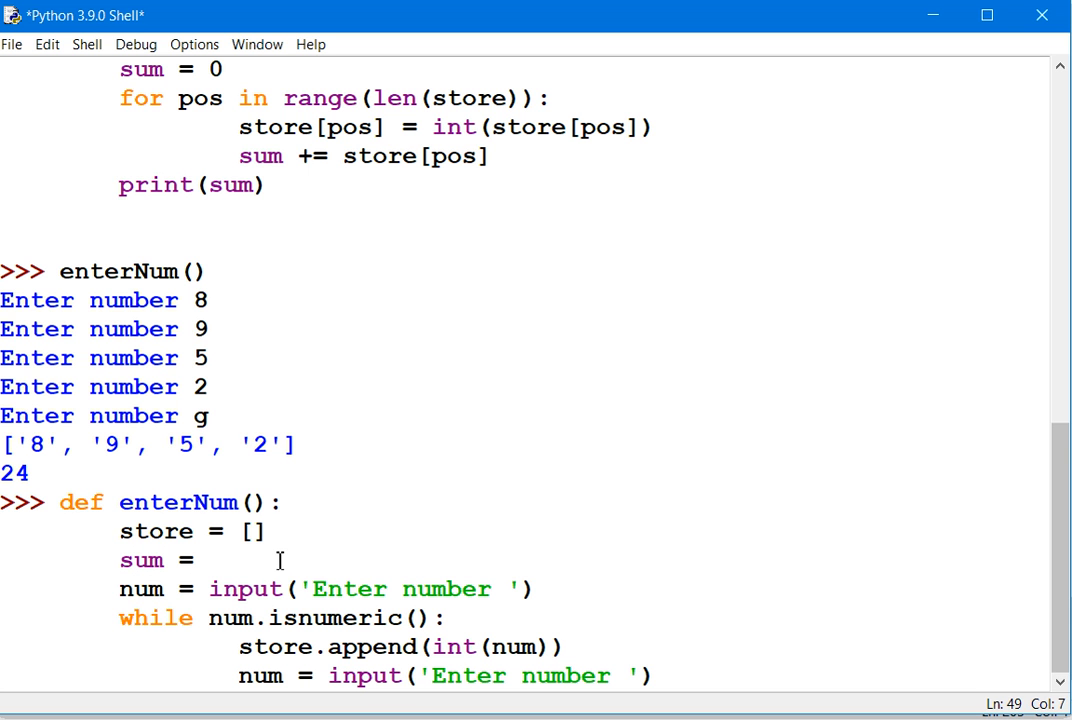
text(0)
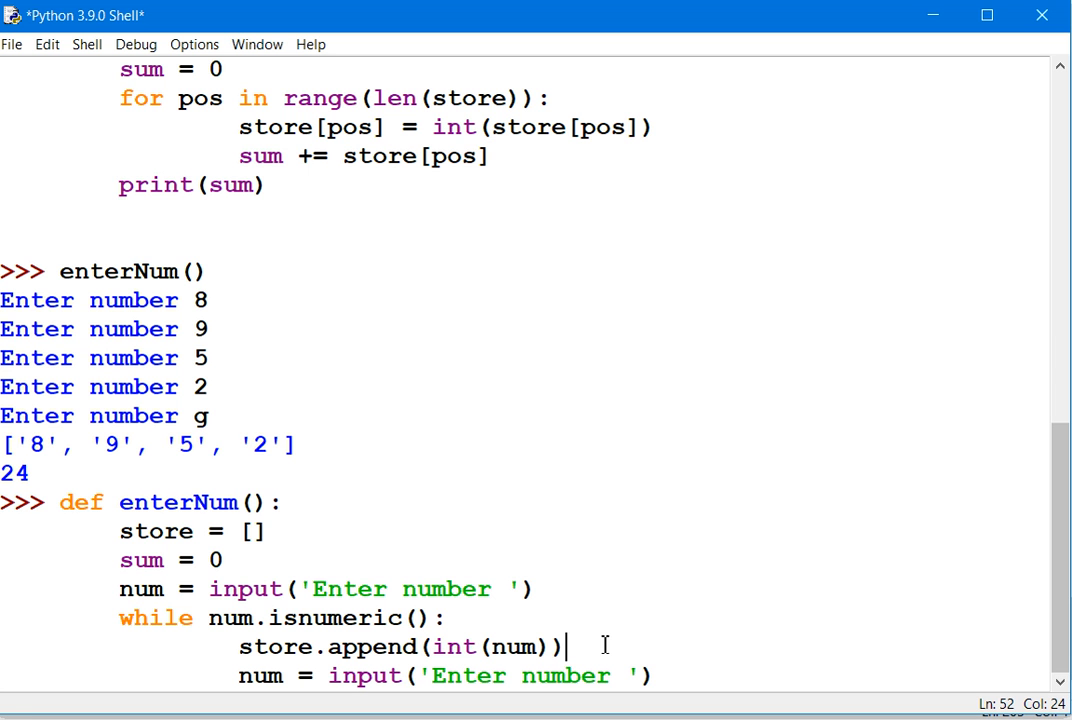
mouse_move(592, 636)
text(sum)
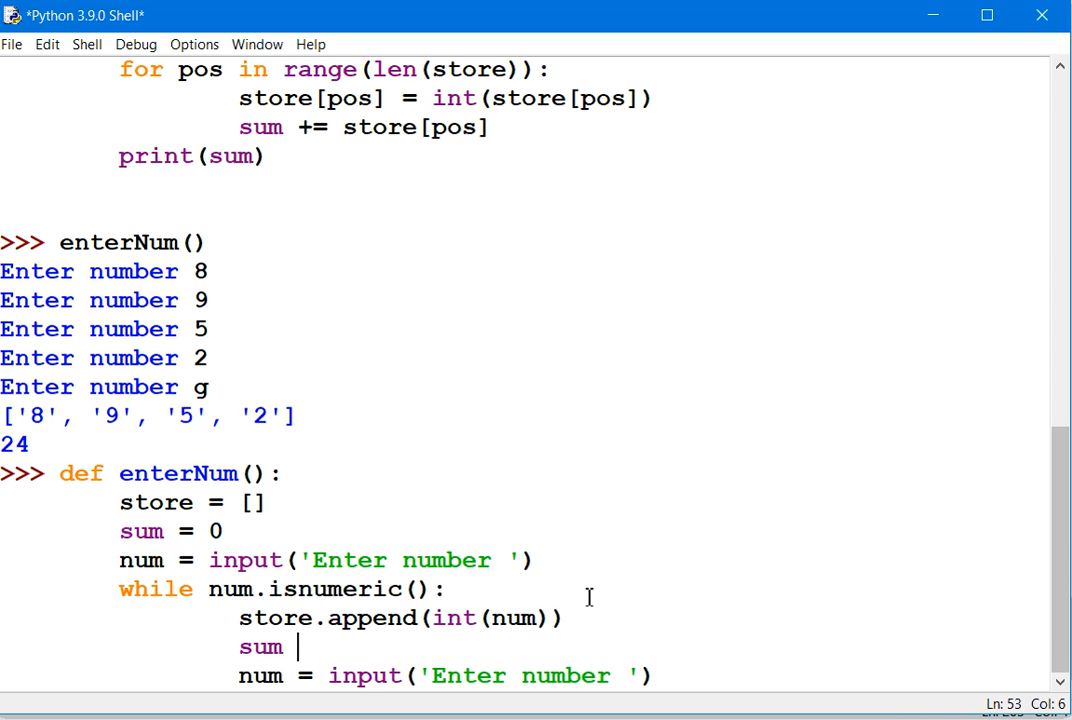
text(+=)
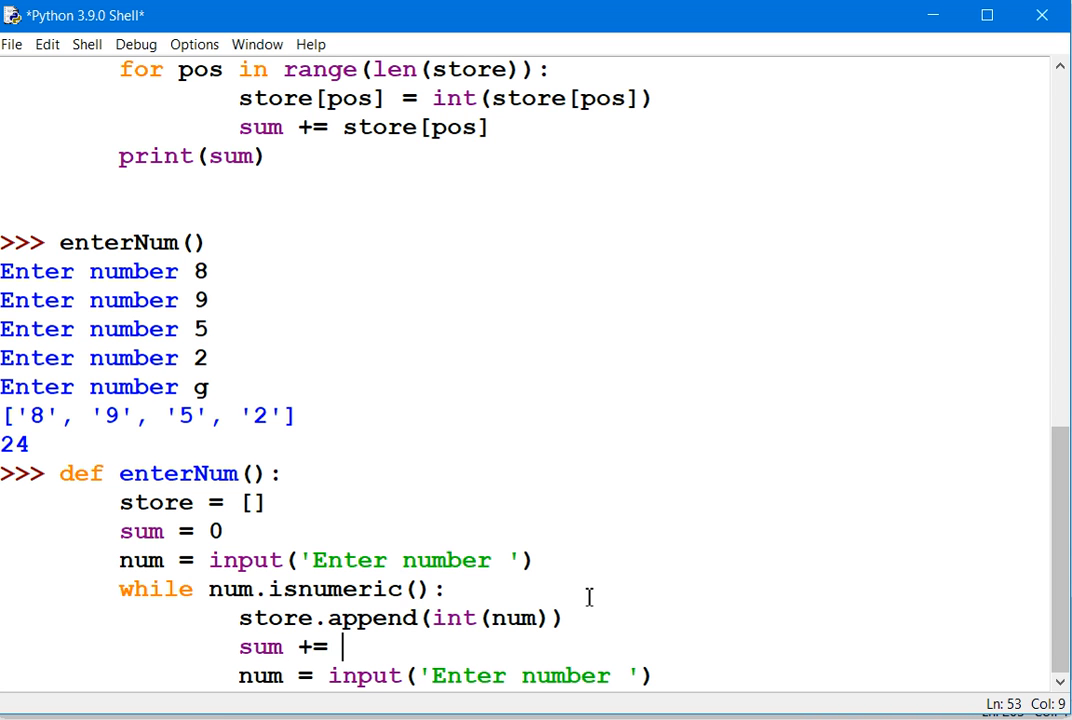
text(num)
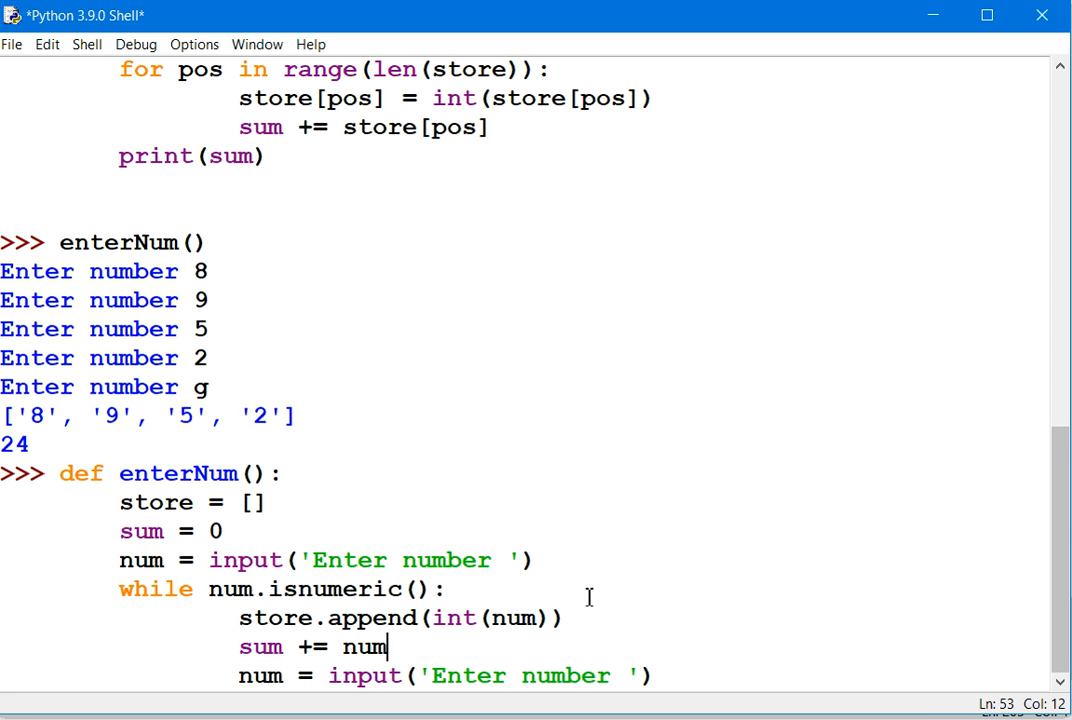
key(BackSpace)
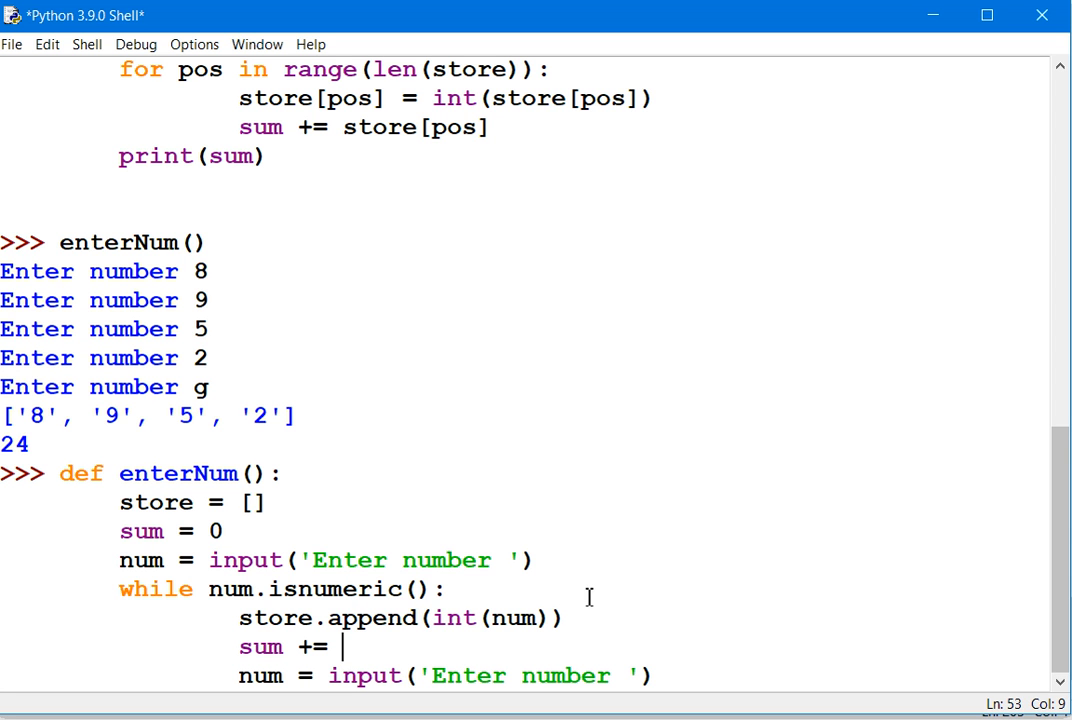
text(int)
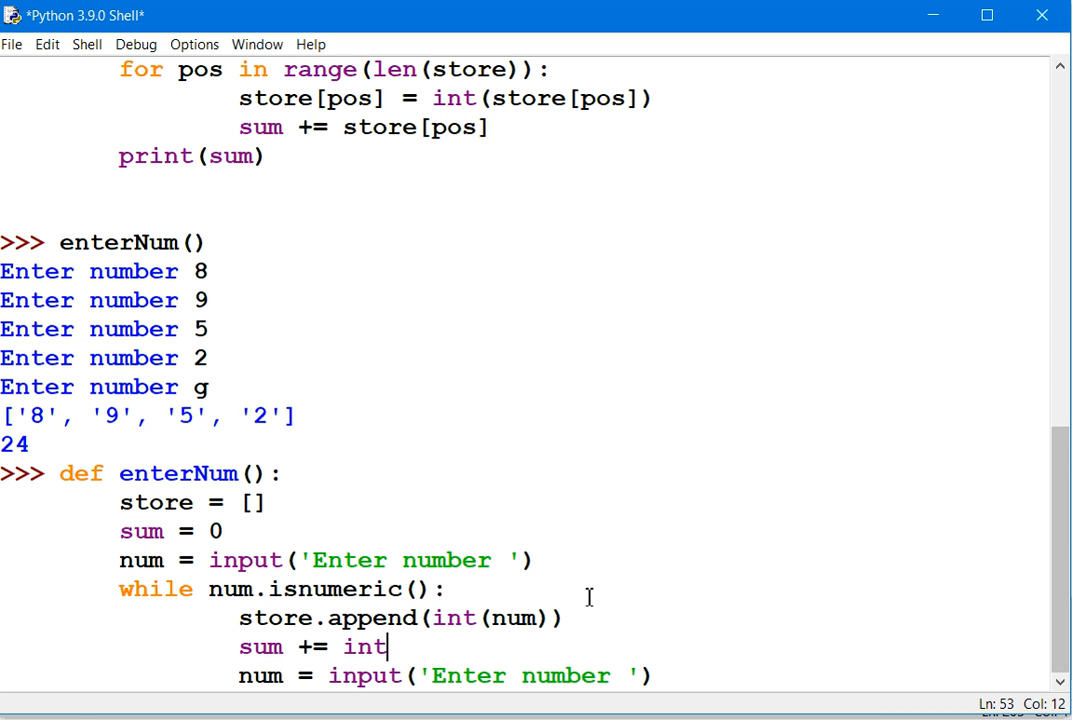
text((num)
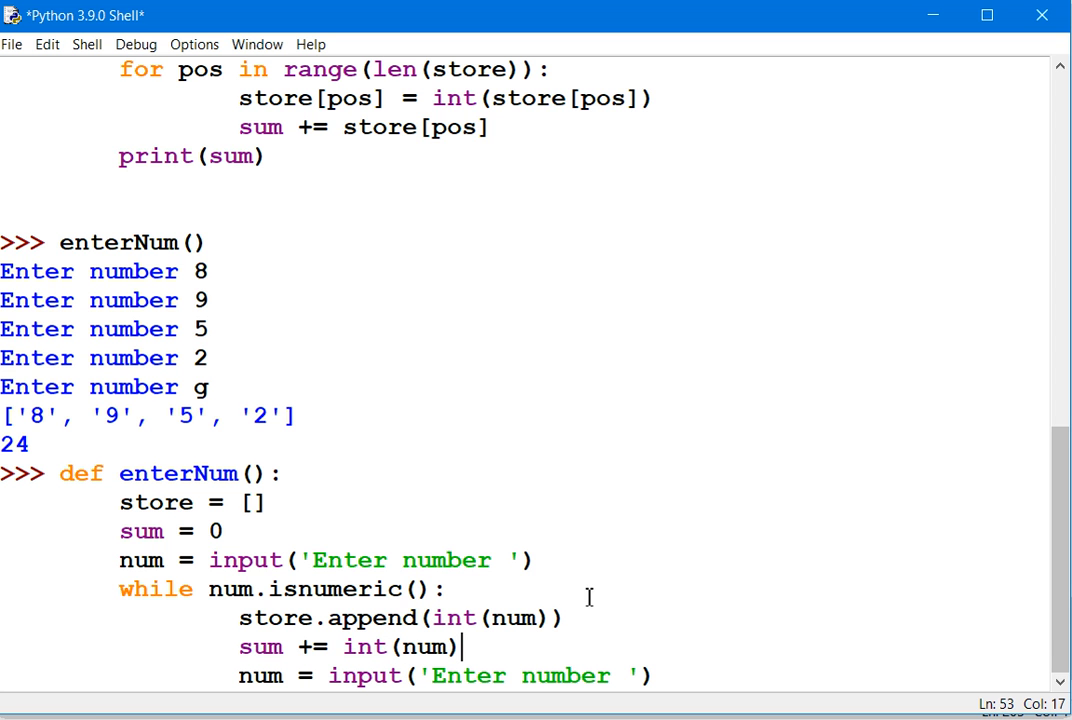
mouse_move(258, 551)
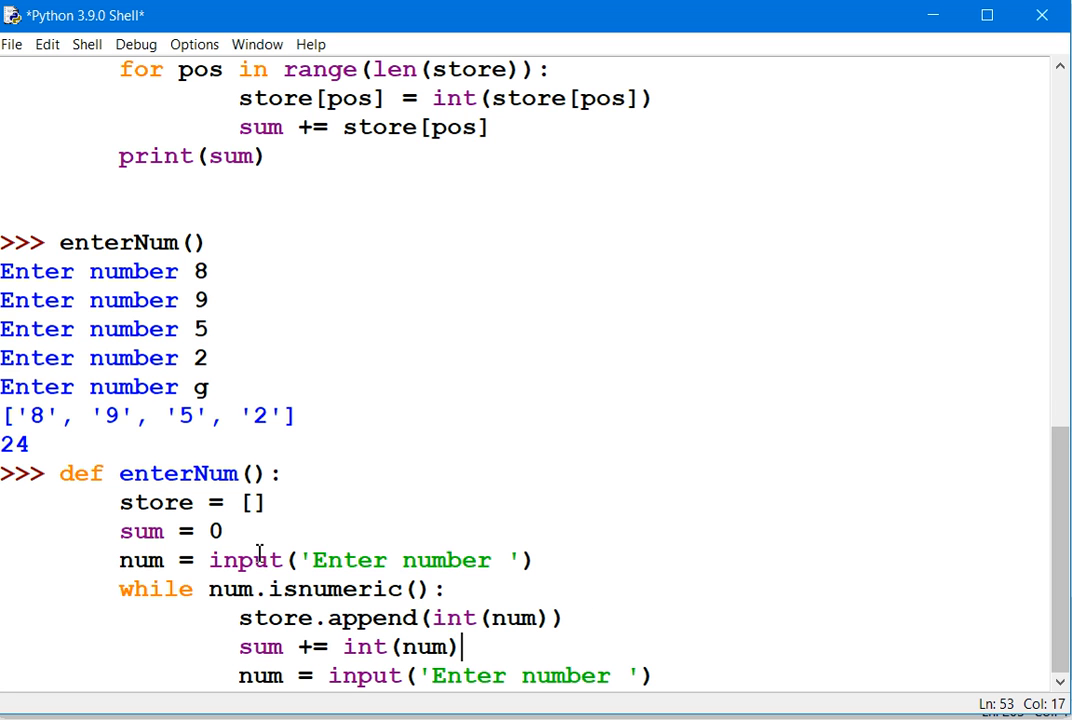
mouse_move(275, 615)
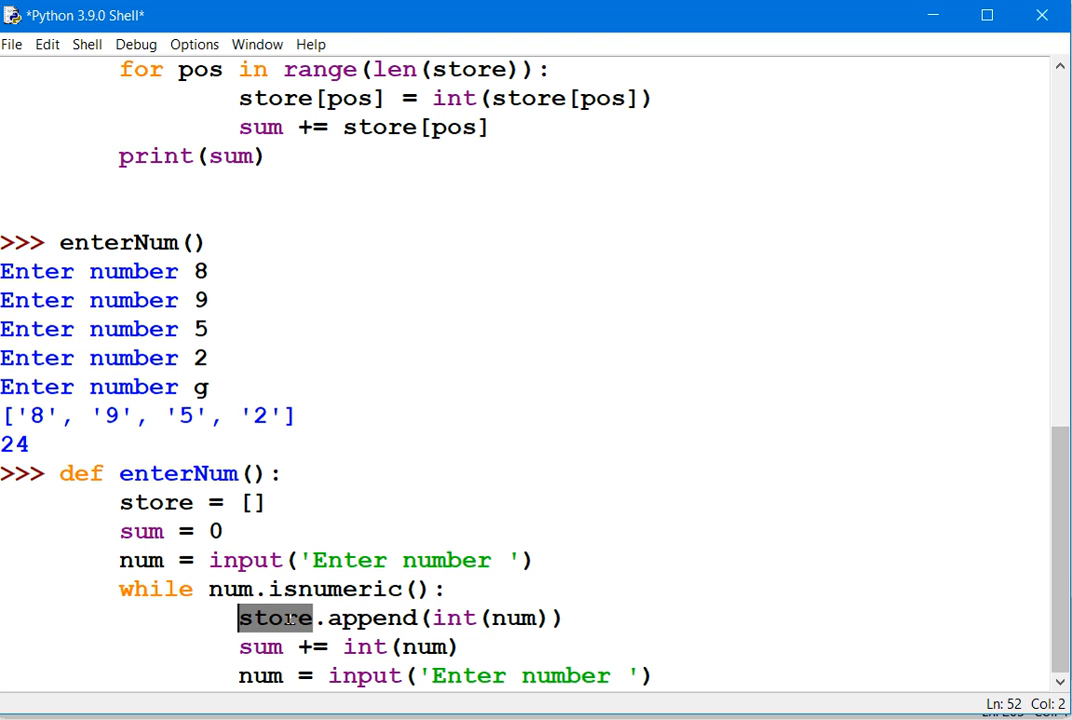
mouse_move(348, 657)
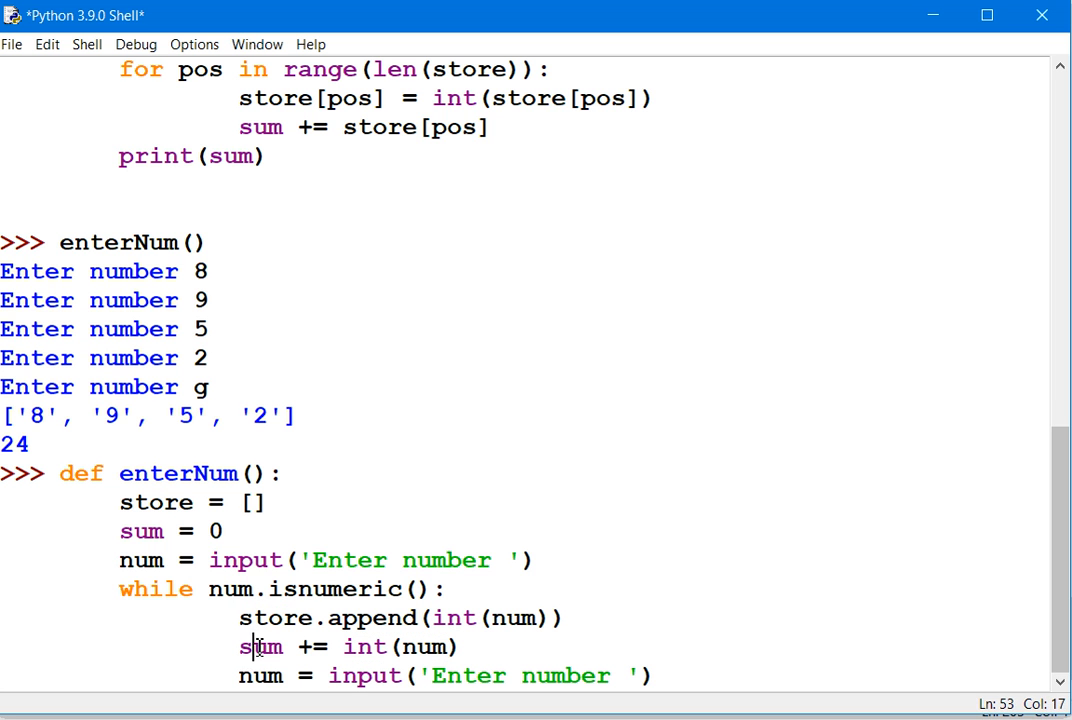
double_click(260, 646)
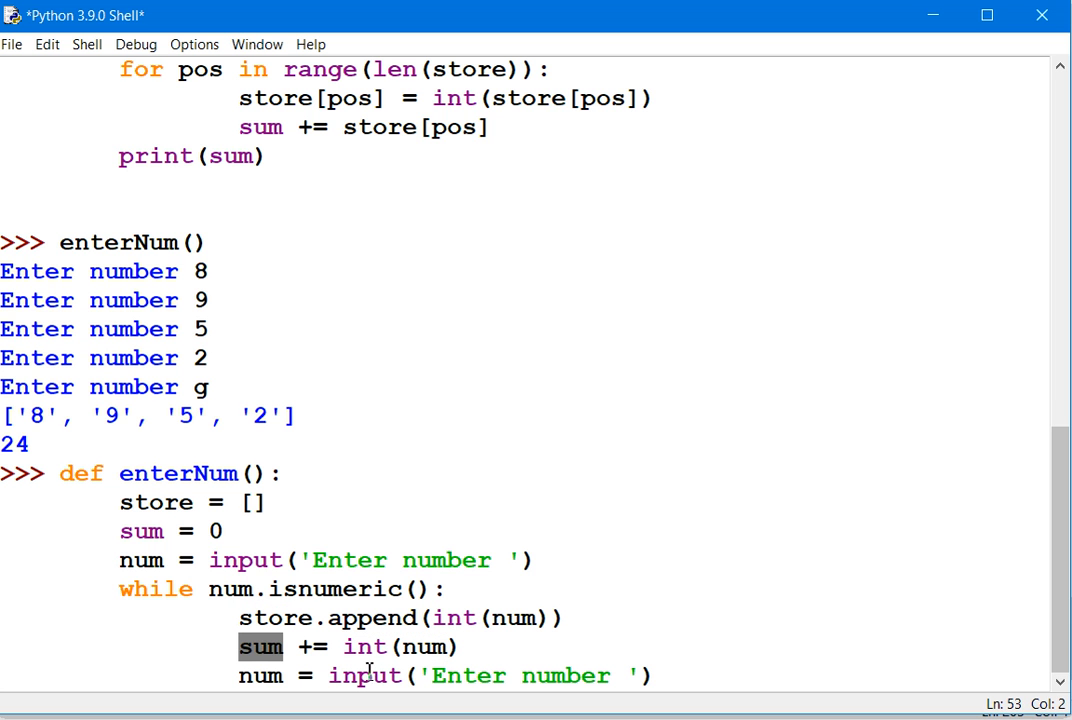
double_click(363, 675)
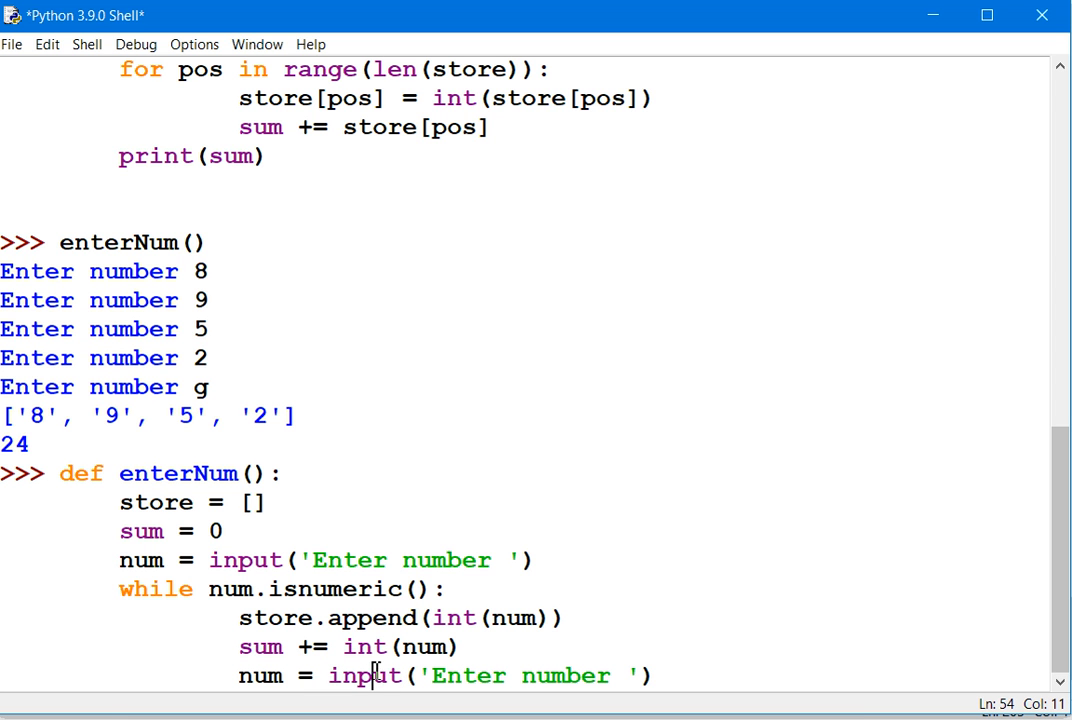
mouse_move(216, 588)
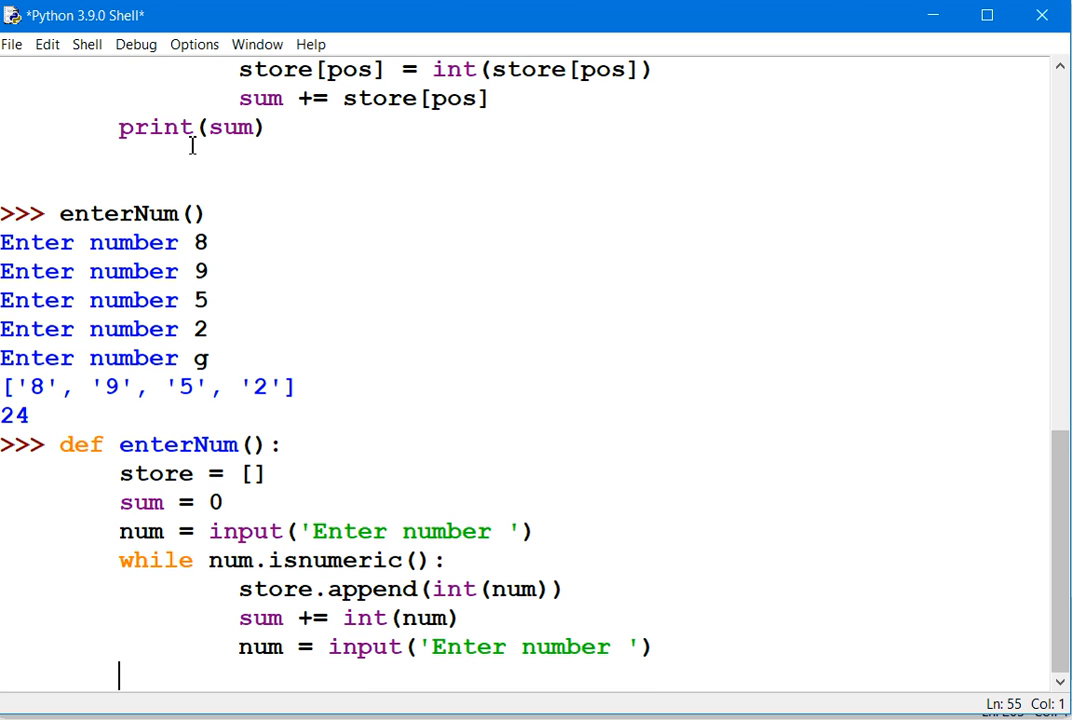
- End enterNum with print(store) and print(sum) after the loop and submit the definition
text(pi)
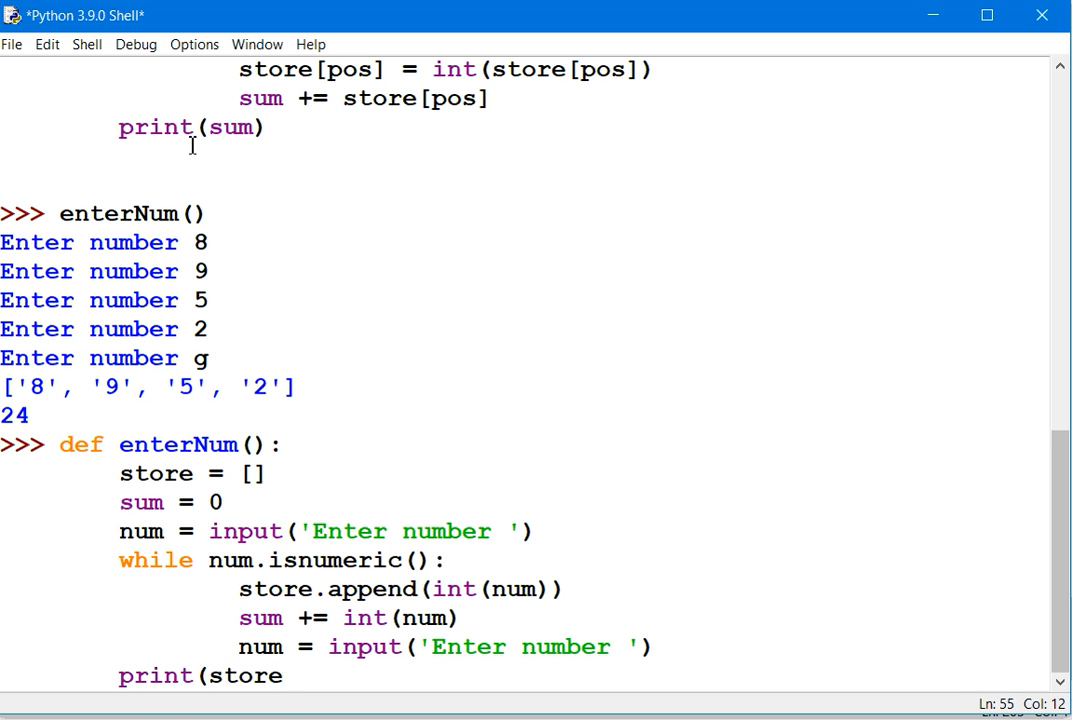
text(print)
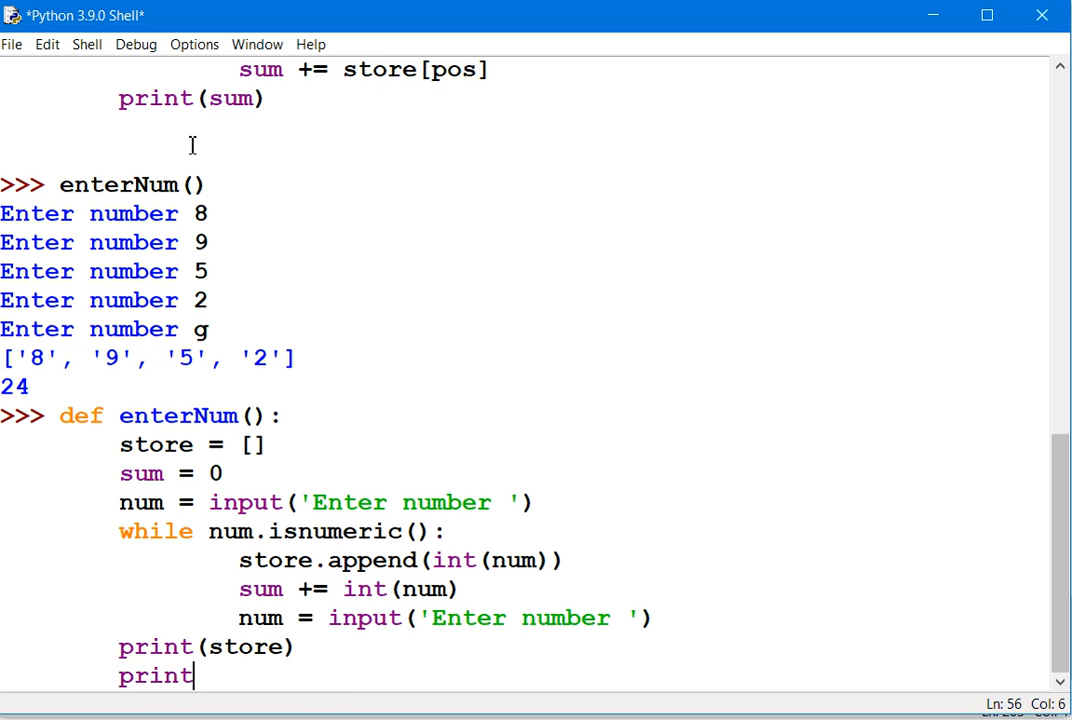
text((sum))
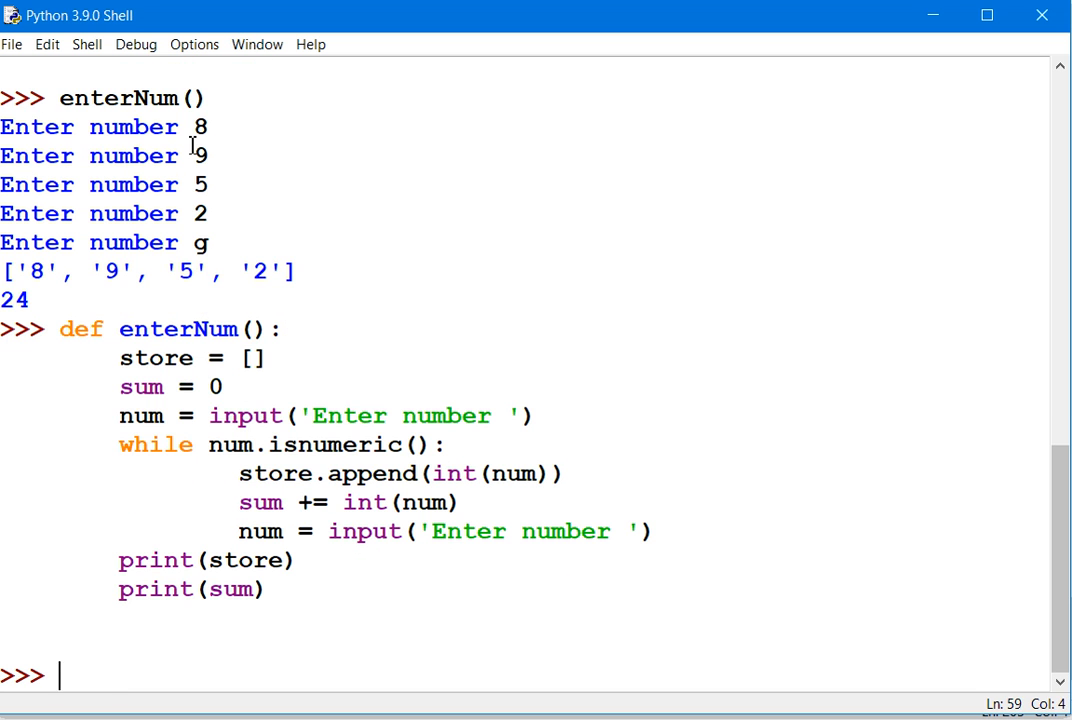
- Run enterNum() and enter 8, 9, 5, 2, then g at the prompts
text(enterNum()
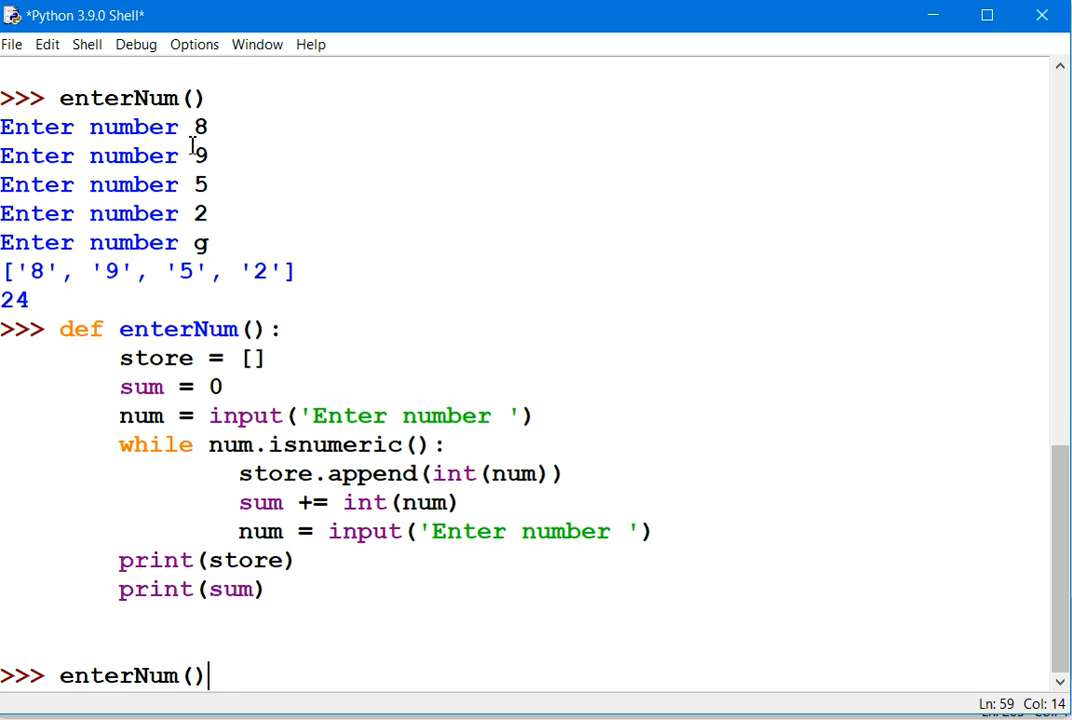
key(Return)
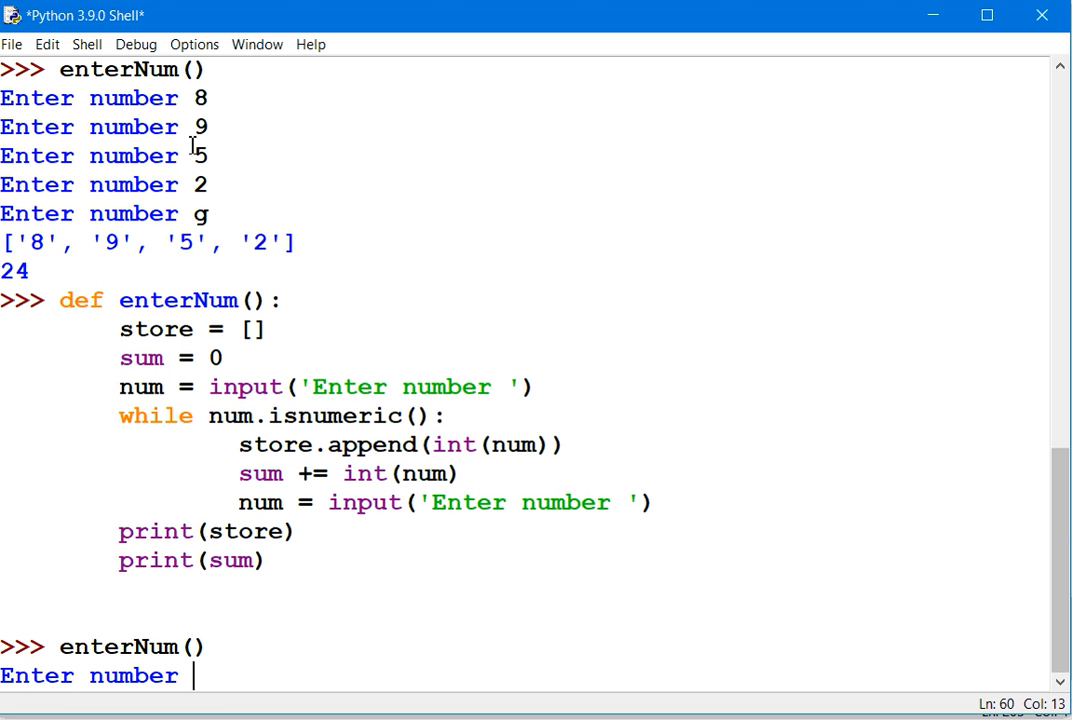
text(8)
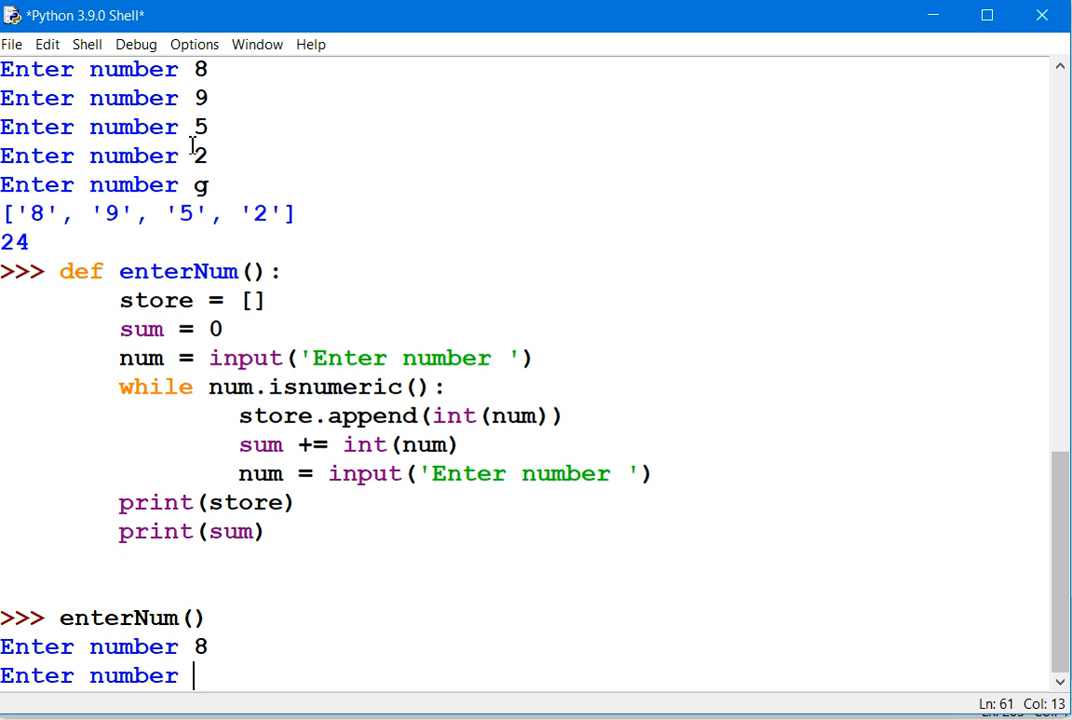
text(9)
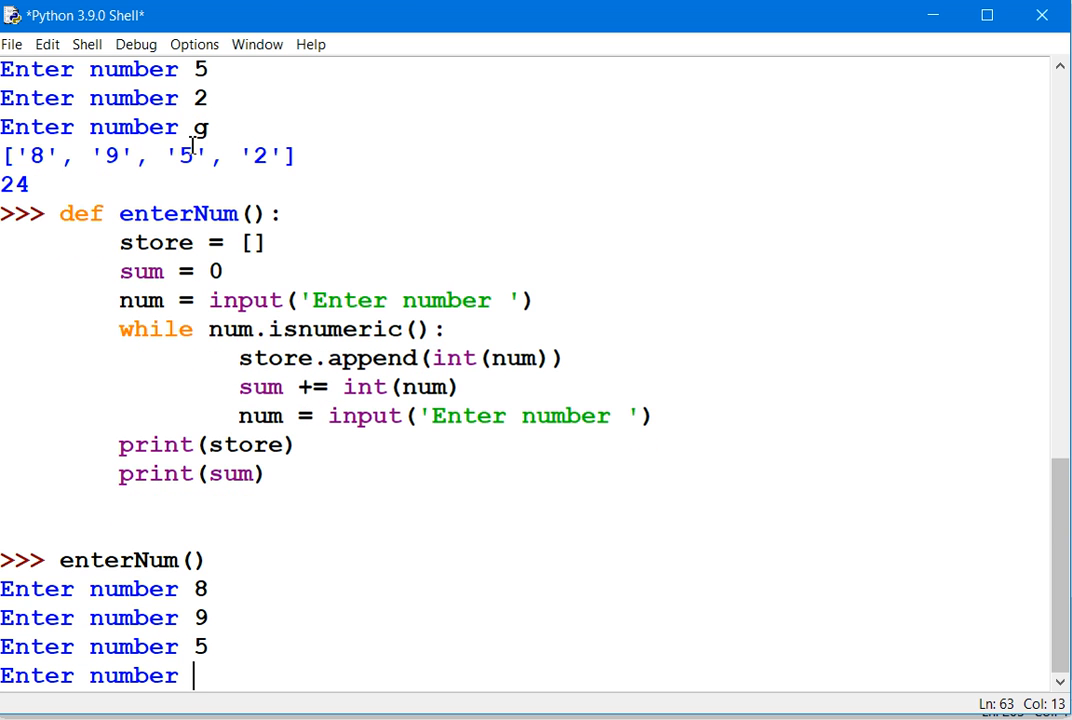
text(2)
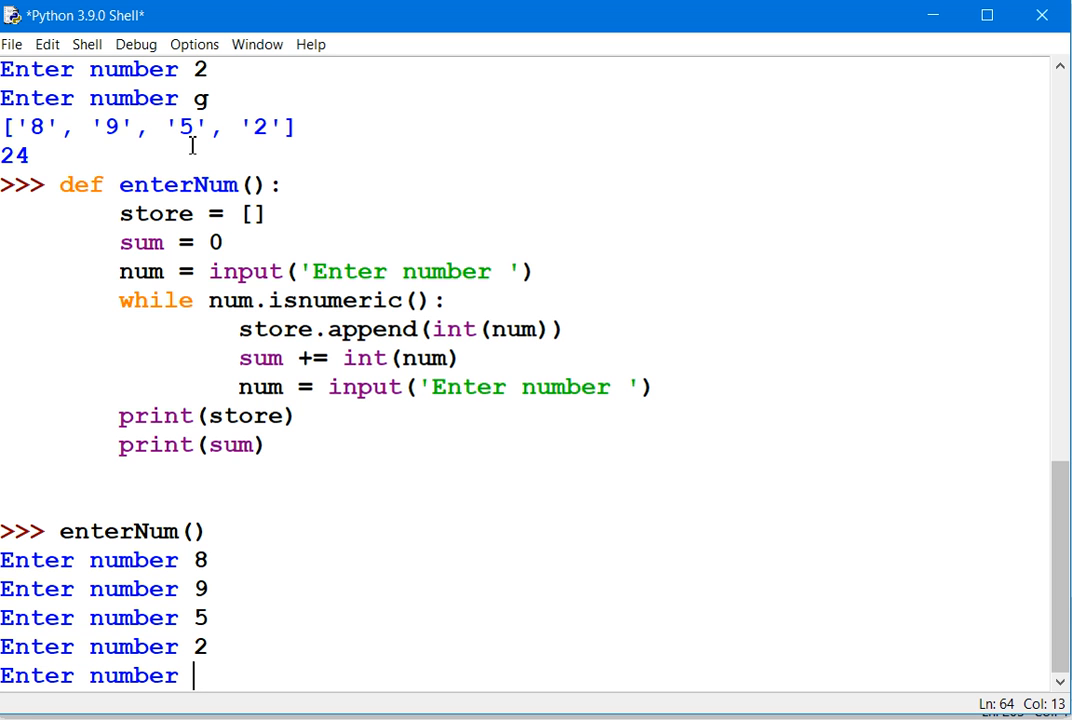
text(g)
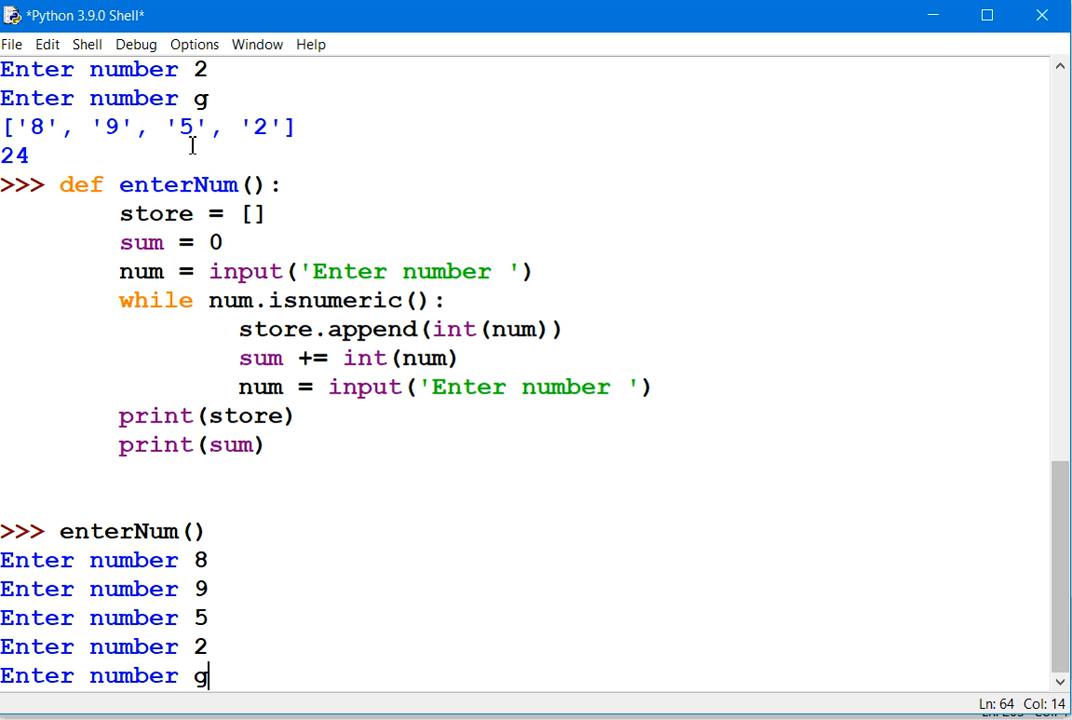